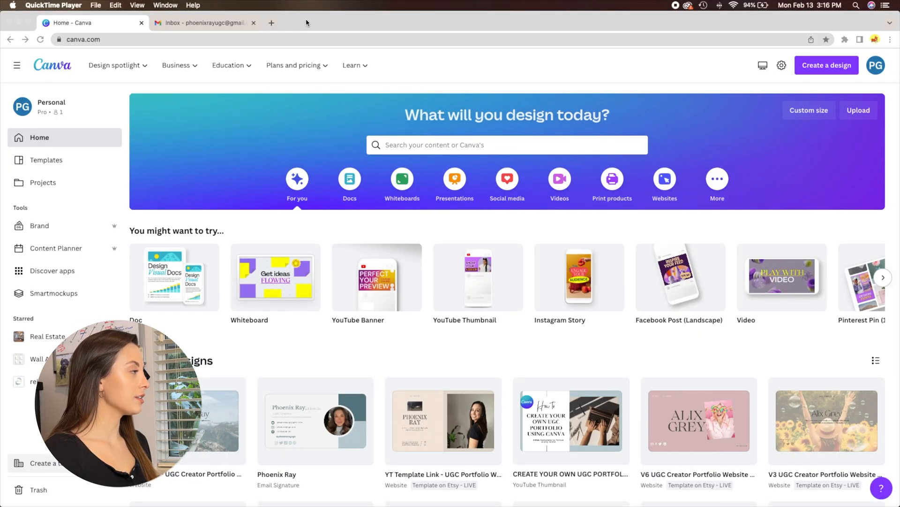
mouse_move(383, 44)
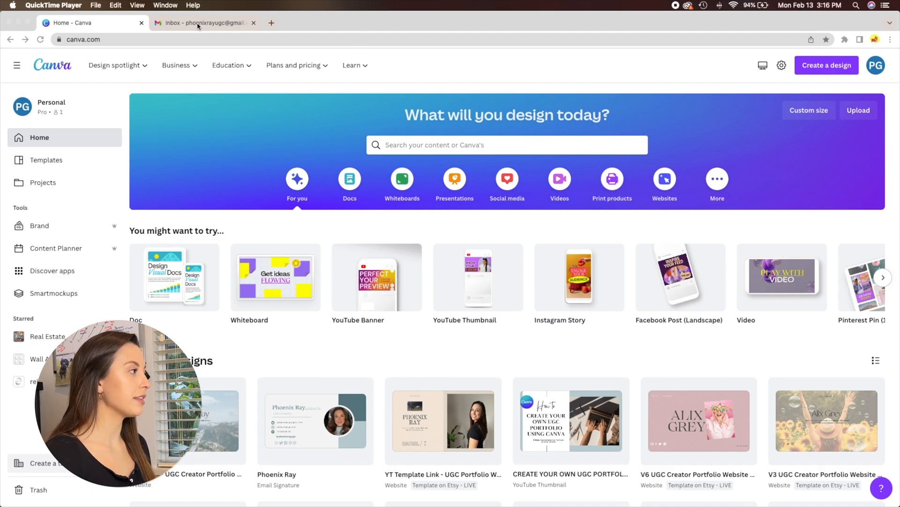
- Switch from the Canva home page to the Gmail inbox tab
click(204, 22)
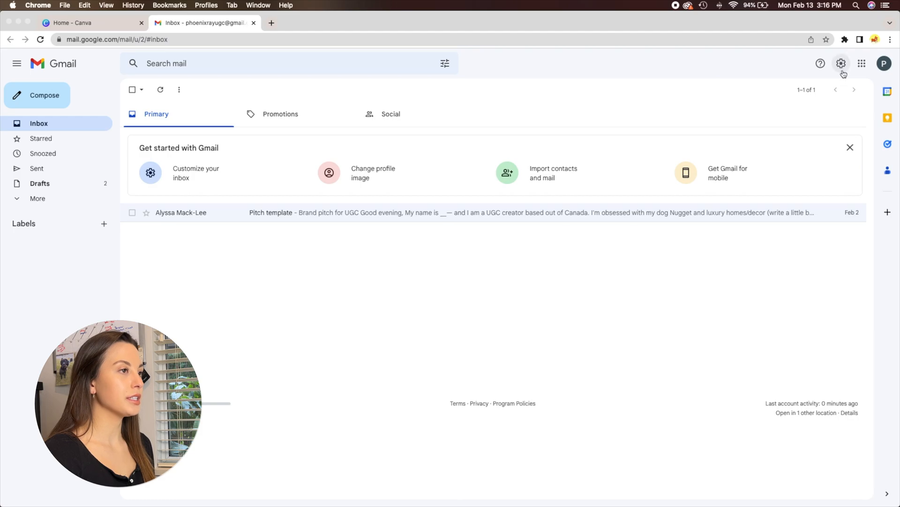
- In Gmail's full settings, start a new signature named 'Phoenix'
click(841, 63)
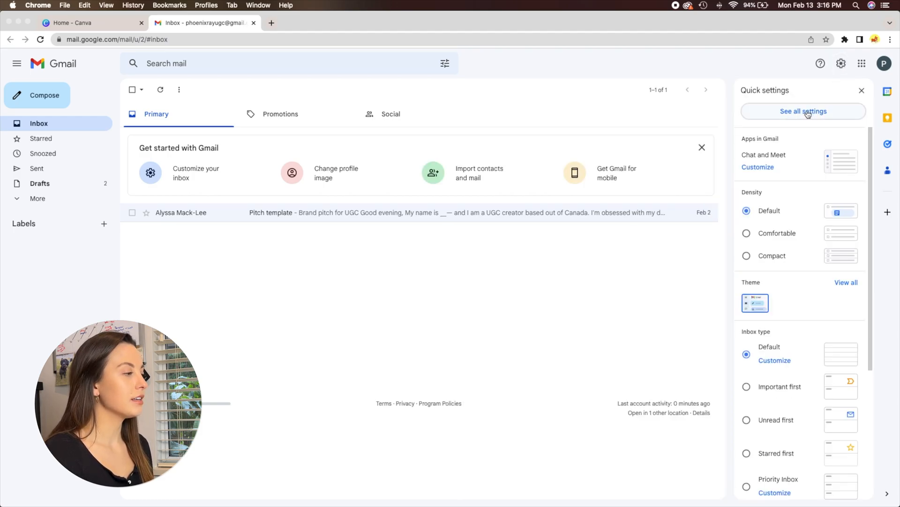
click(803, 110)
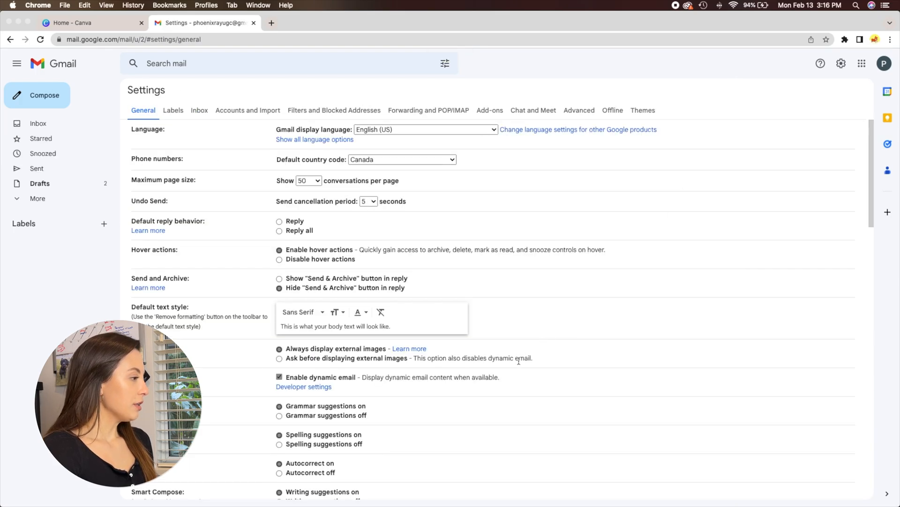
scroll(down, 3)
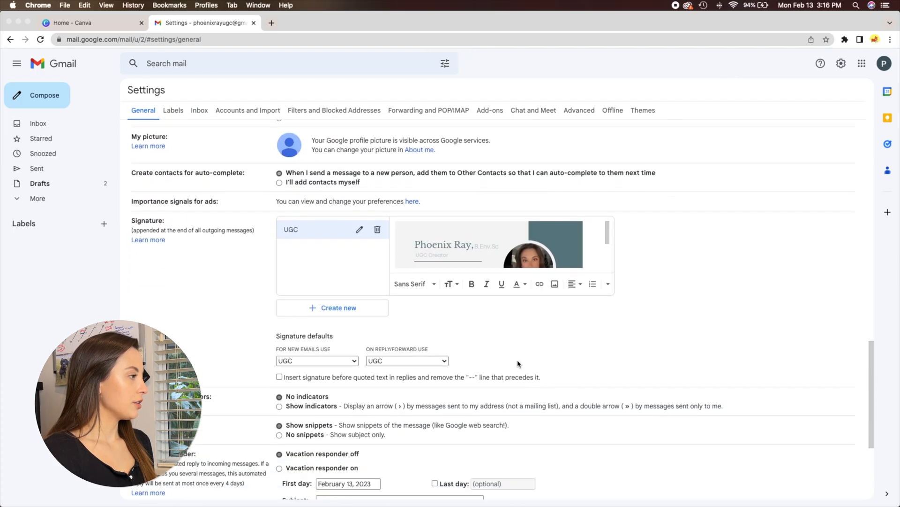
scroll(down, 3)
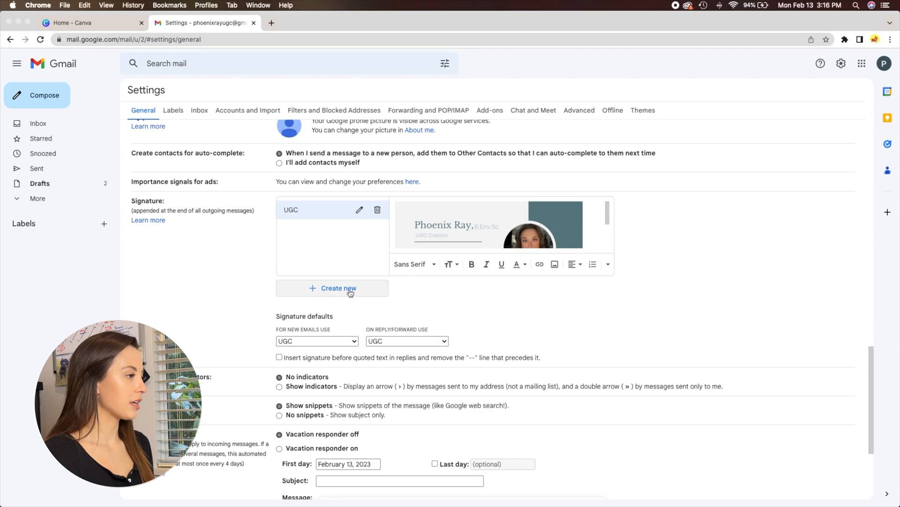
scroll(down, 3)
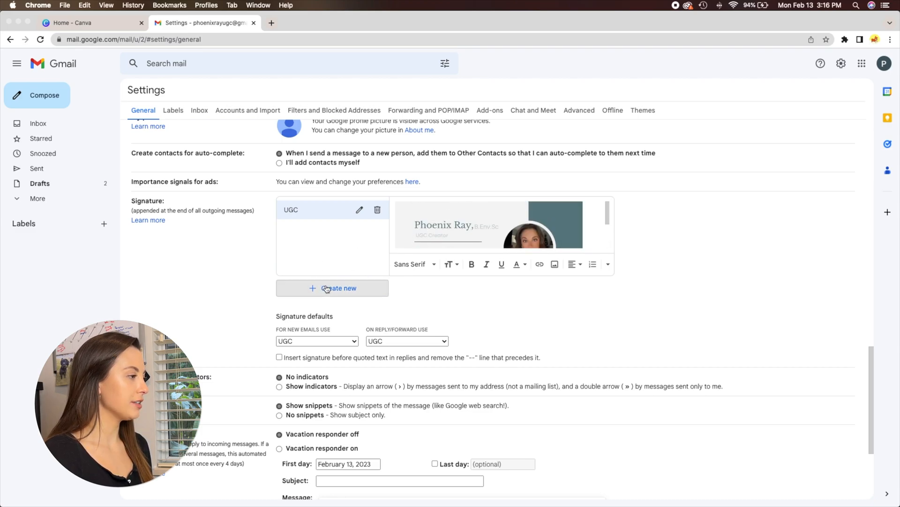
click(332, 287)
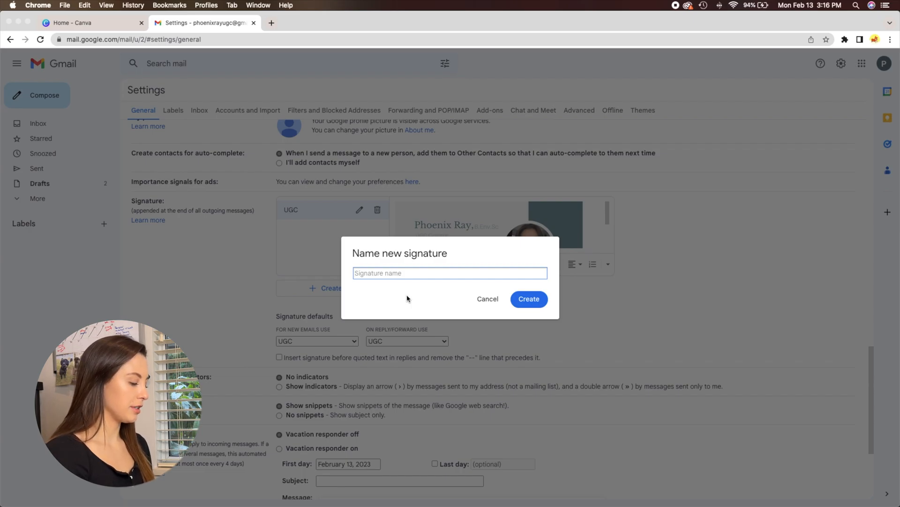
text(Phoenix)
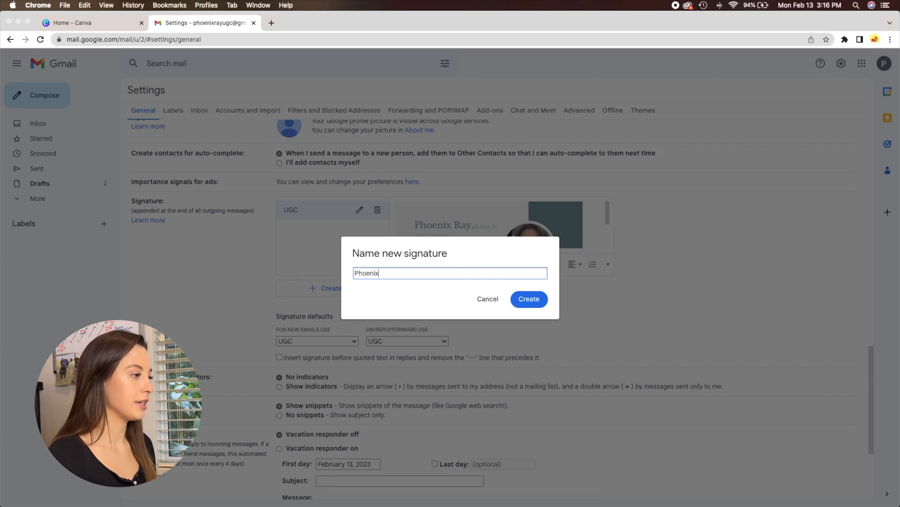
mouse_move(528, 298)
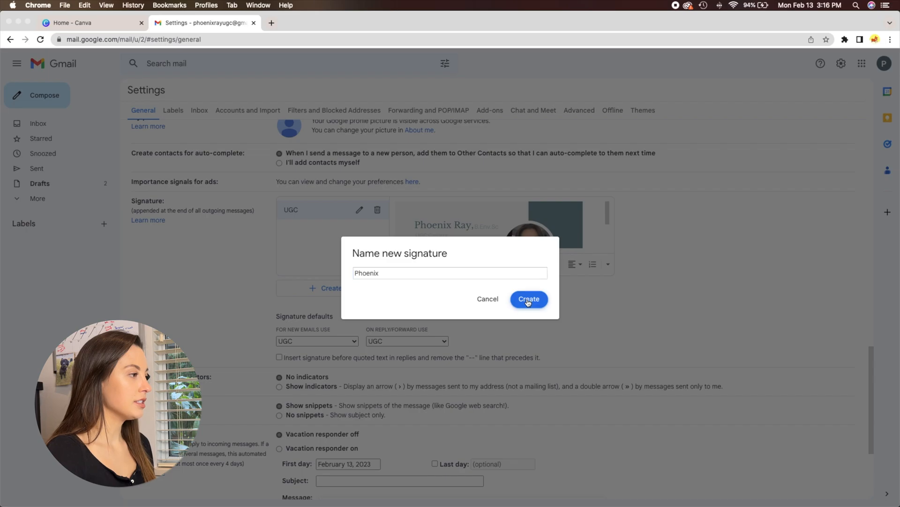
- Create the empty Phoenix signature, copy the portfolio URL, and return to settings
click(528, 299)
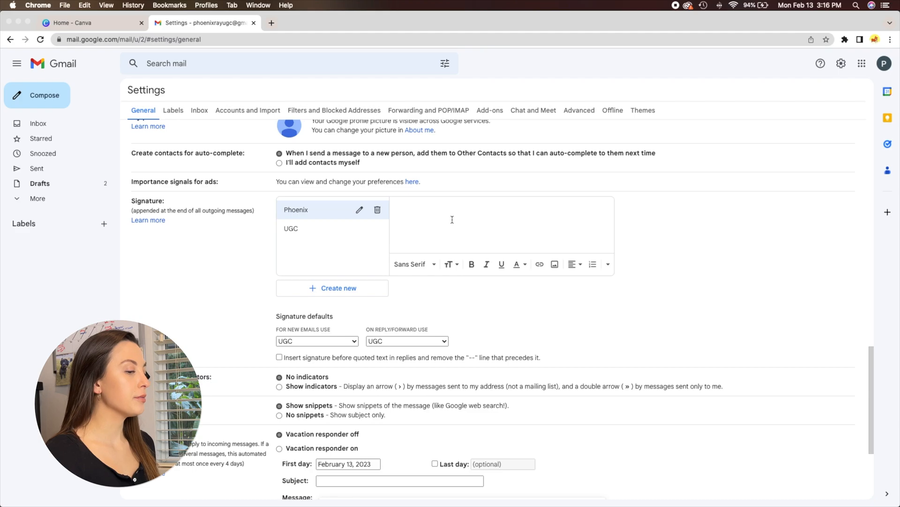
mouse_move(427, 220)
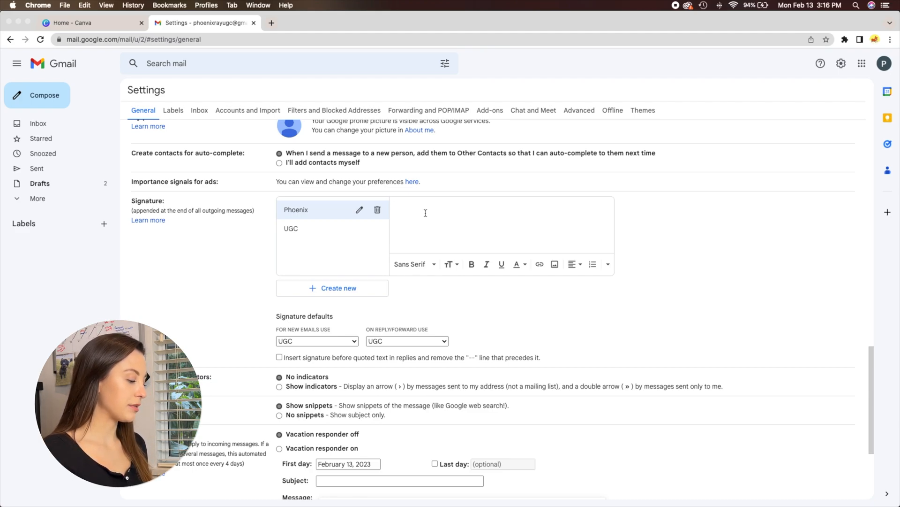
mouse_move(455, 247)
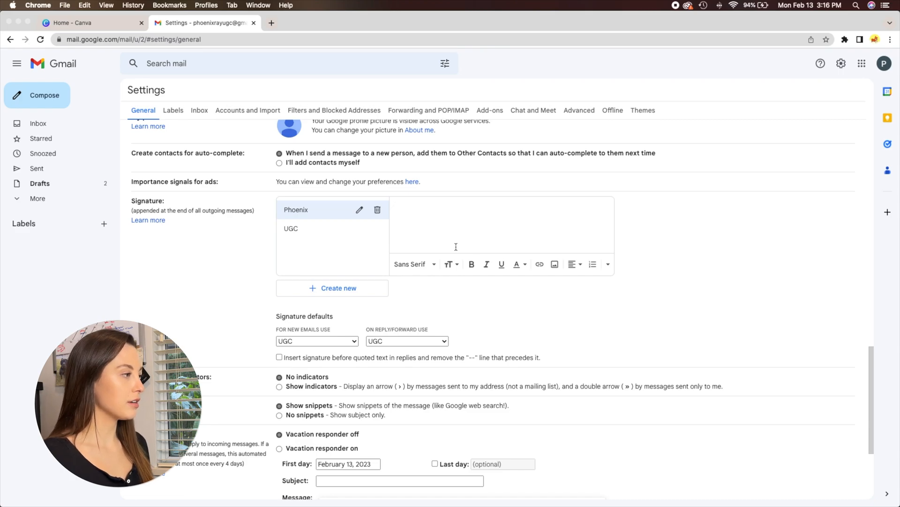
click(271, 23)
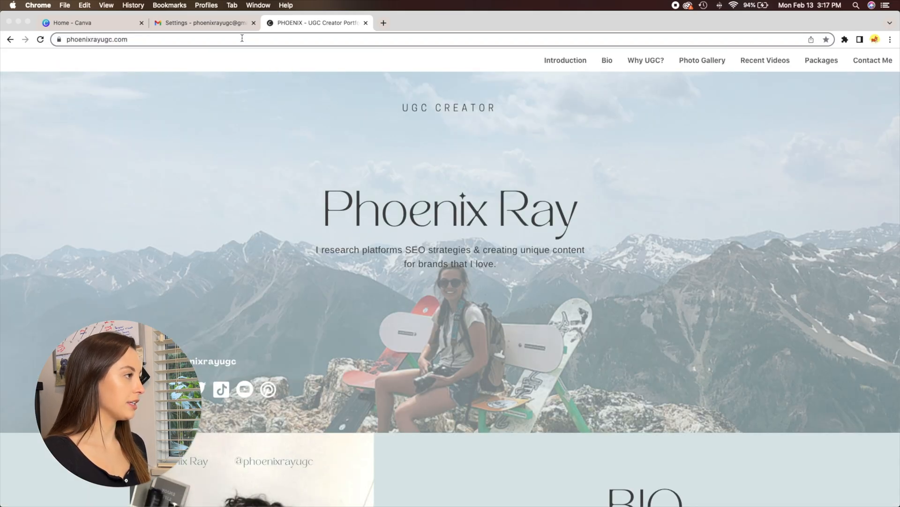
click(203, 23)
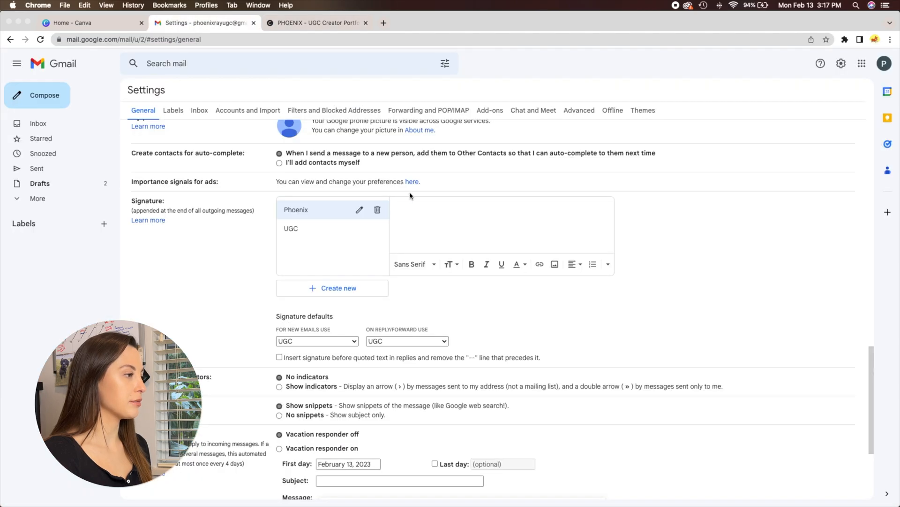
mouse_move(540, 264)
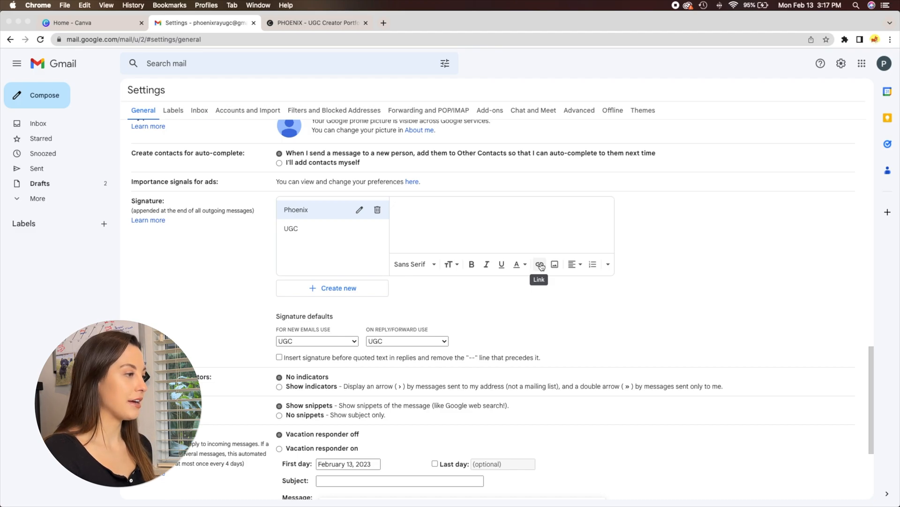
click(539, 264)
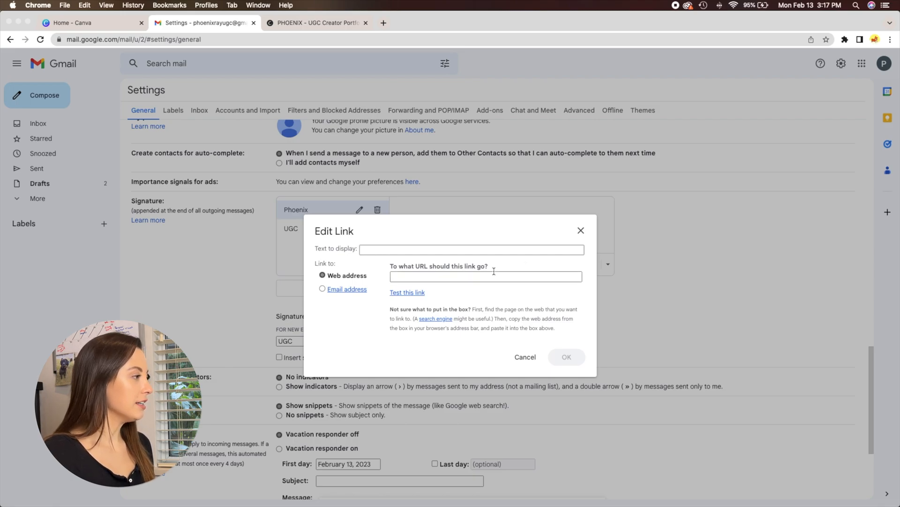
mouse_move(581, 230)
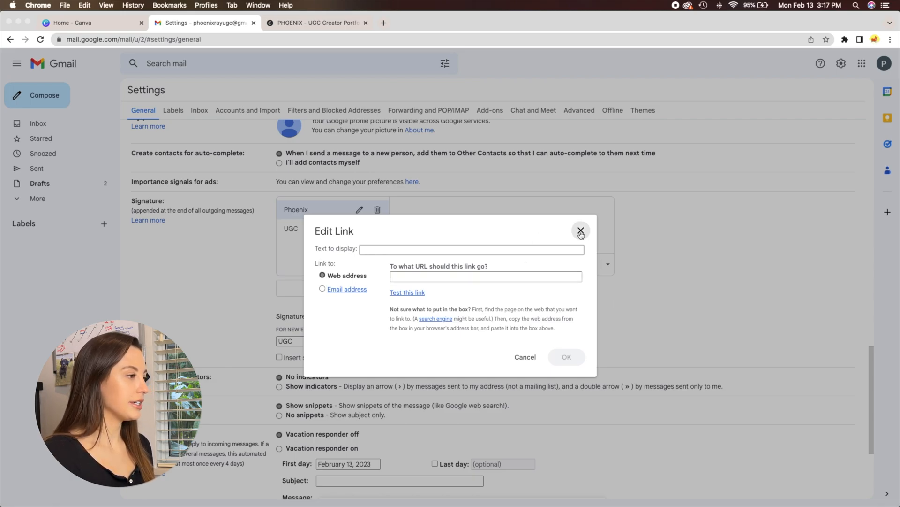
click(581, 230)
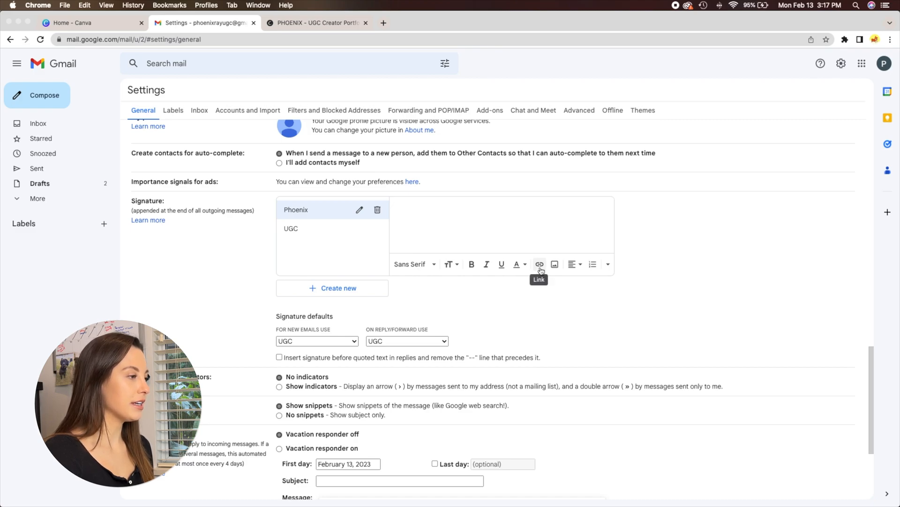
click(539, 264)
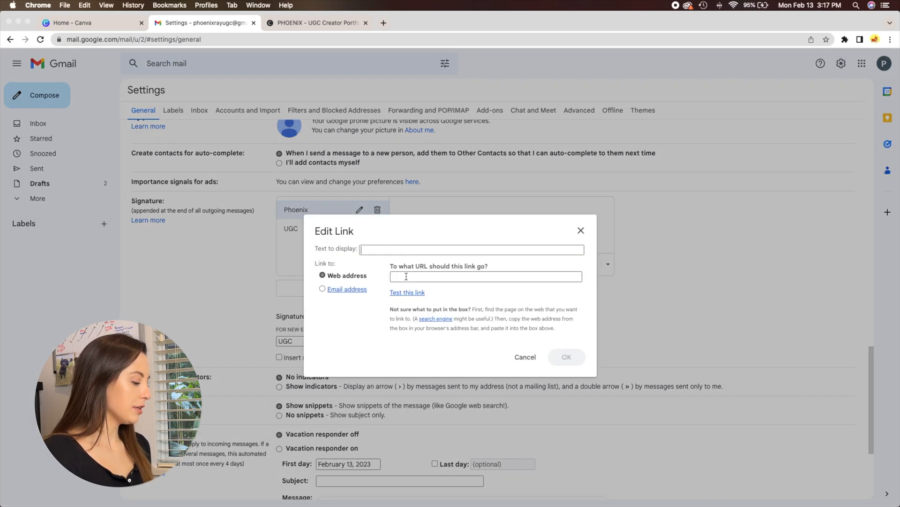
text(https://phoenixrayugc.com/)
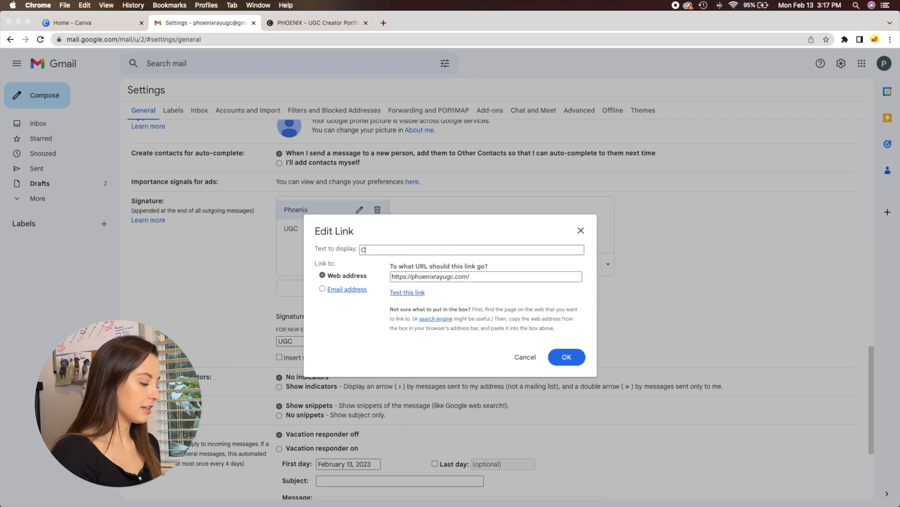
text(lick Here To View Portfo)
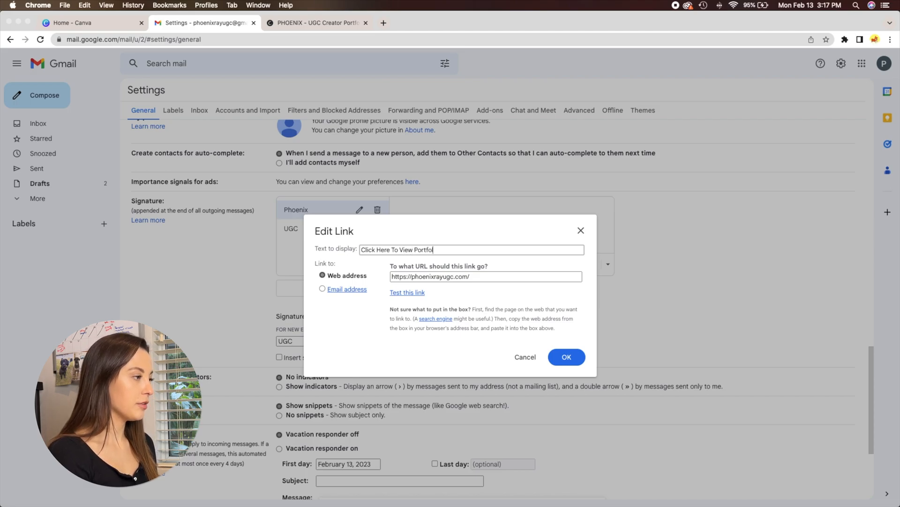
text(lio)
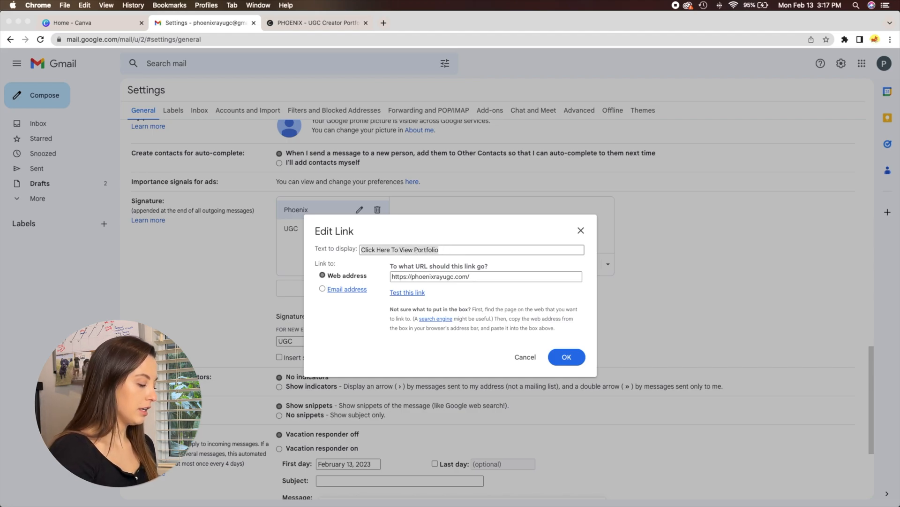
text(phoenixrayugc.co)
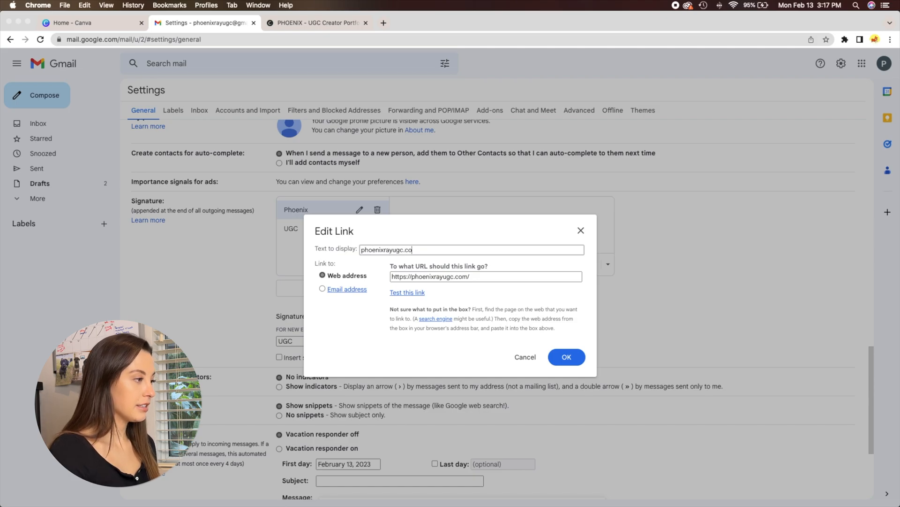
click(566, 357)
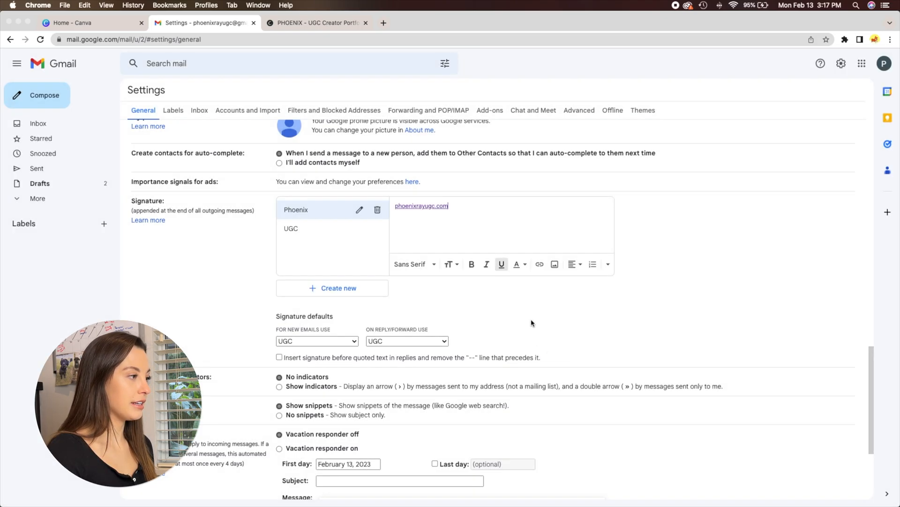
click(421, 205)
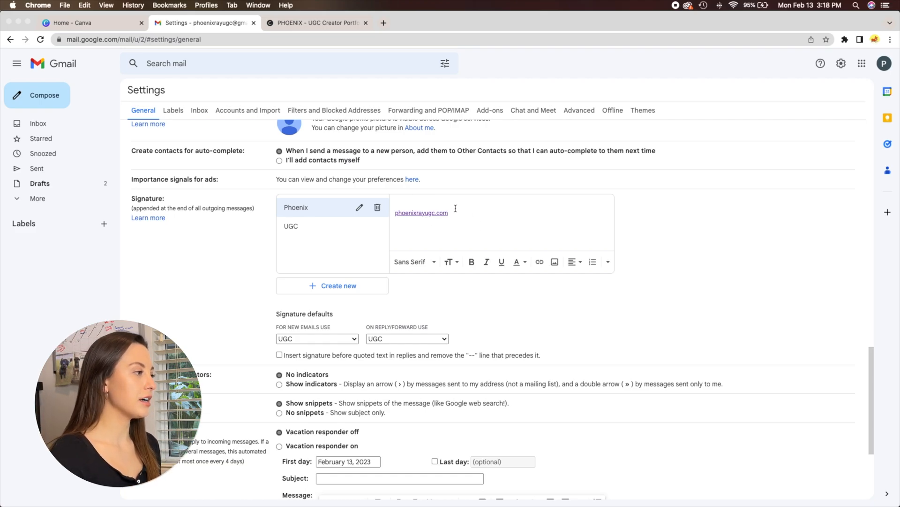
mouse_move(539, 253)
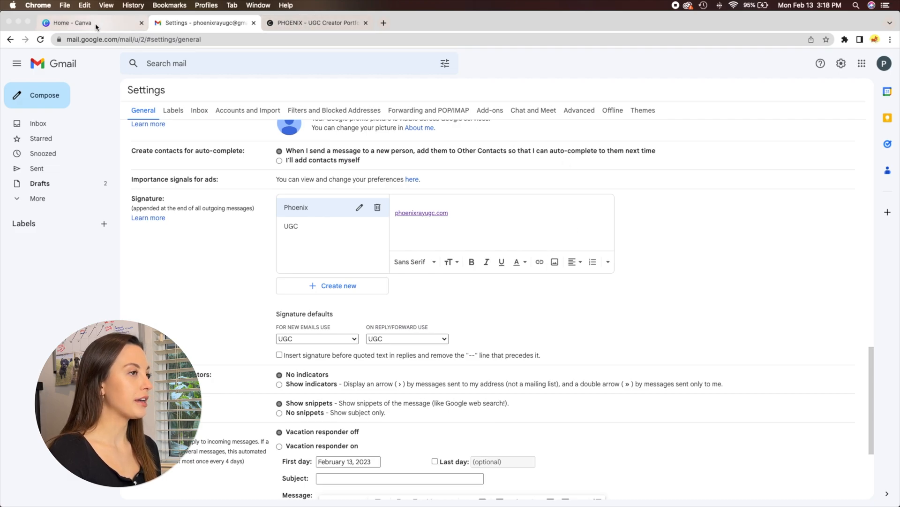
- Back in Canva, create a custom-size design of 400 × 200 px
click(89, 23)
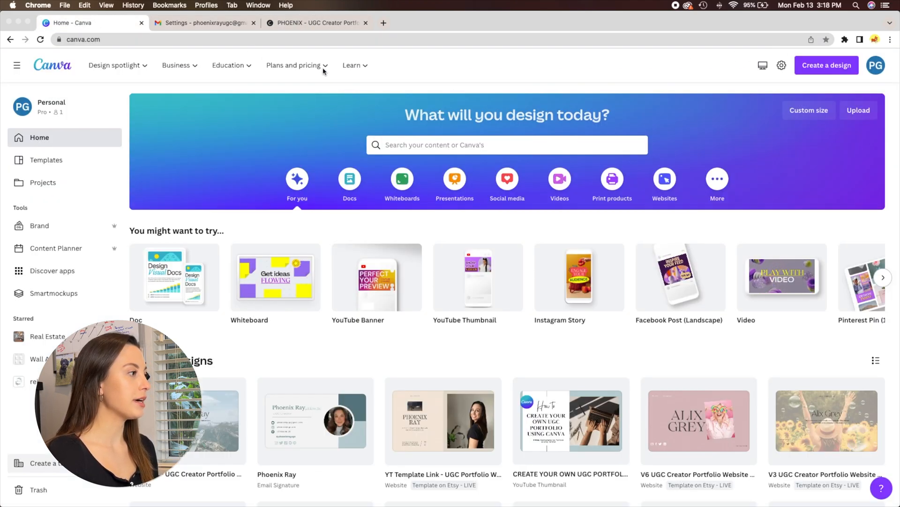
mouse_move(826, 65)
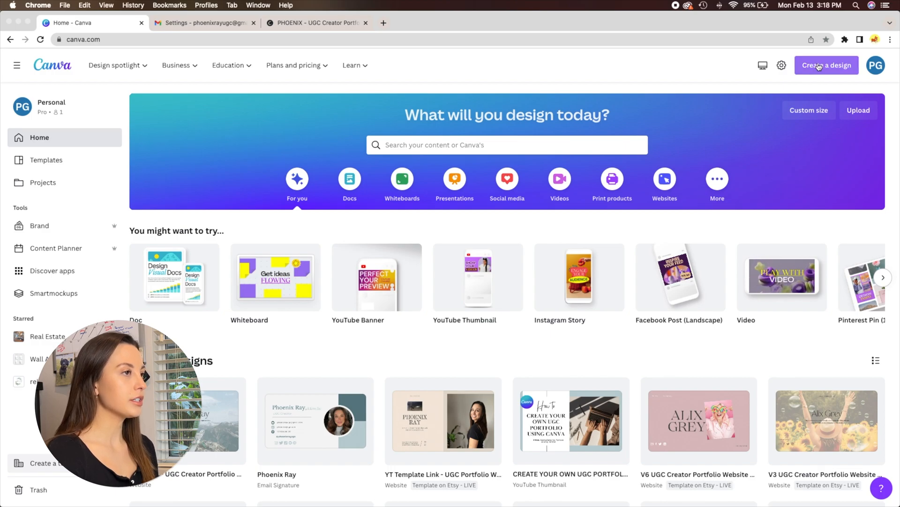
click(827, 65)
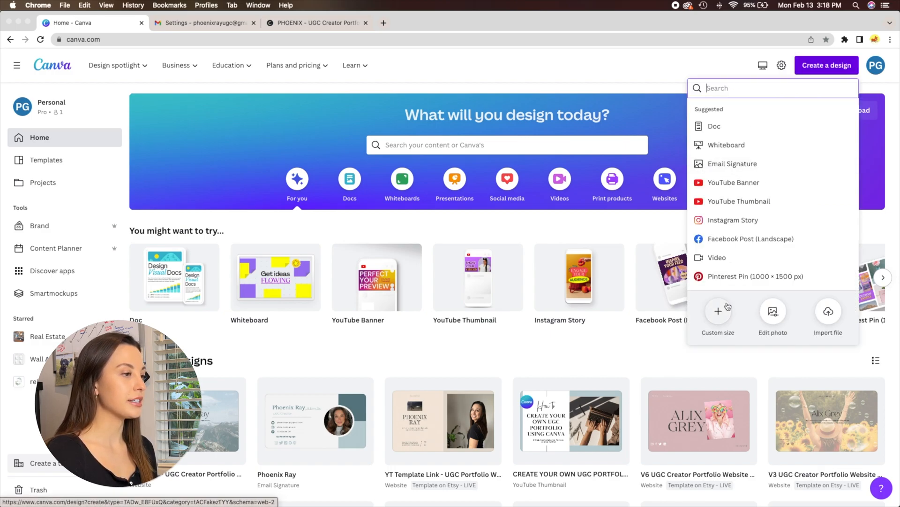
click(718, 317)
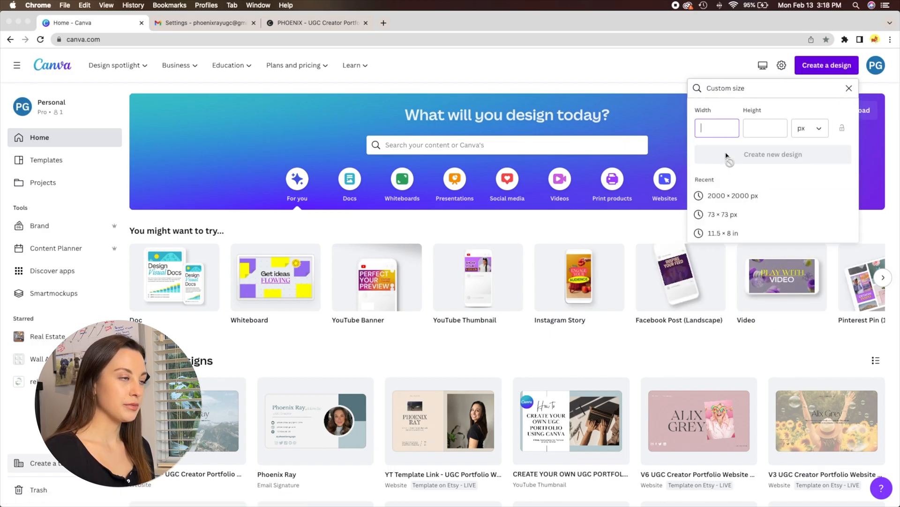
text(400)
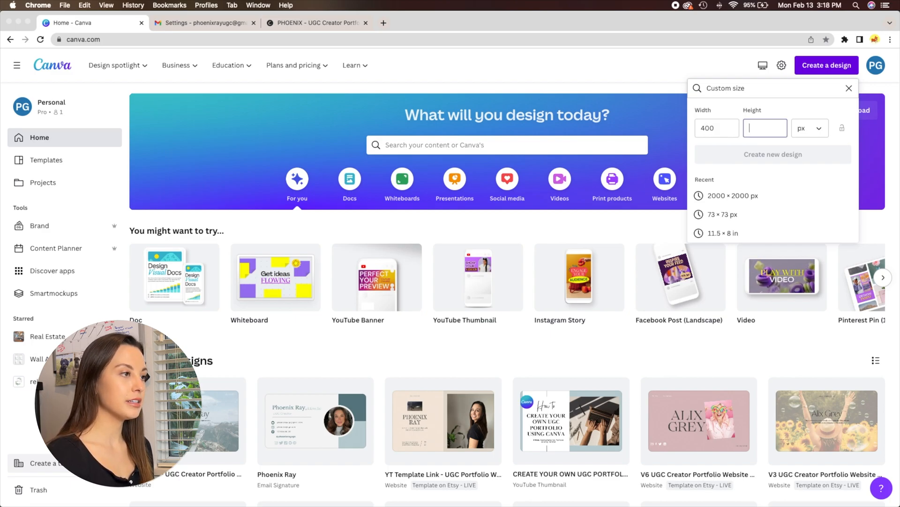
text(200)
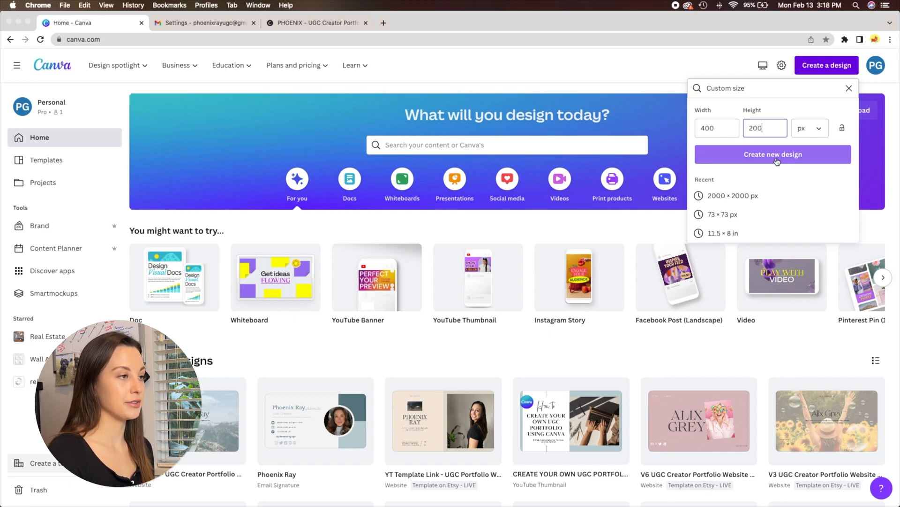
click(772, 154)
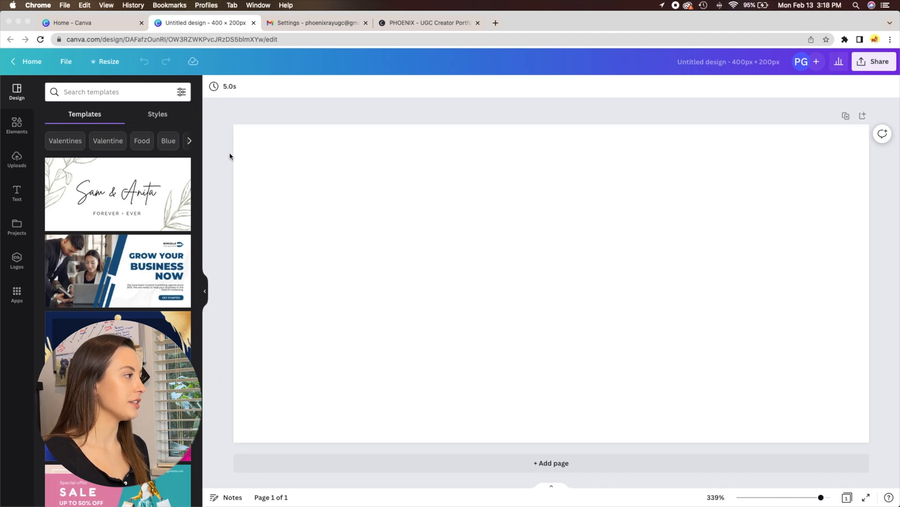
- Apply the Olivia Wilson Traveler email-signature template from the Templates list
click(576, 174)
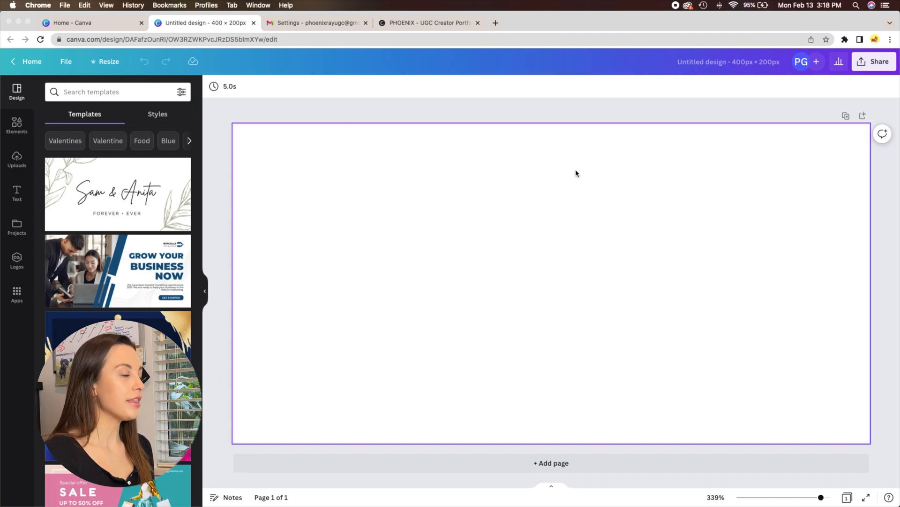
mouse_move(785, 390)
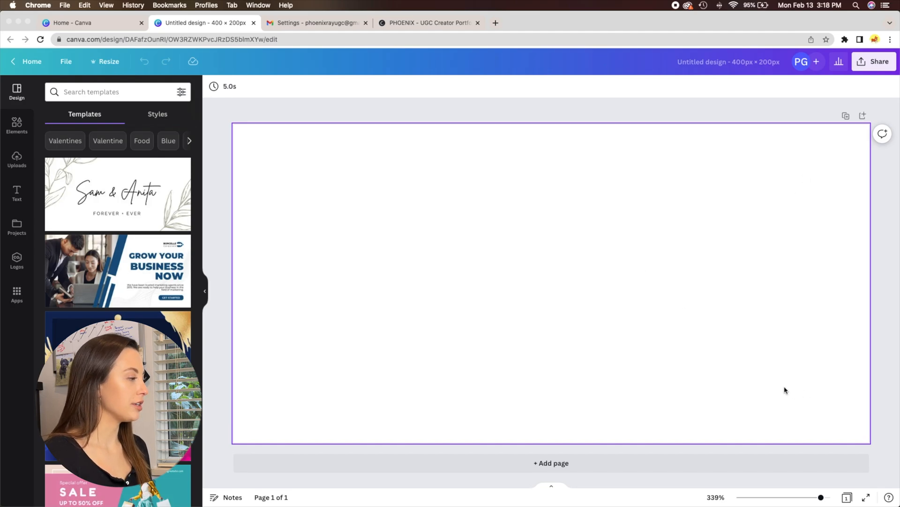
scroll(down, 3)
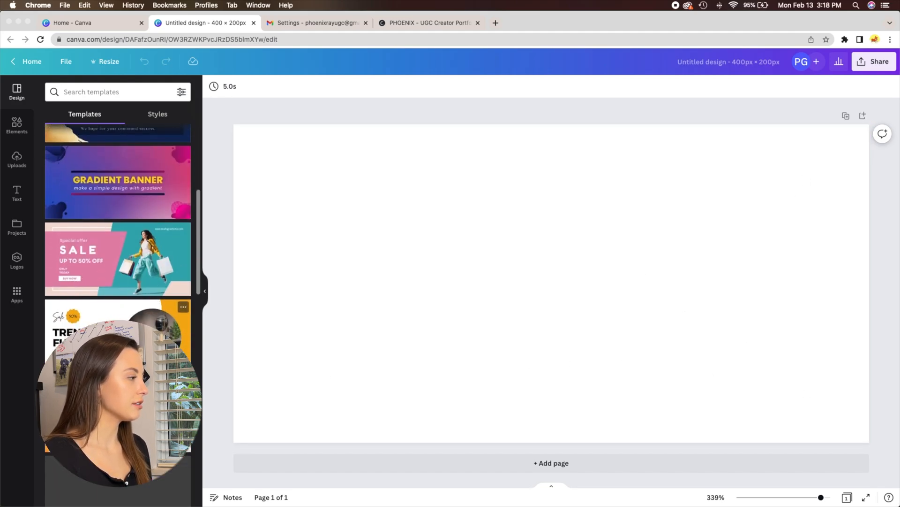
scroll(down, 3)
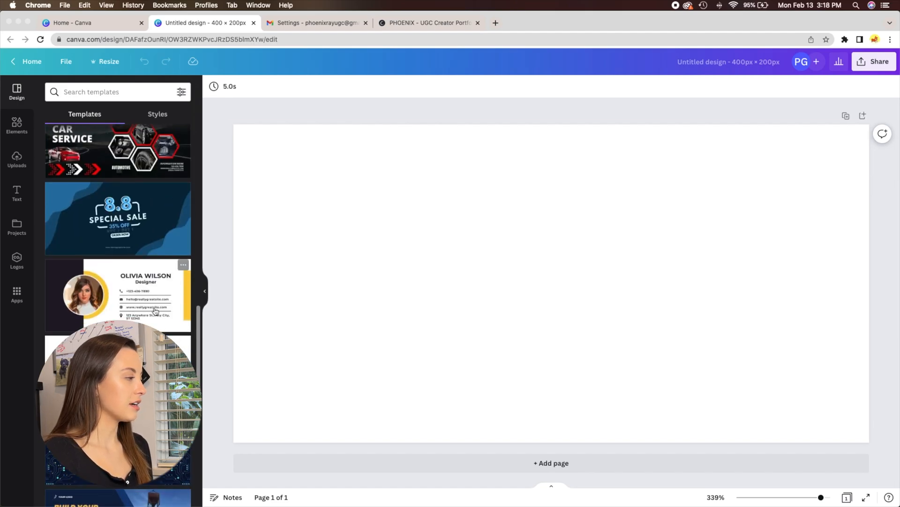
scroll(down, 3)
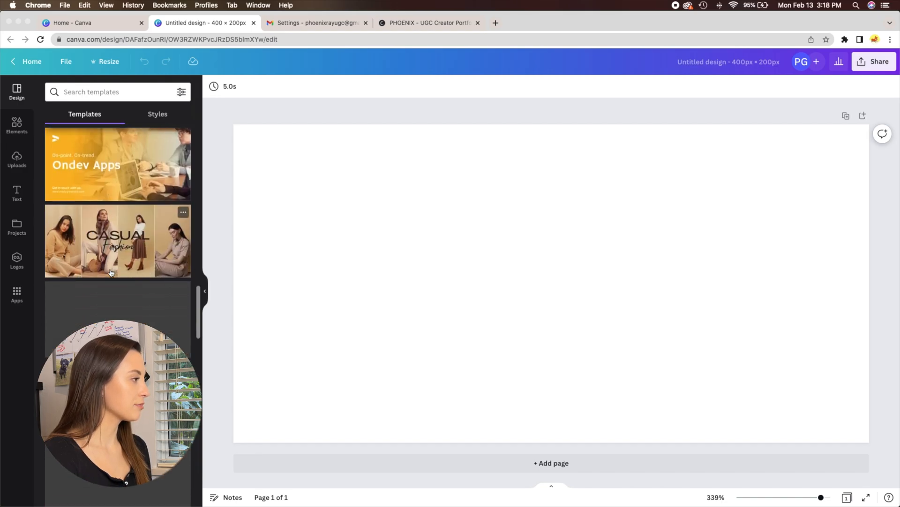
scroll(down, 3)
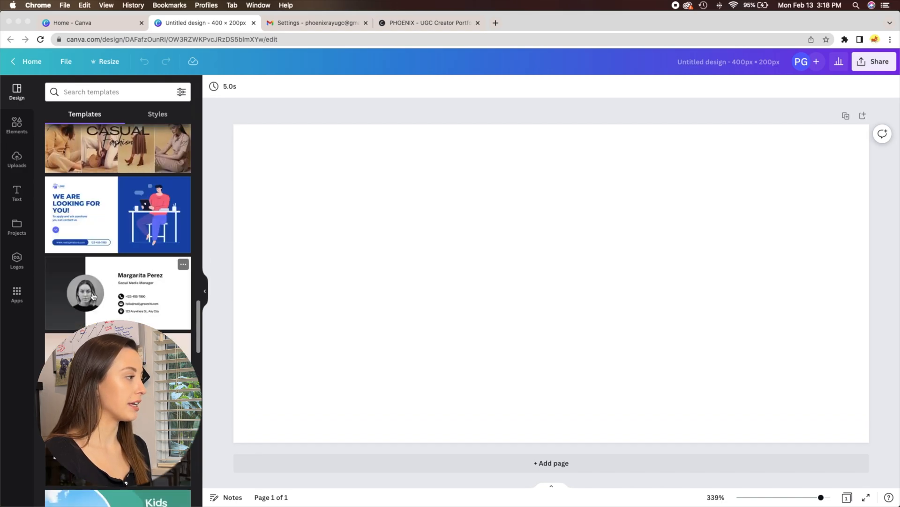
mouse_move(165, 302)
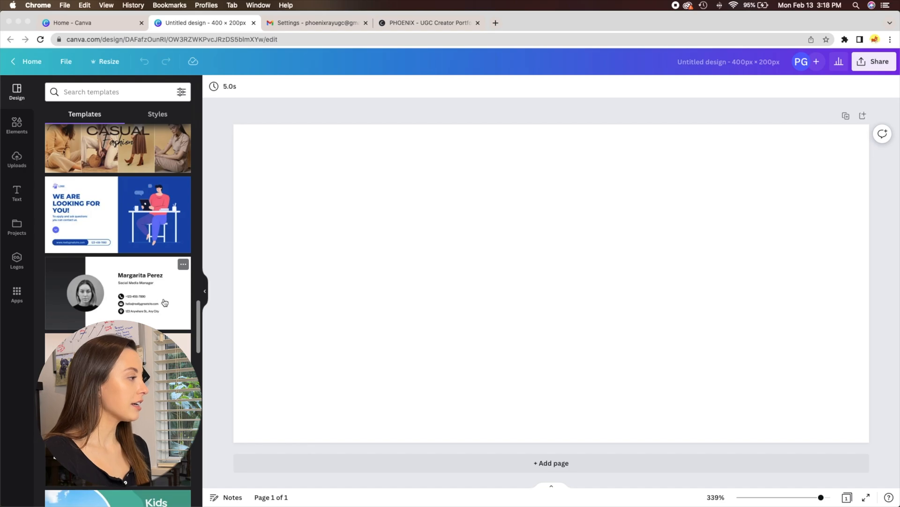
scroll(down, 3)
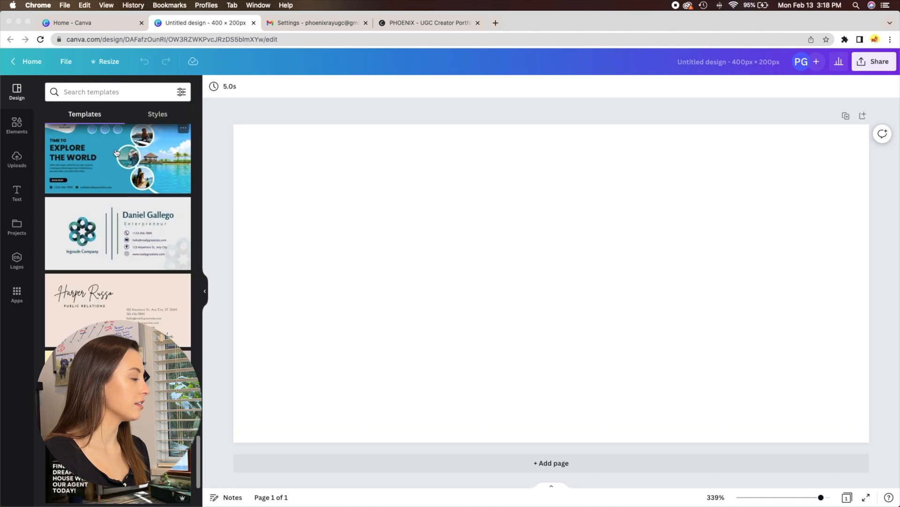
scroll(down, 3)
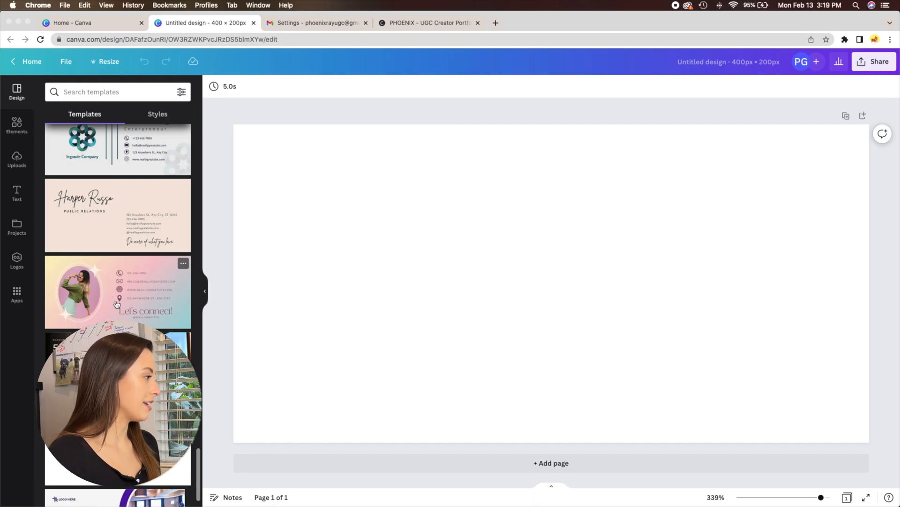
scroll(down, 3)
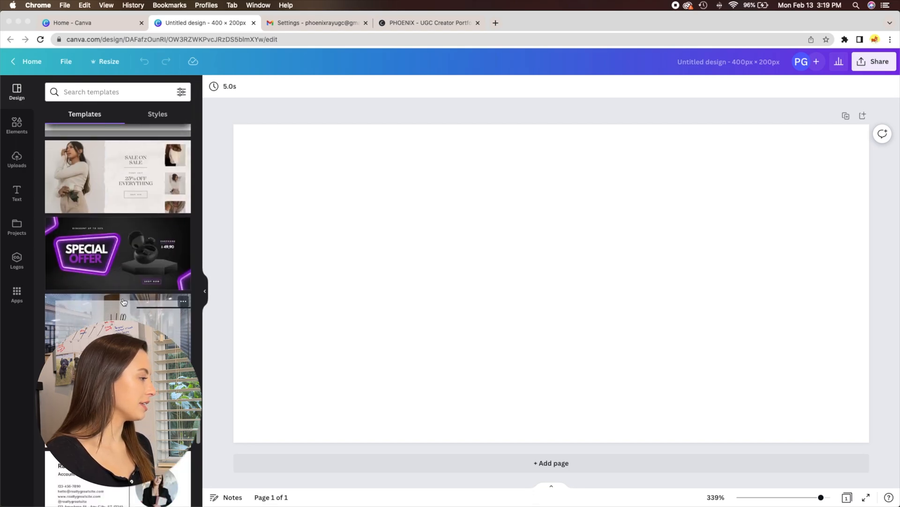
scroll(down, 3)
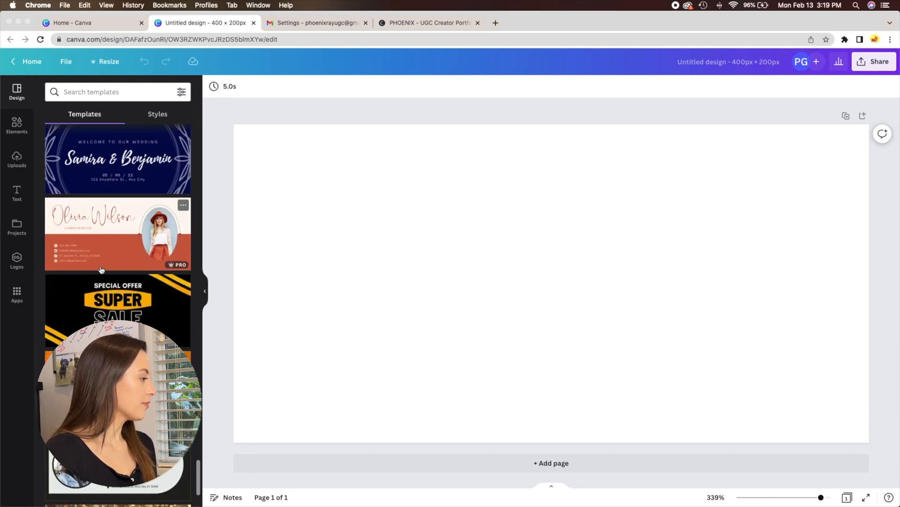
scroll(down, 3)
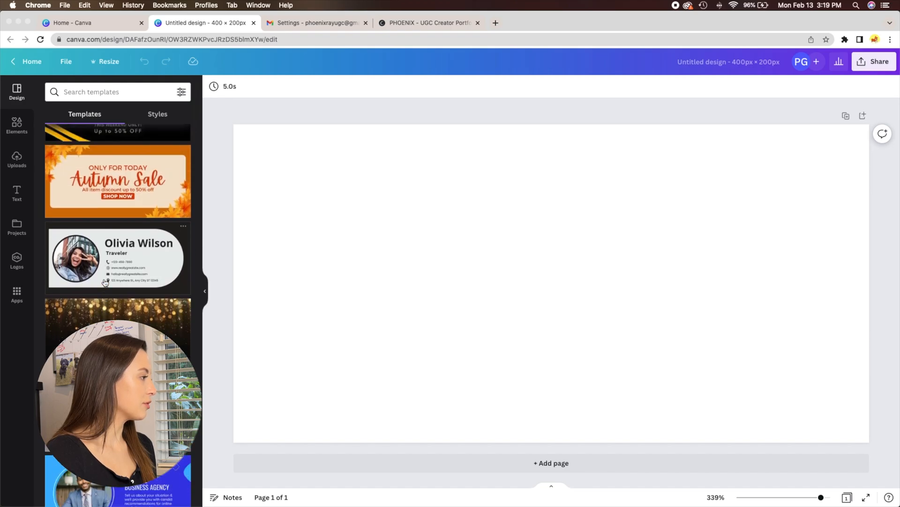
click(118, 257)
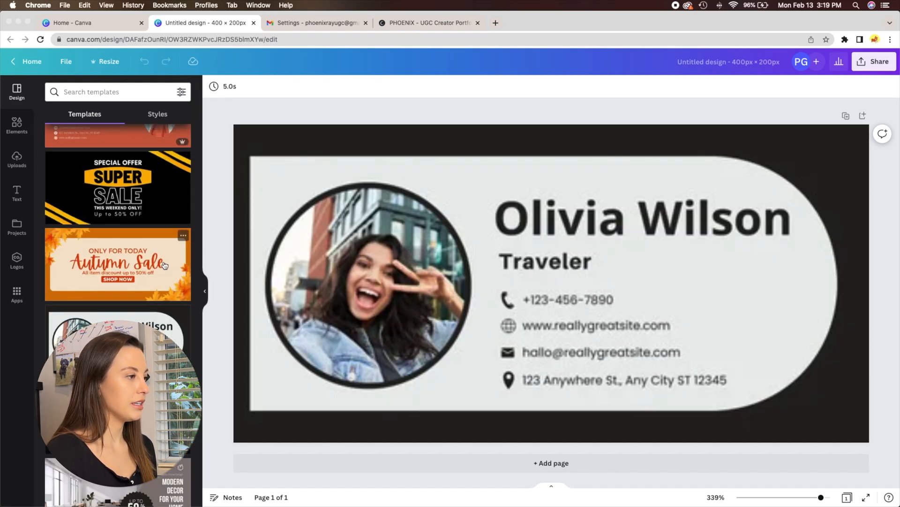
- Recolour the template's black background to a pale blue-grey
click(356, 166)
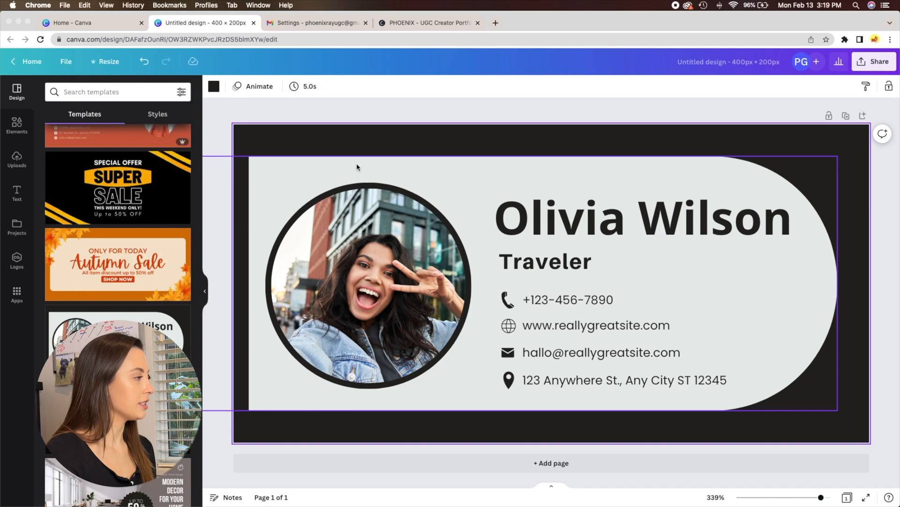
click(214, 86)
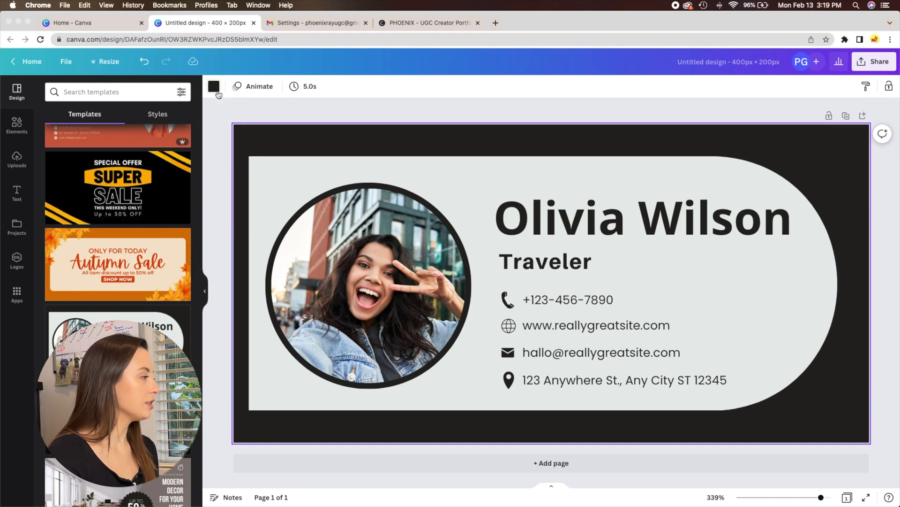
click(214, 86)
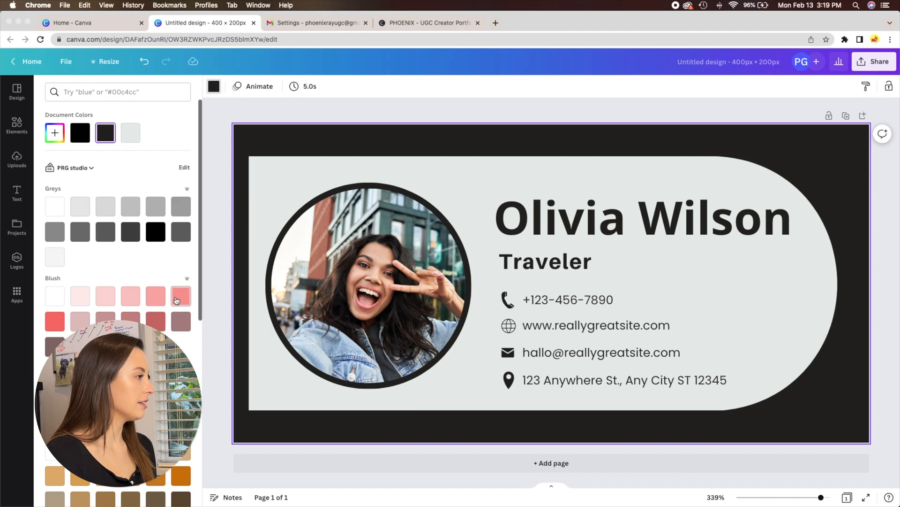
scroll(down, 3)
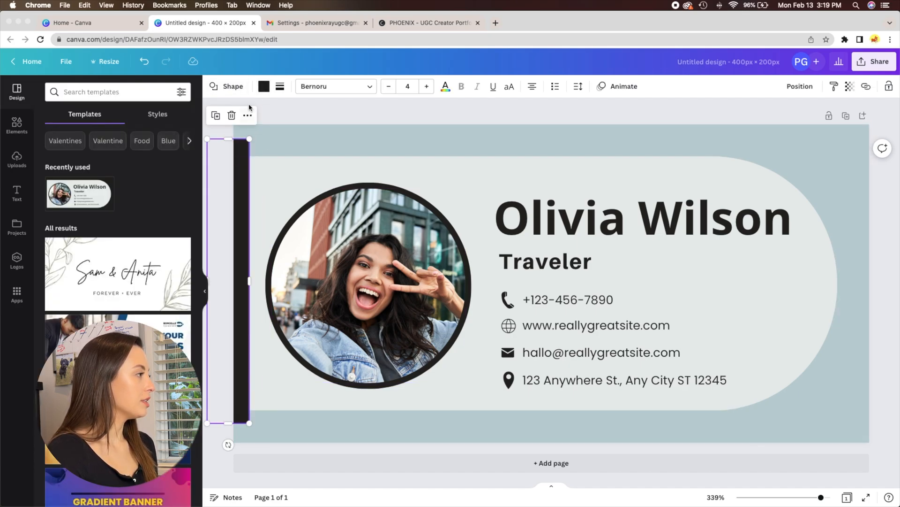
click(263, 87)
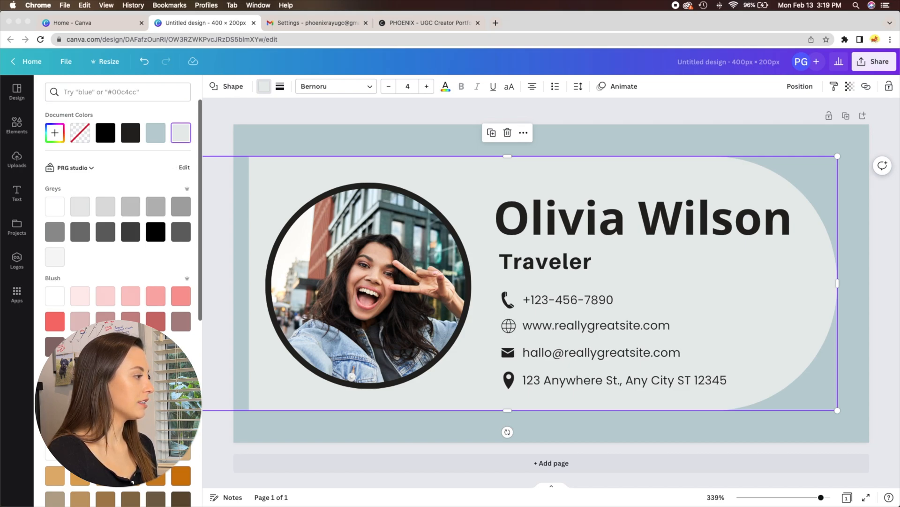
click(367, 284)
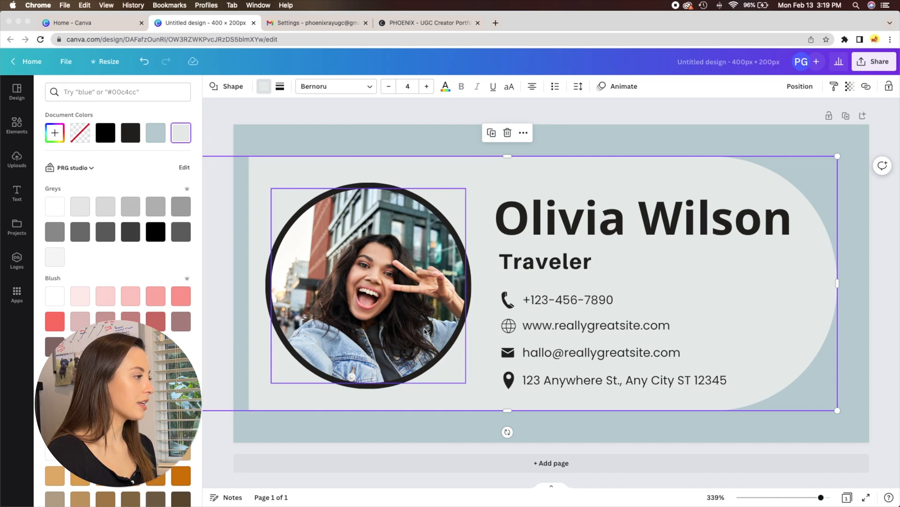
- Replace the round portrait with an uploaded photo of a smiling woman
click(367, 284)
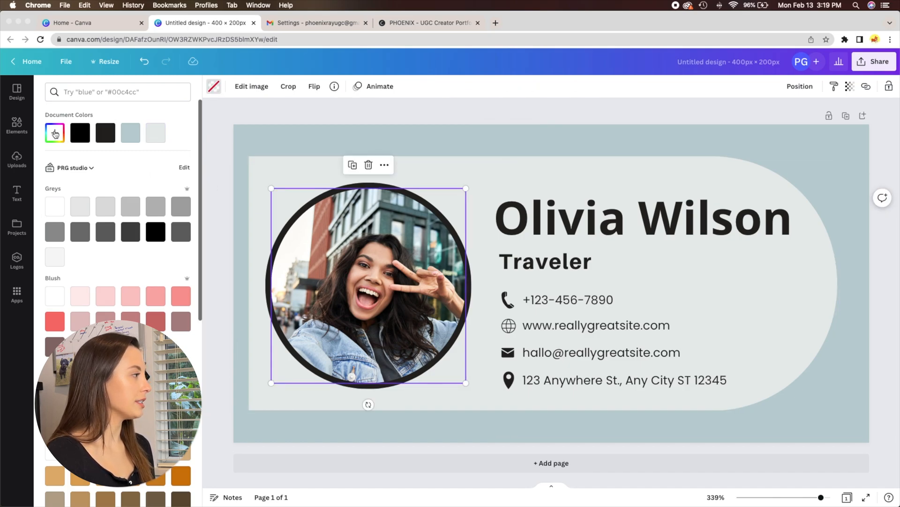
click(17, 160)
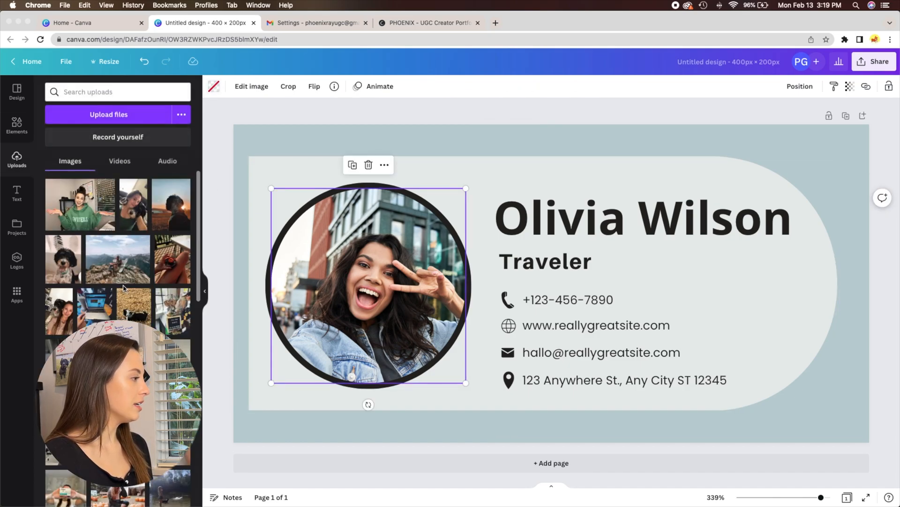
scroll(down, 3)
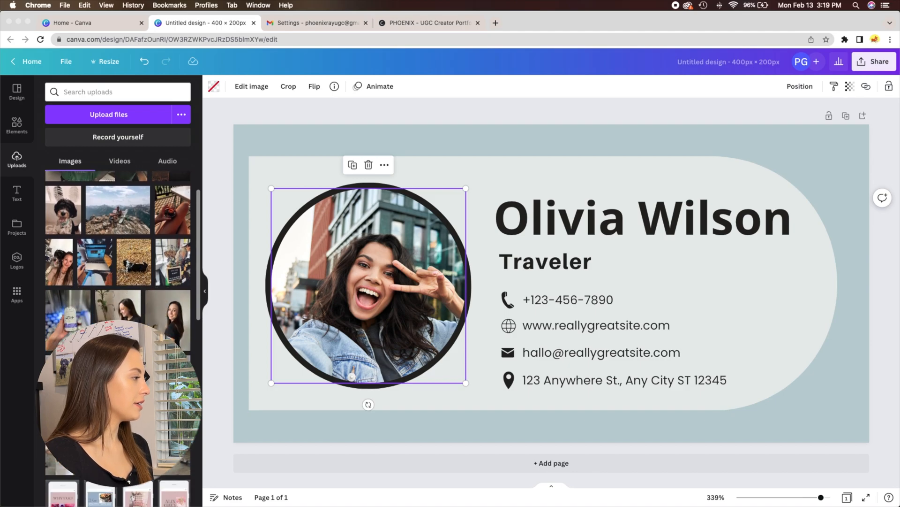
scroll(down, 3)
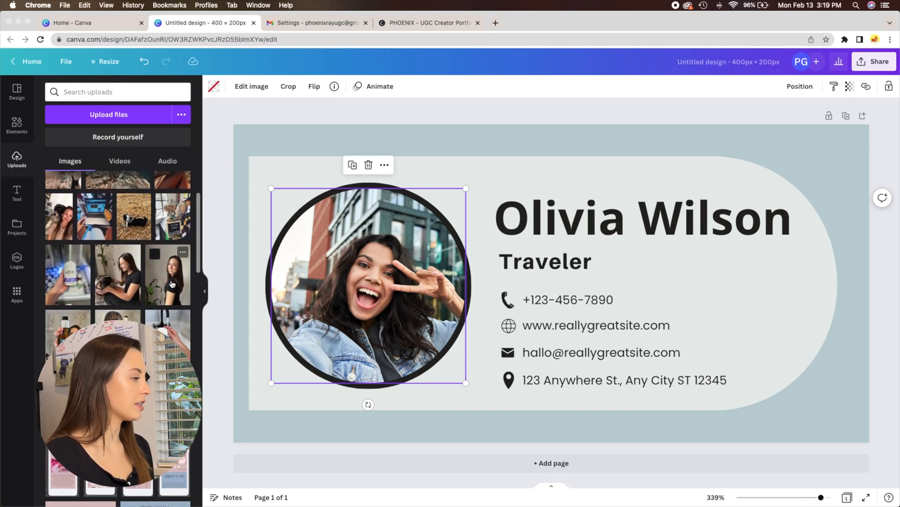
click(166, 274)
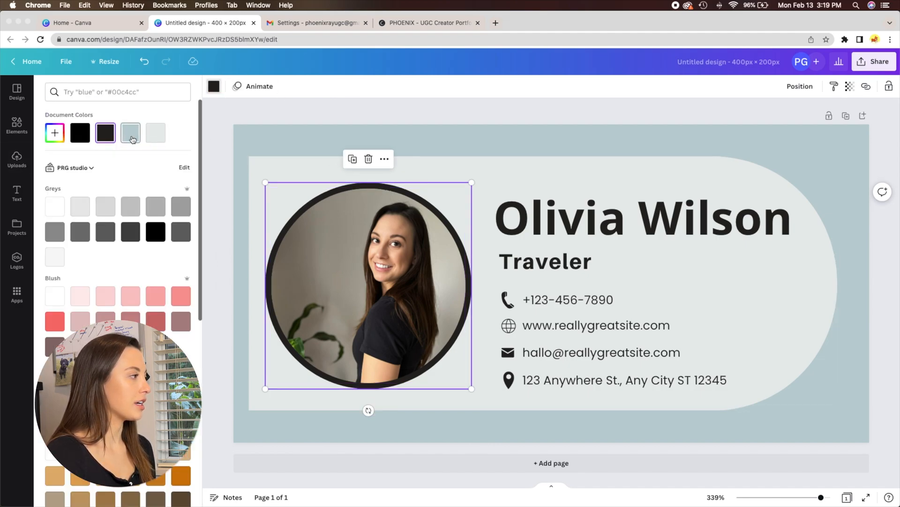
- Give the portrait border light blue-grey and make the rounded panel white
click(130, 133)
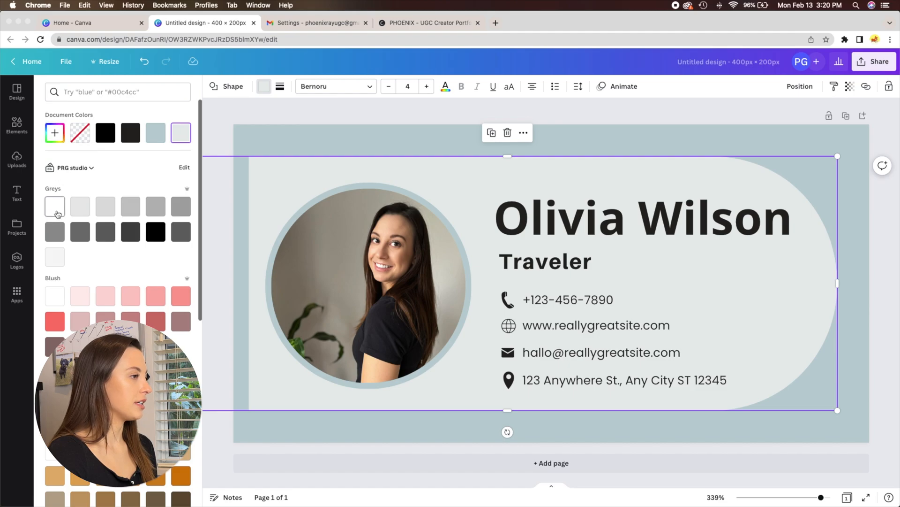
click(54, 207)
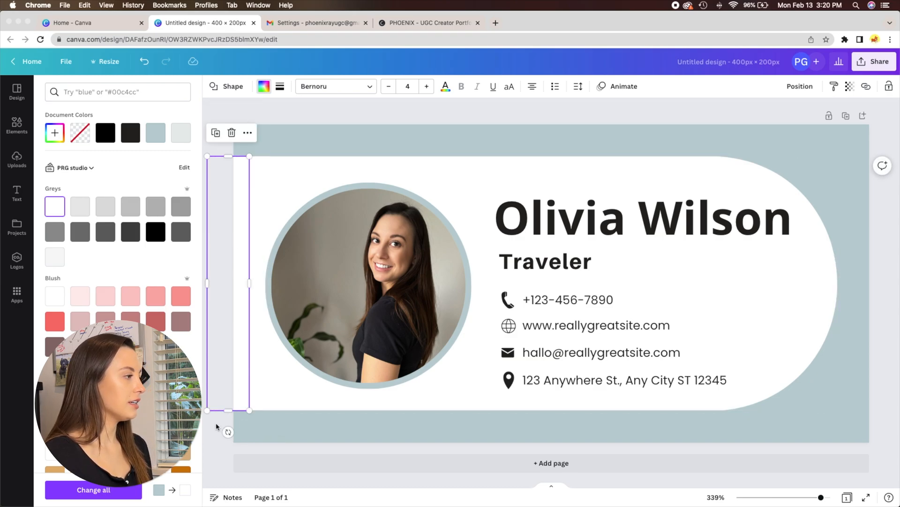
click(16, 158)
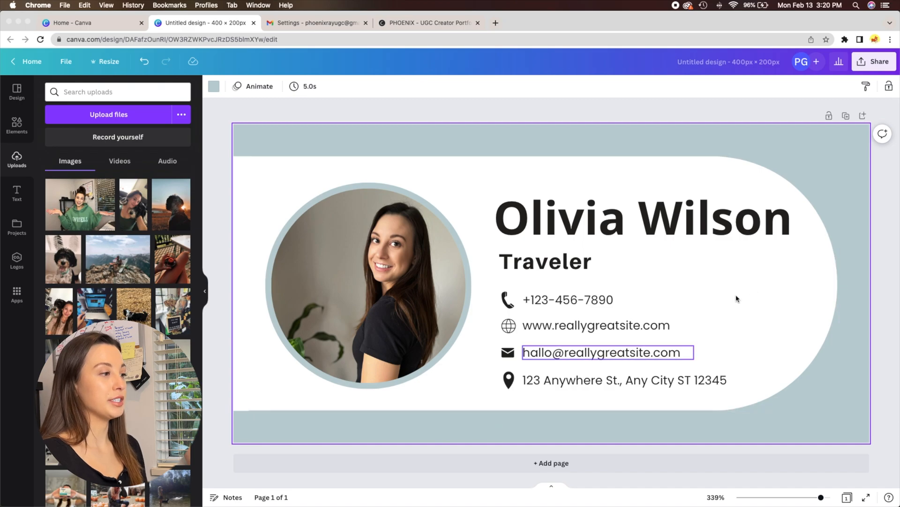
- Change the name to 'Phoenix Ray' and the subtitle to 'UGC Creator'
click(642, 217)
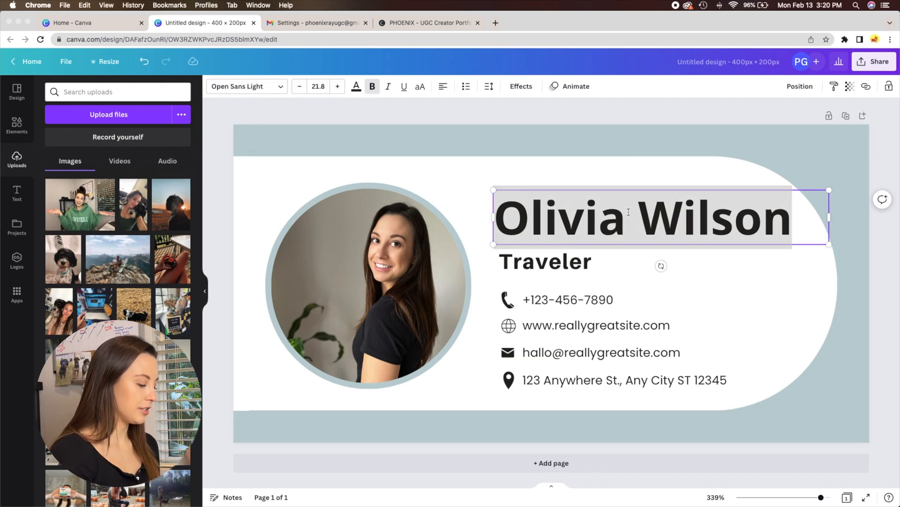
text(Phoenix r)
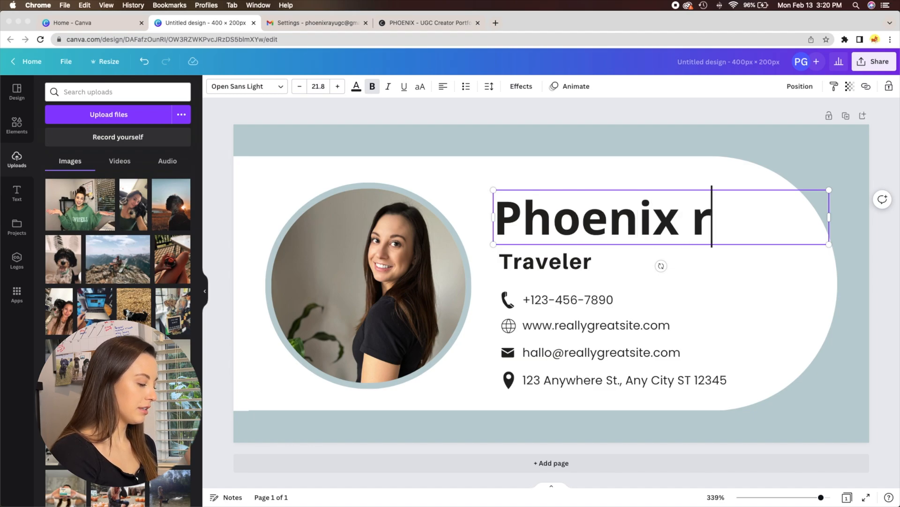
text(T)
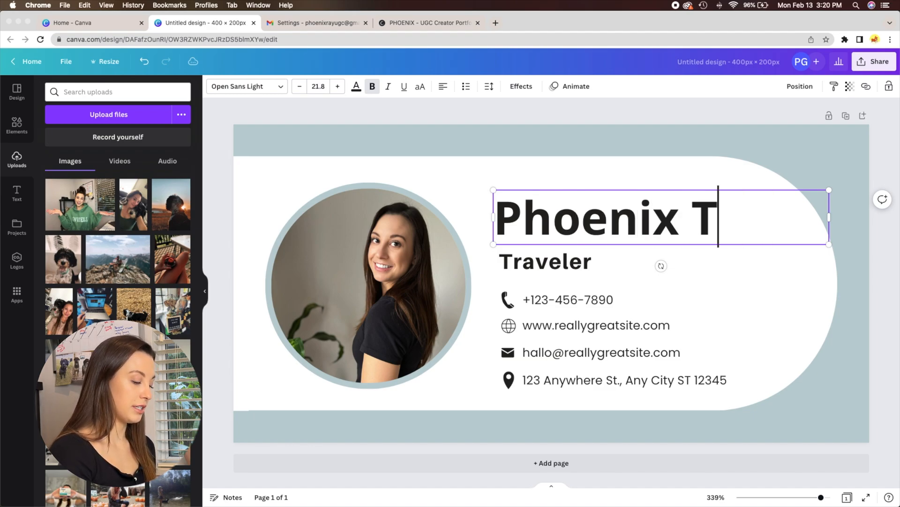
text(ay)
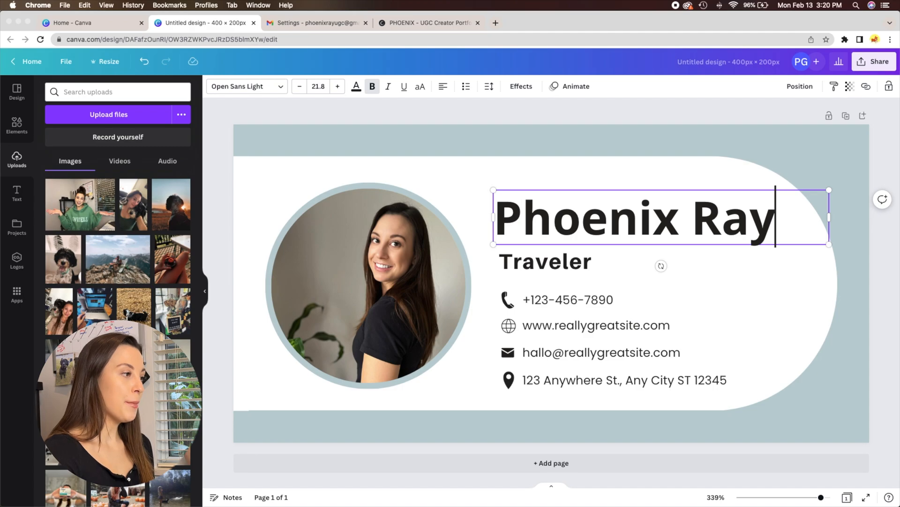
click(544, 260)
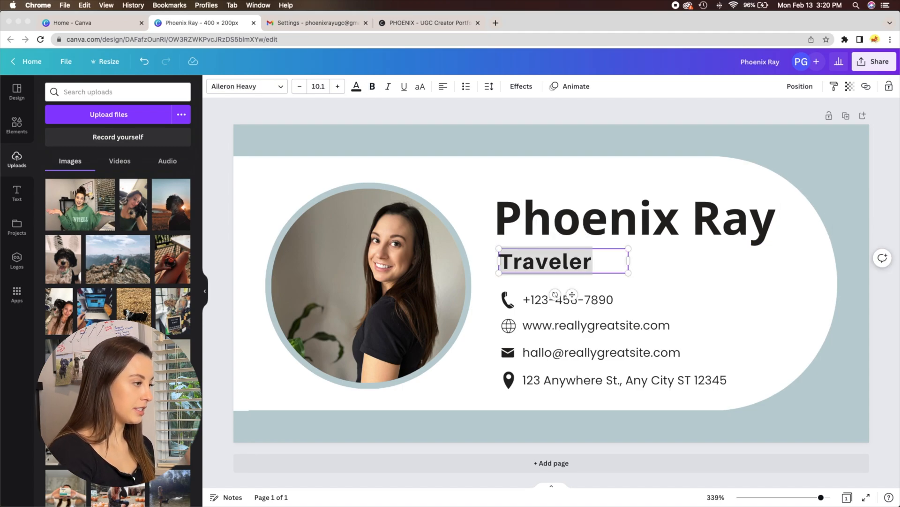
text(UGC Creator)
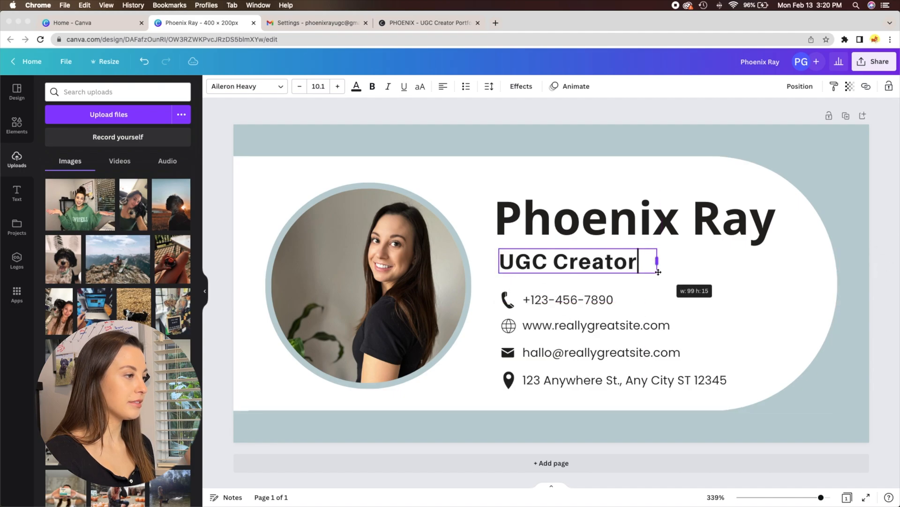
click(628, 218)
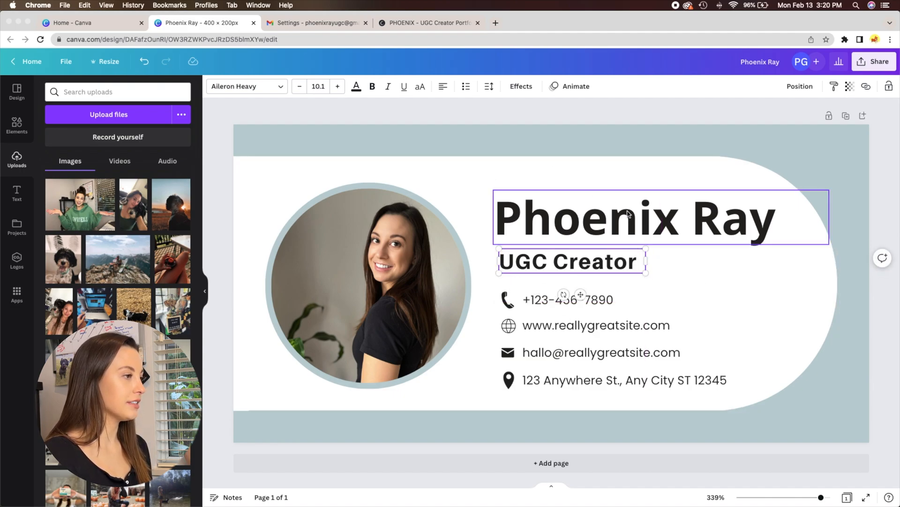
- Set PHOENIX RAY in Hatton capitals after trying Poppins and Brown Sugar
click(244, 87)
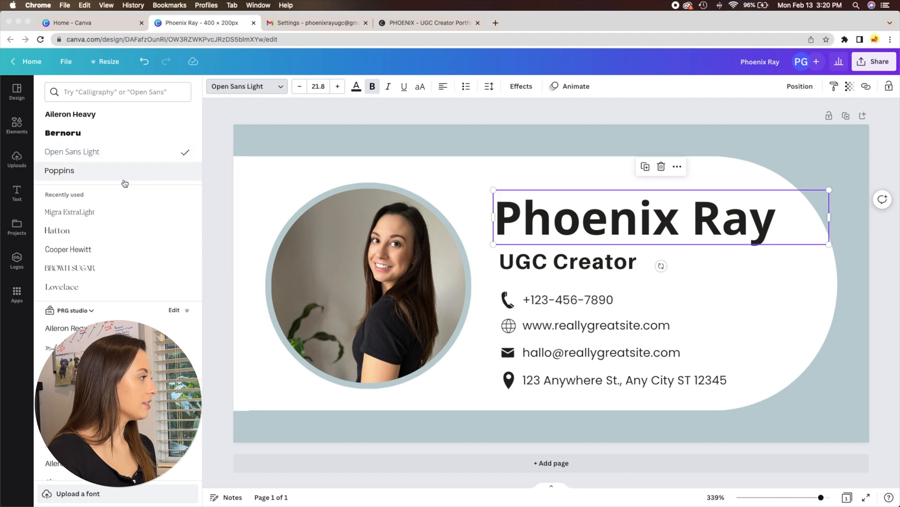
click(59, 170)
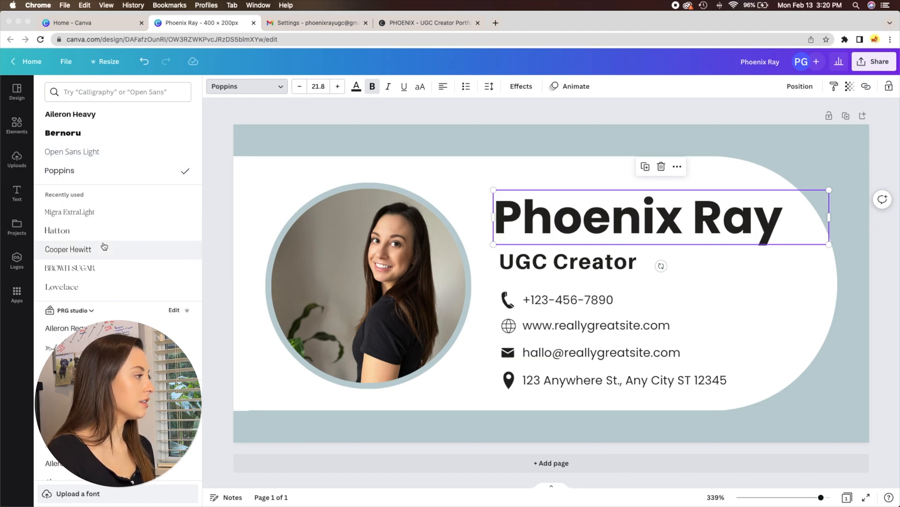
click(69, 268)
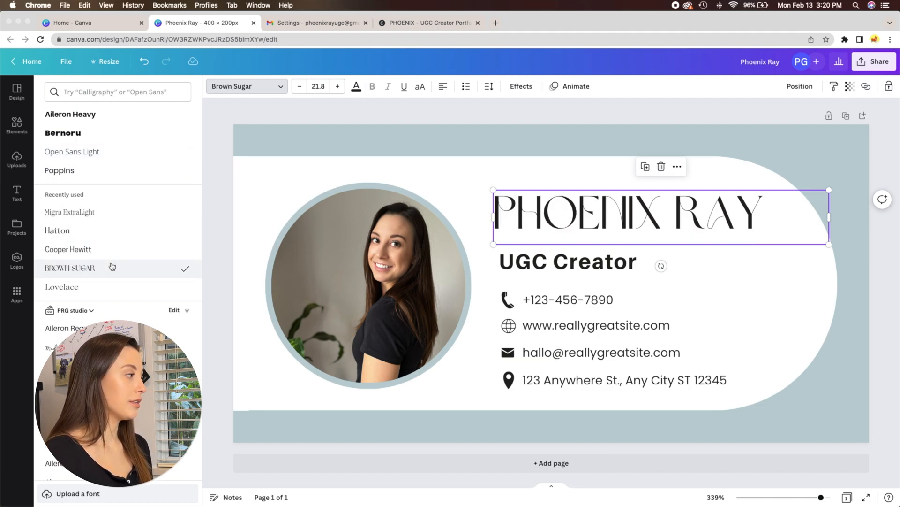
click(57, 230)
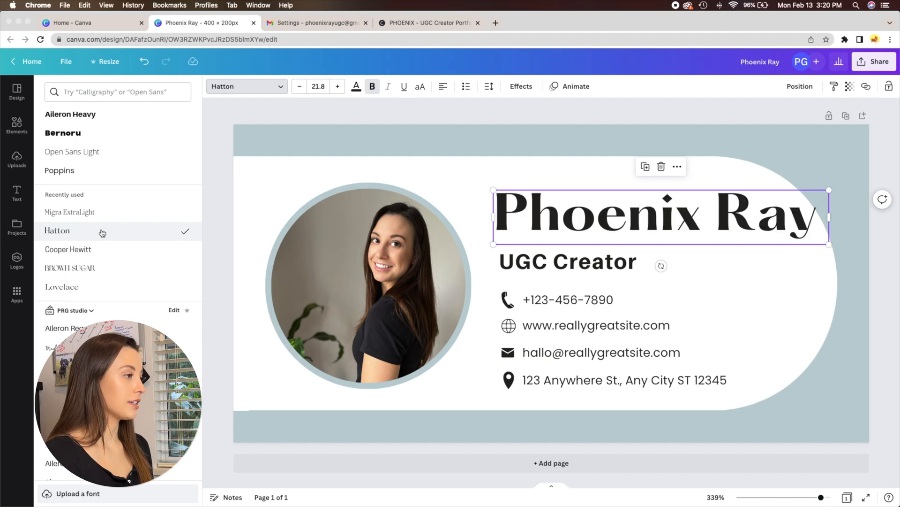
click(419, 86)
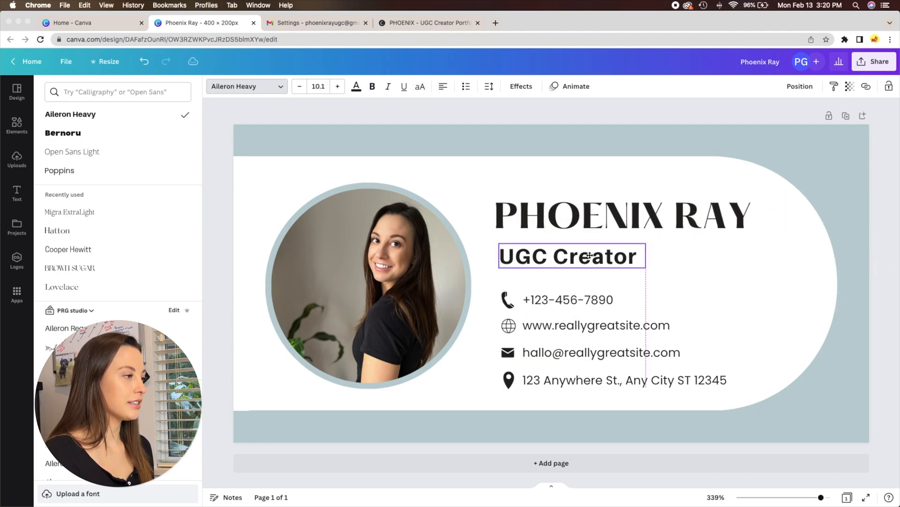
- Align the UGC Creator subtitle under the name, make it smaller, and set it in Poppins
click(571, 255)
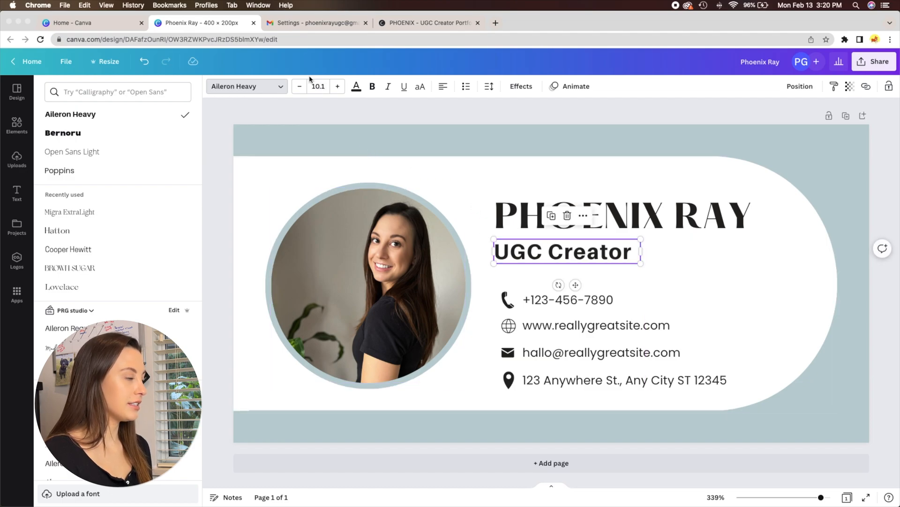
click(299, 86)
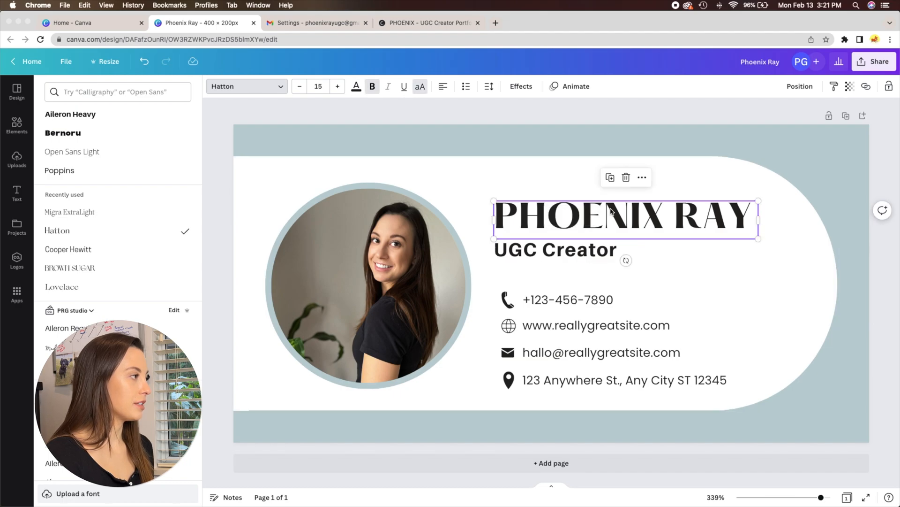
click(554, 249)
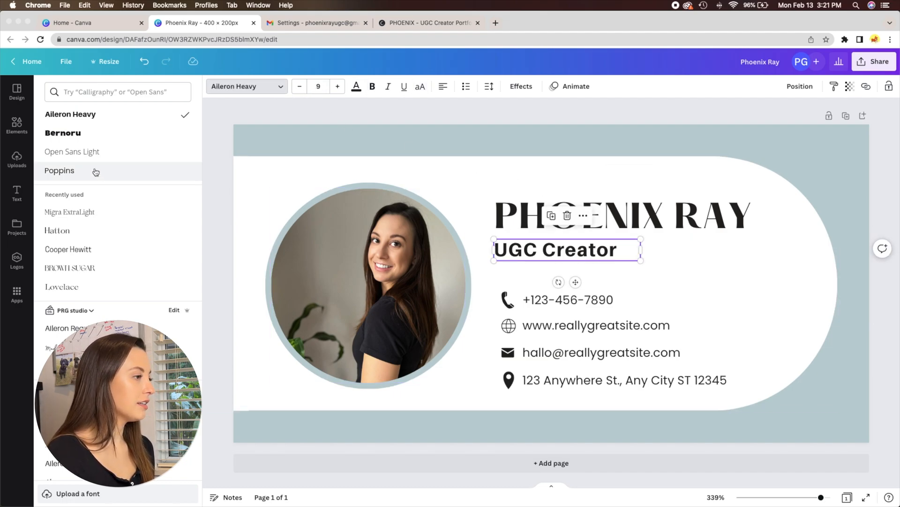
click(59, 170)
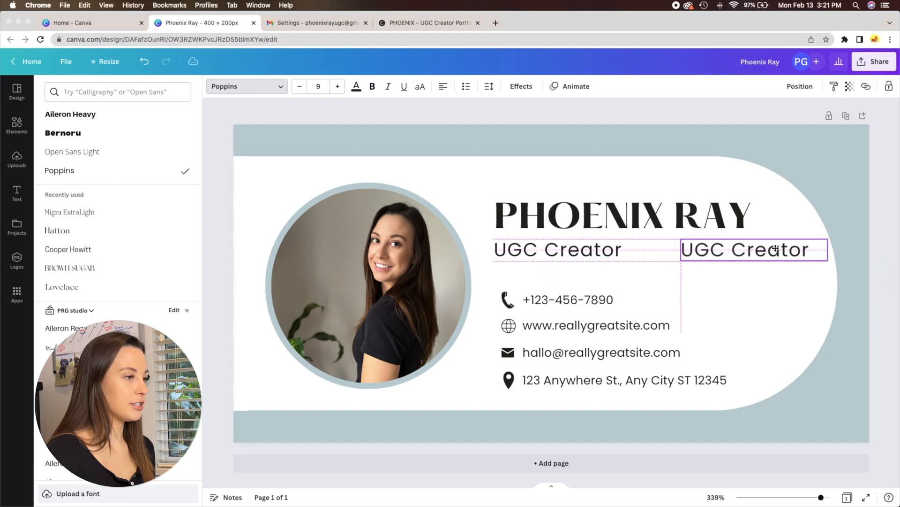
- Retype the copied subtitle as ', B.Env.Sc.', place it after the name, and widen the white shape
click(753, 249)
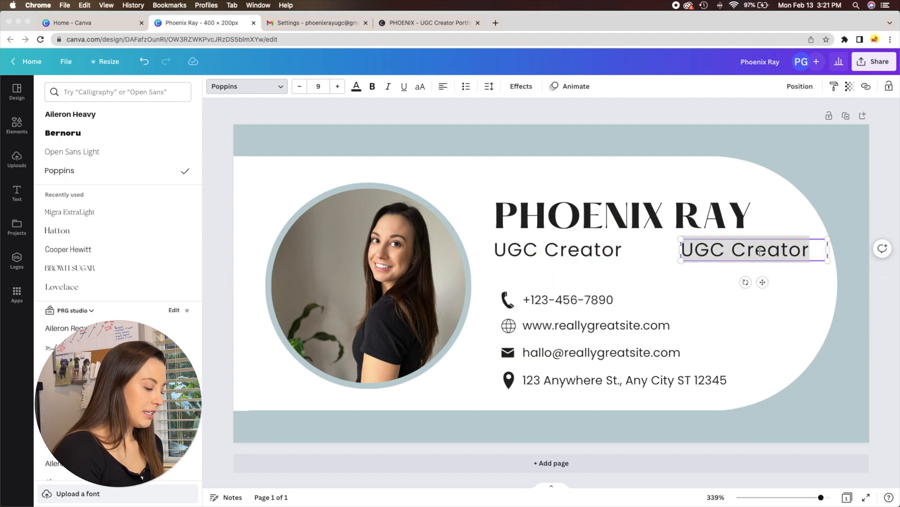
text(Bs)
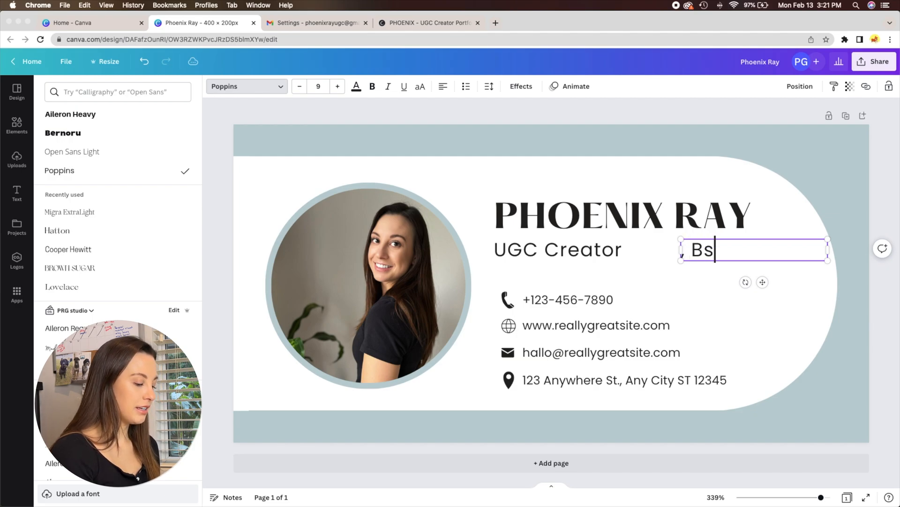
text(.E)
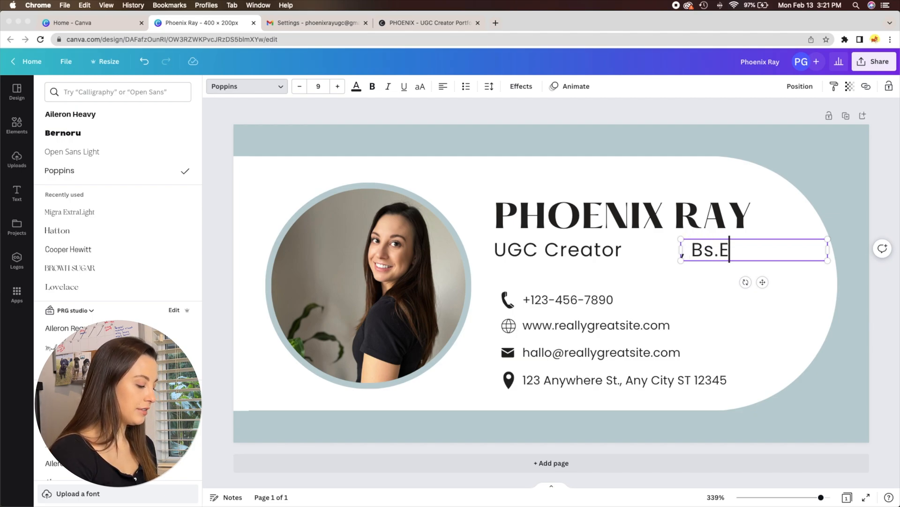
text(nv)
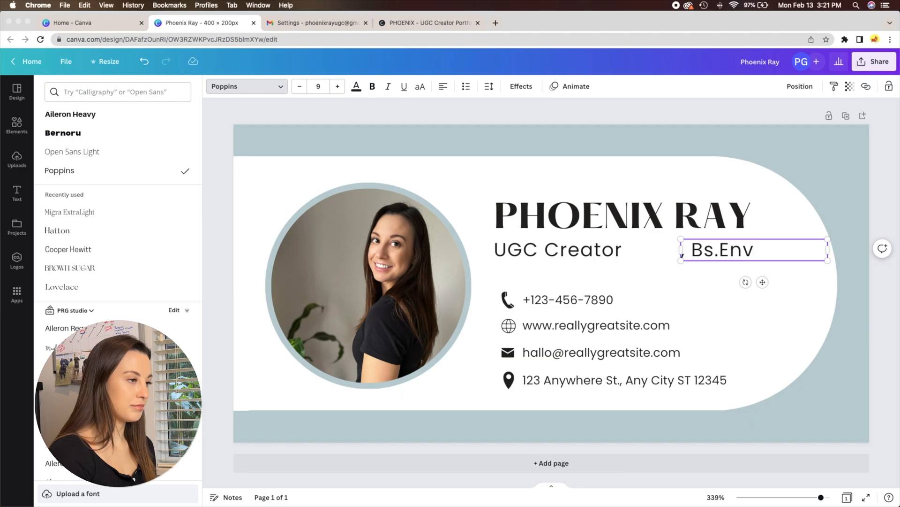
key(Backspace)
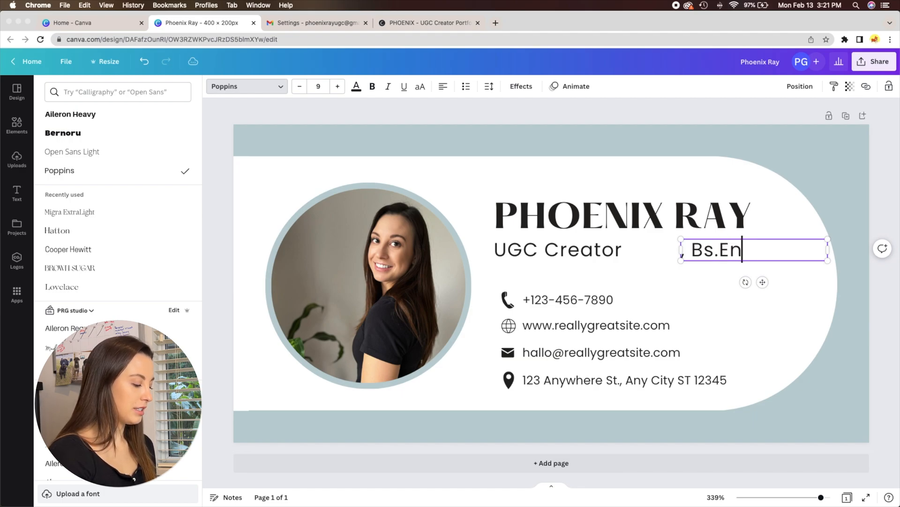
text(v.Sc.)
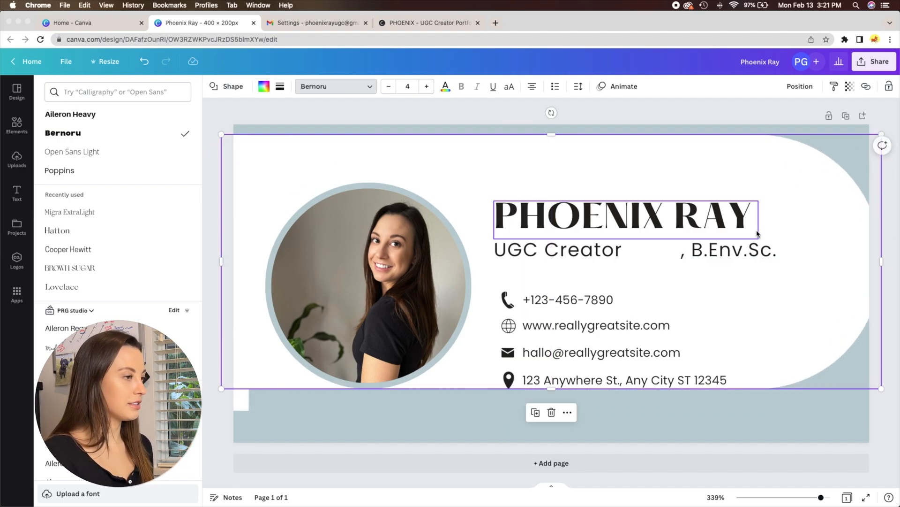
click(729, 250)
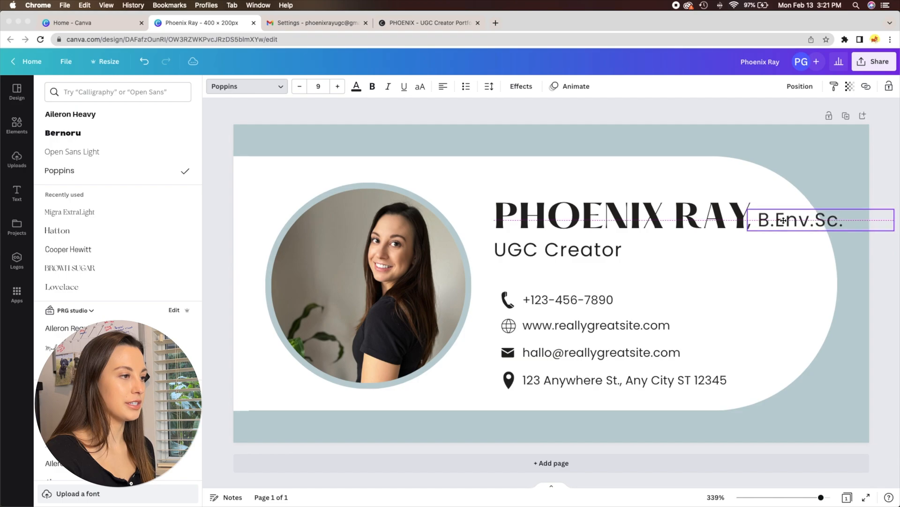
click(799, 220)
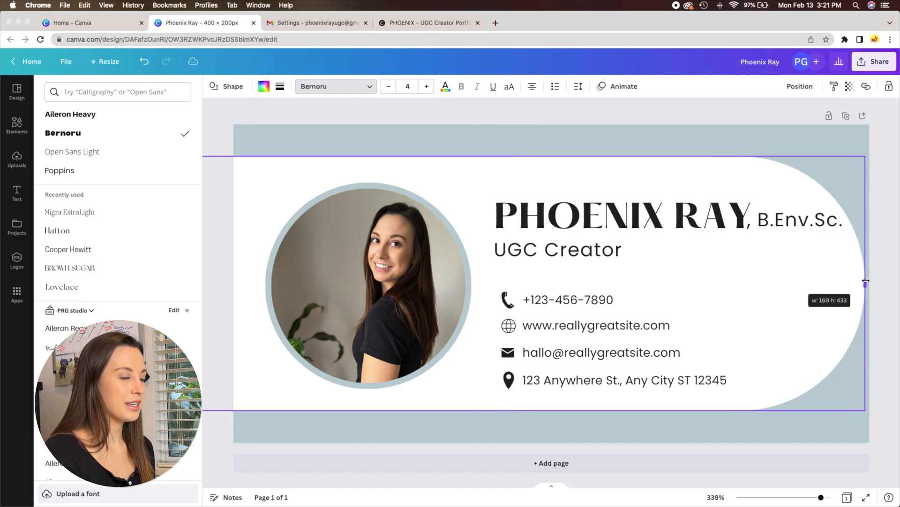
- Open the uploaded images panel and select the UGC Creator subtitle line
click(17, 159)
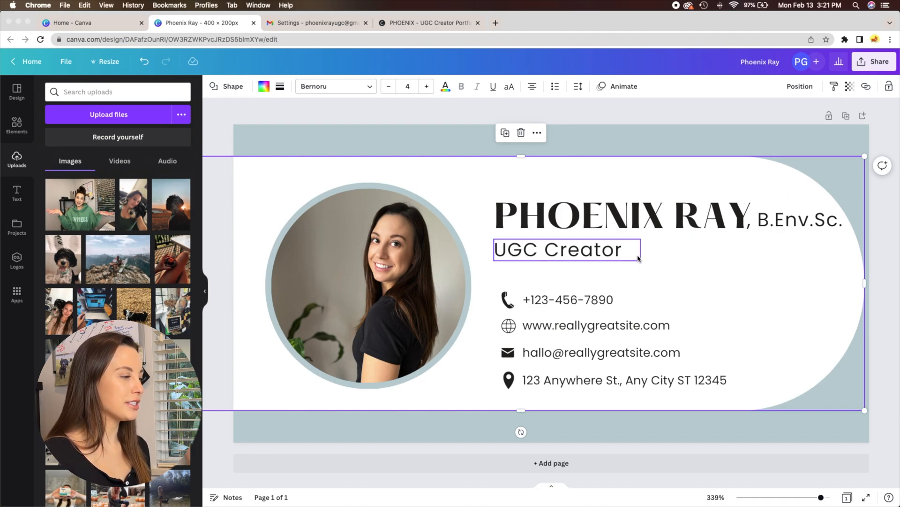
click(564, 249)
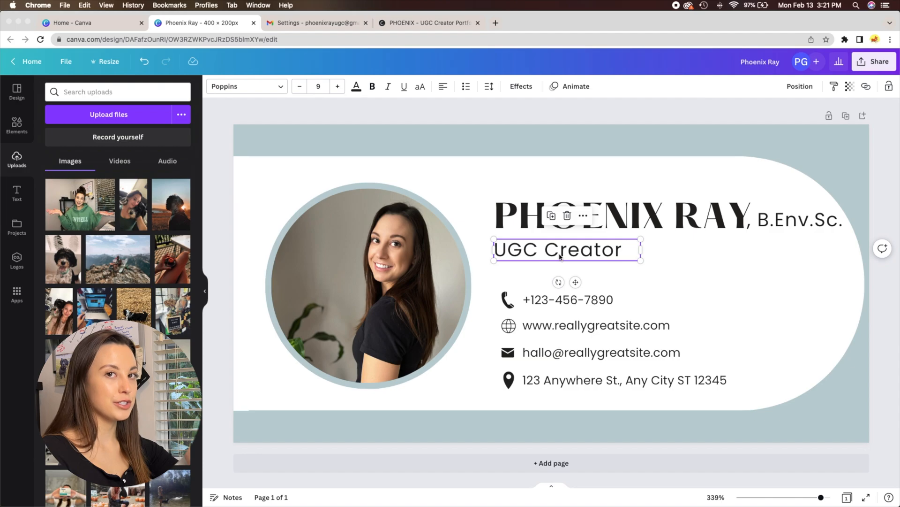
mouse_move(567, 255)
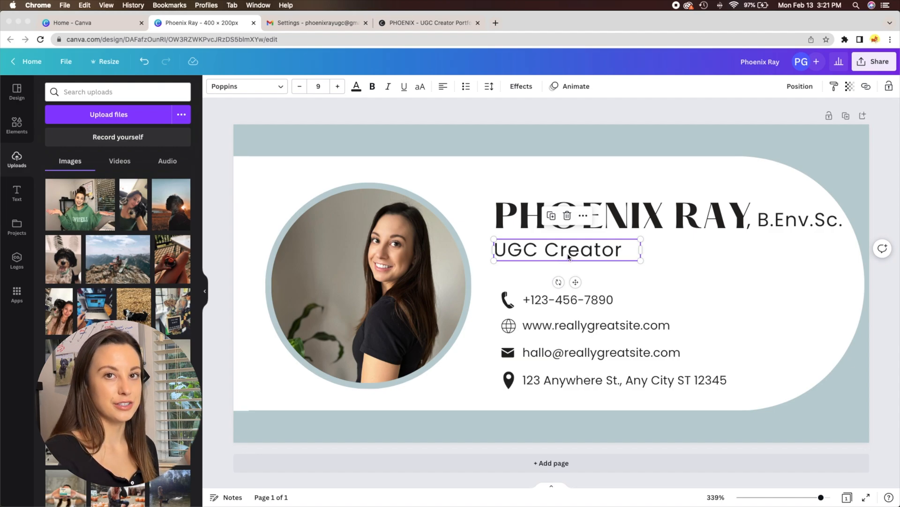
- Remove the phone and website rows, shift the rows up, and retype the address as Vancouver, BC
click(568, 300)
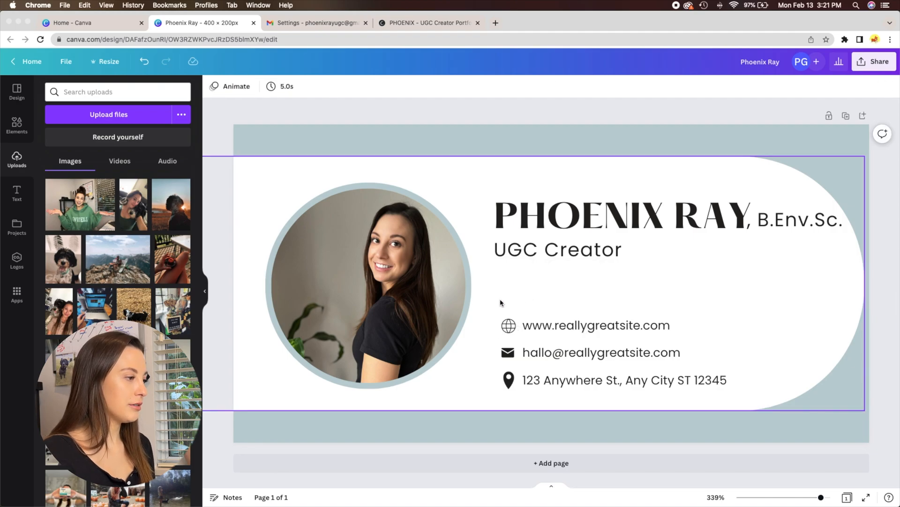
click(596, 325)
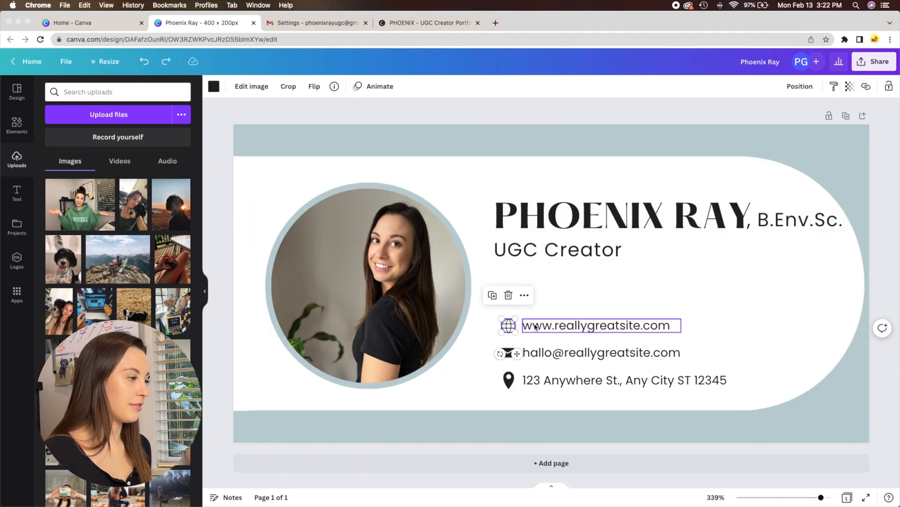
click(602, 352)
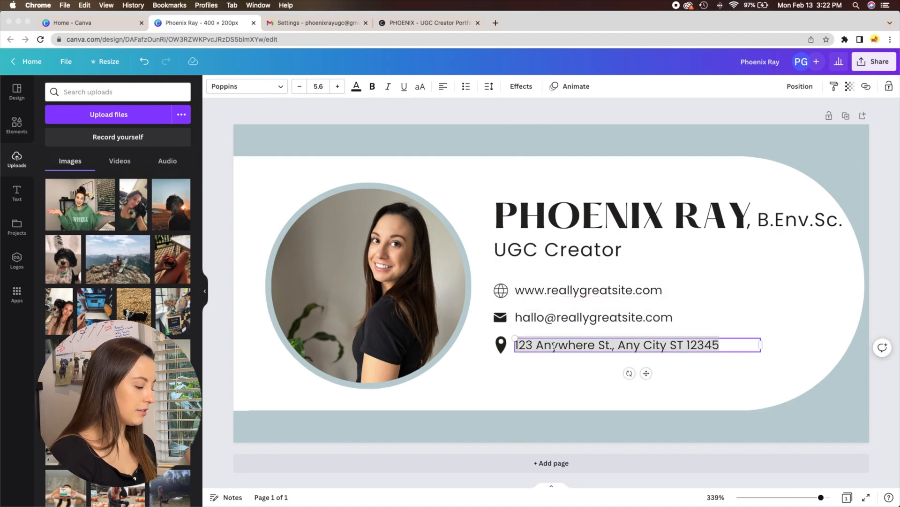
text(Vancouver, BC)
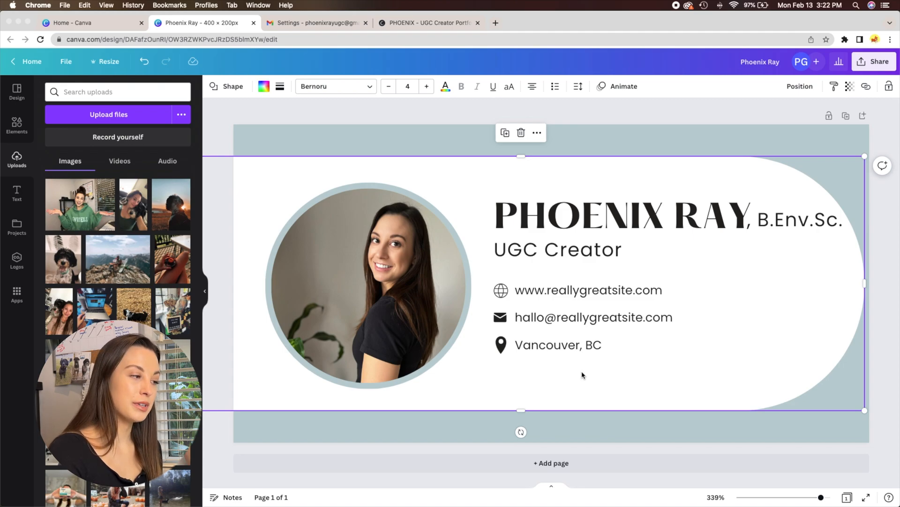
double_click(593, 317)
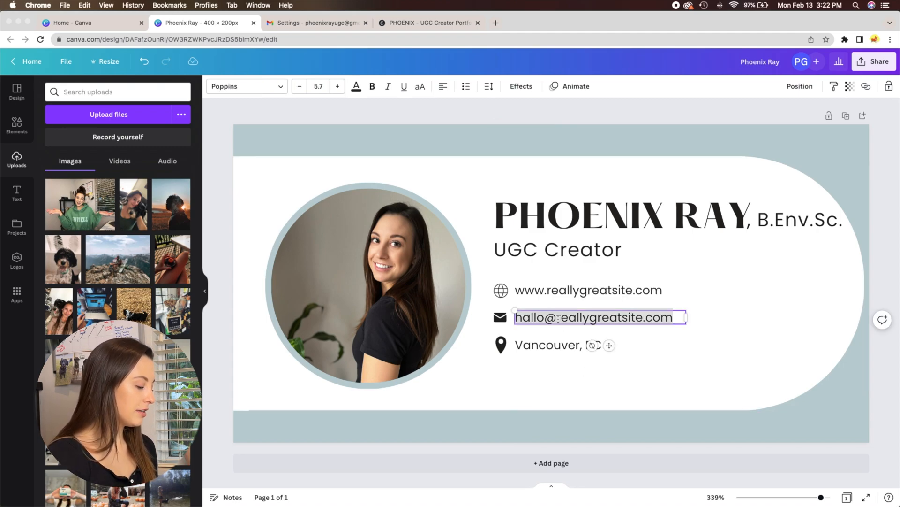
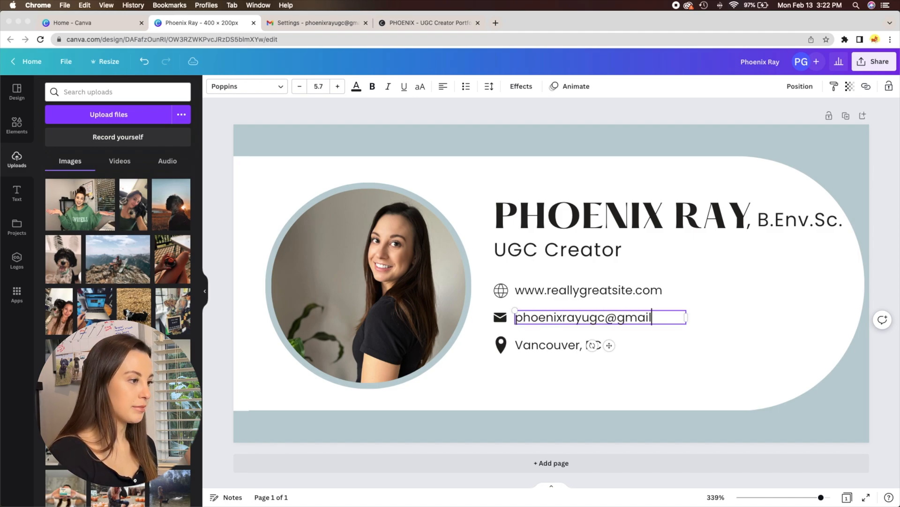
click(588, 290)
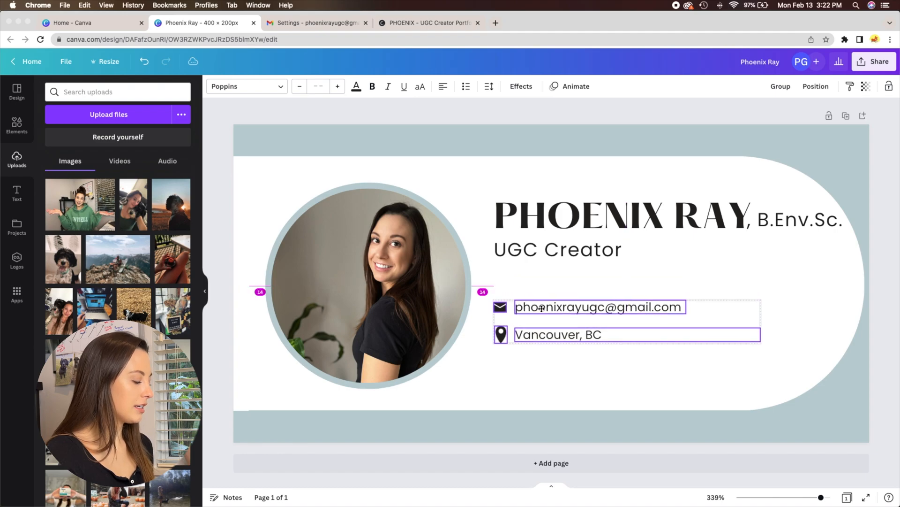
click(524, 365)
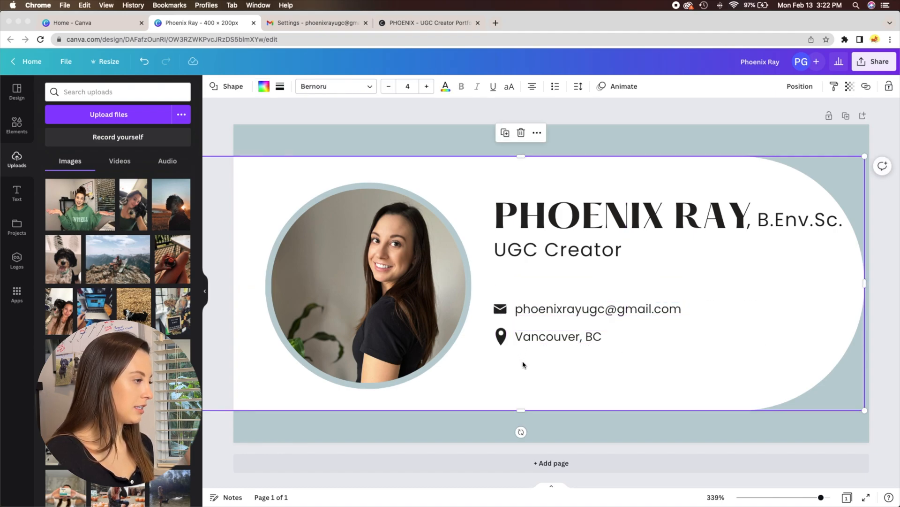
double_click(558, 336)
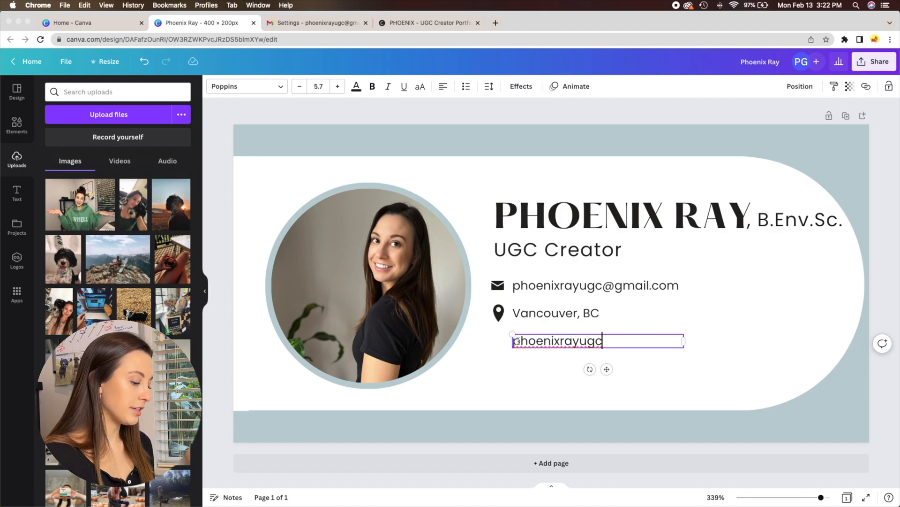
text(@)
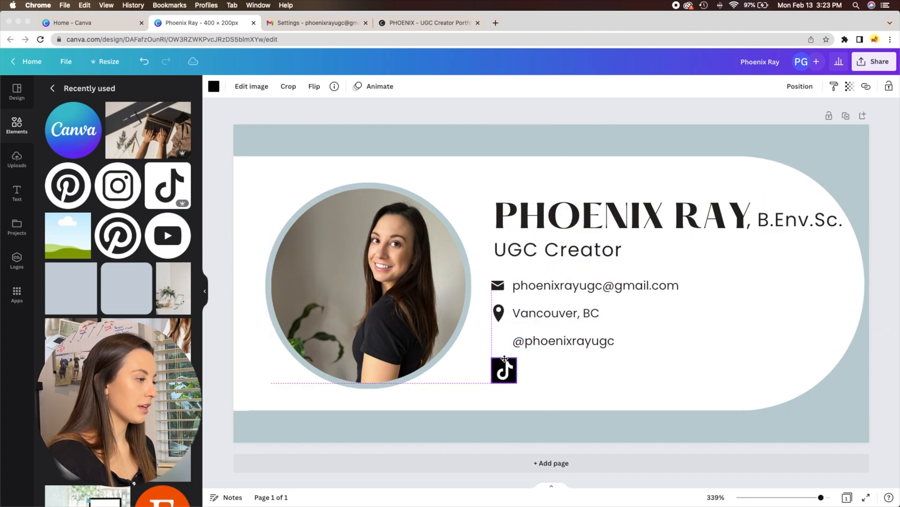
- Add and size the Instagram, Pinterest and Tumblr icons beside TikTok
click(503, 369)
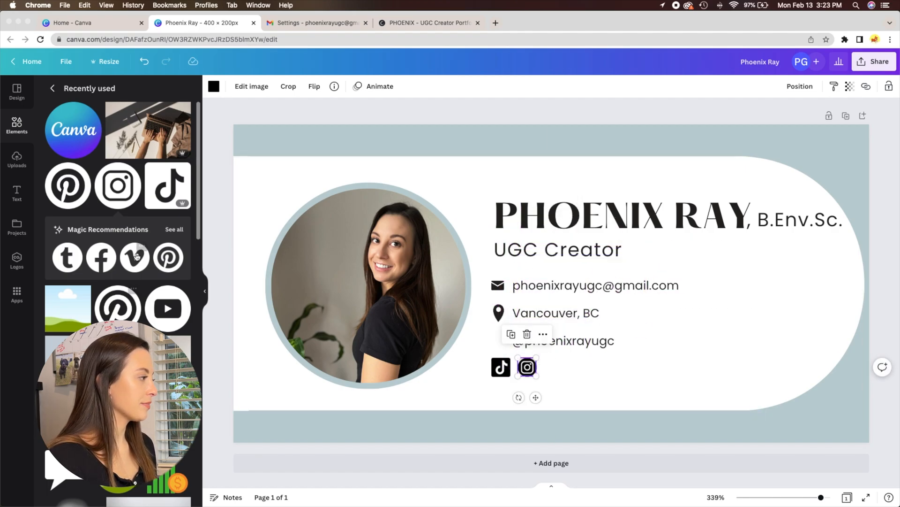
mouse_move(156, 300)
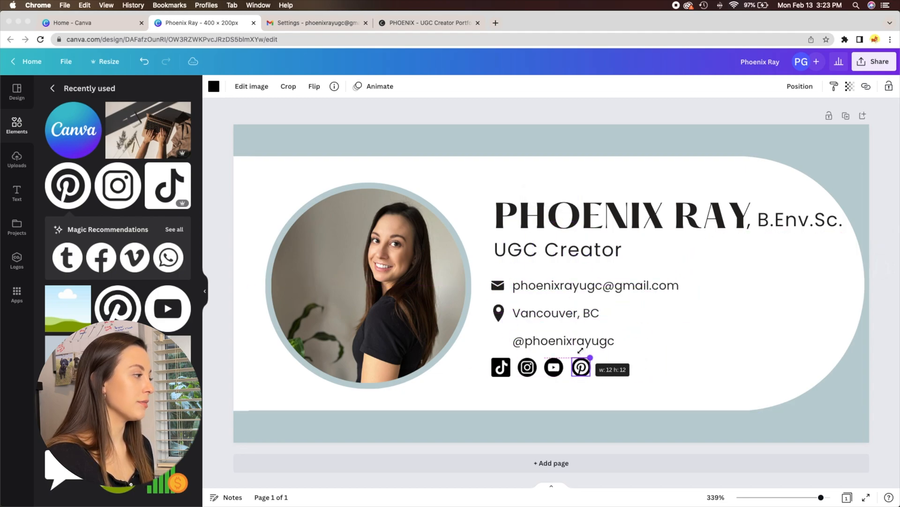
click(580, 367)
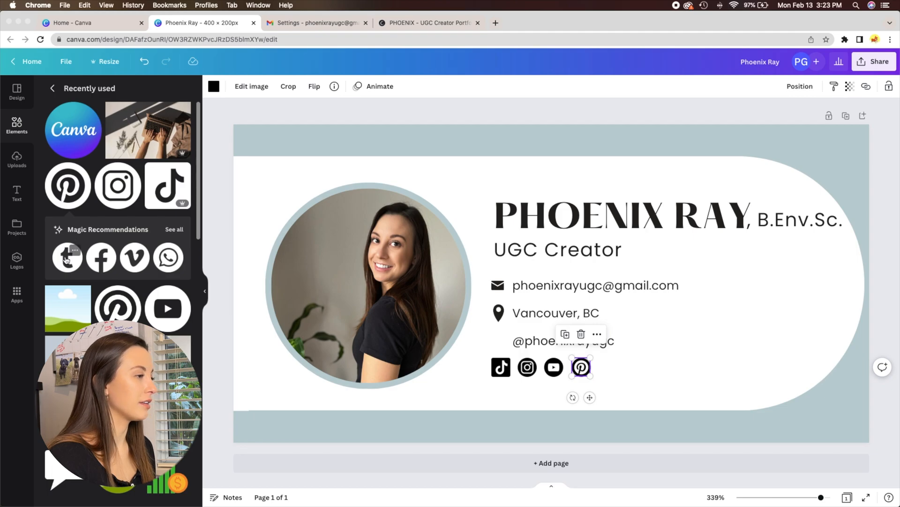
click(67, 256)
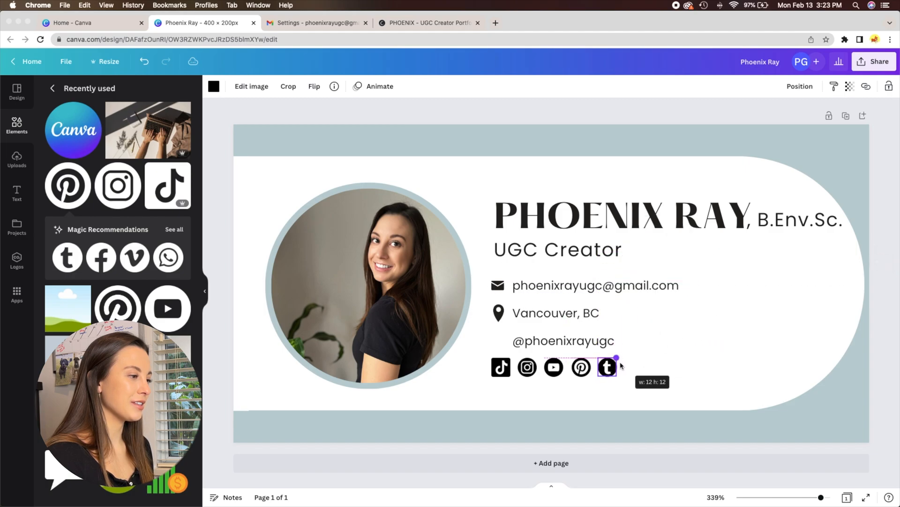
click(553, 367)
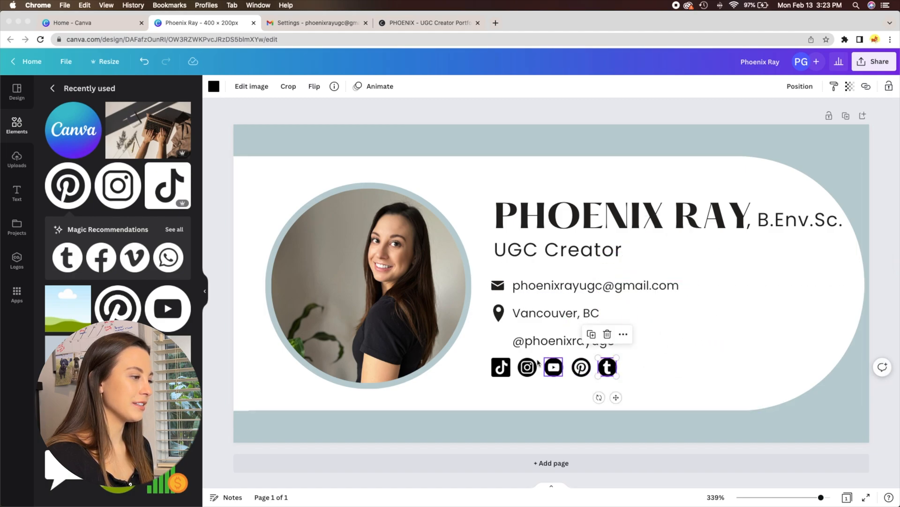
- Select all five social icons and space them evenly in a row
click(527, 366)
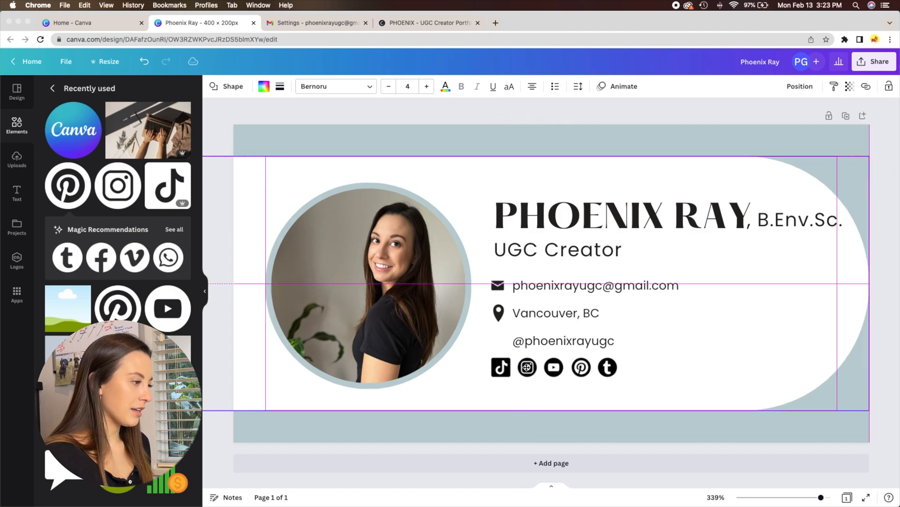
click(526, 367)
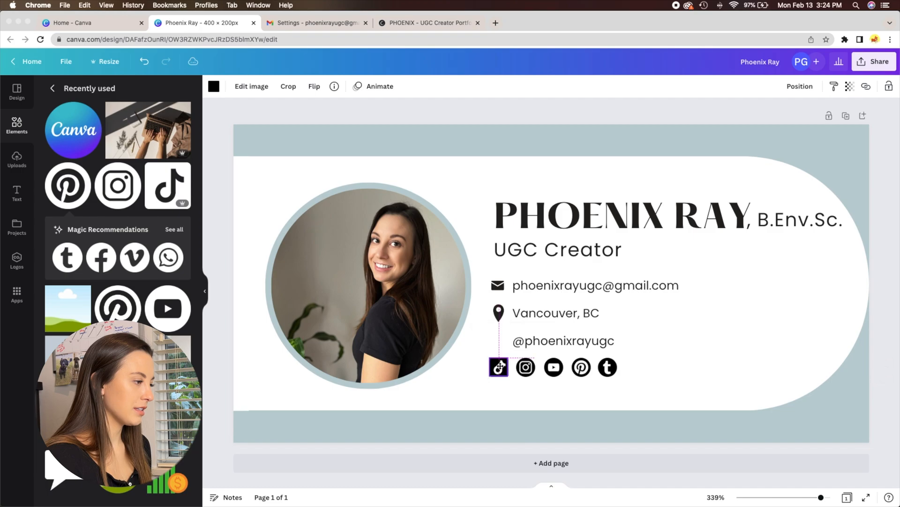
click(581, 366)
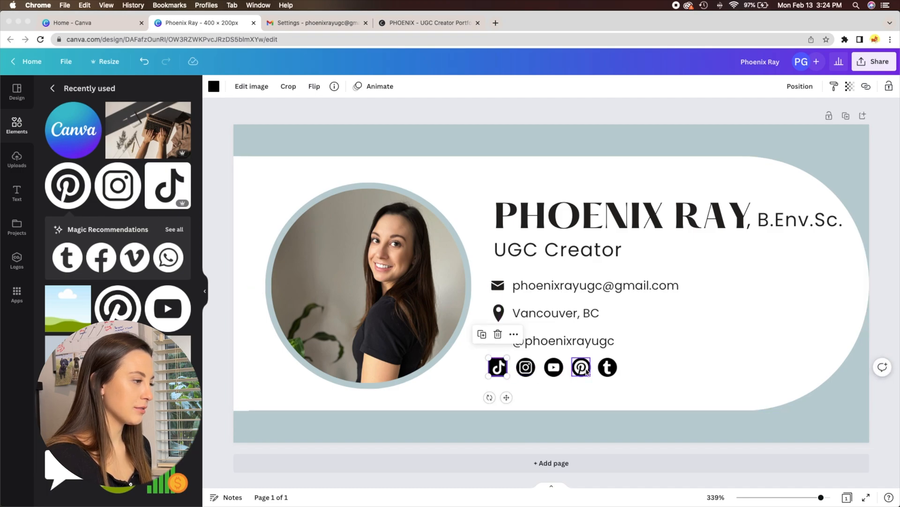
click(607, 366)
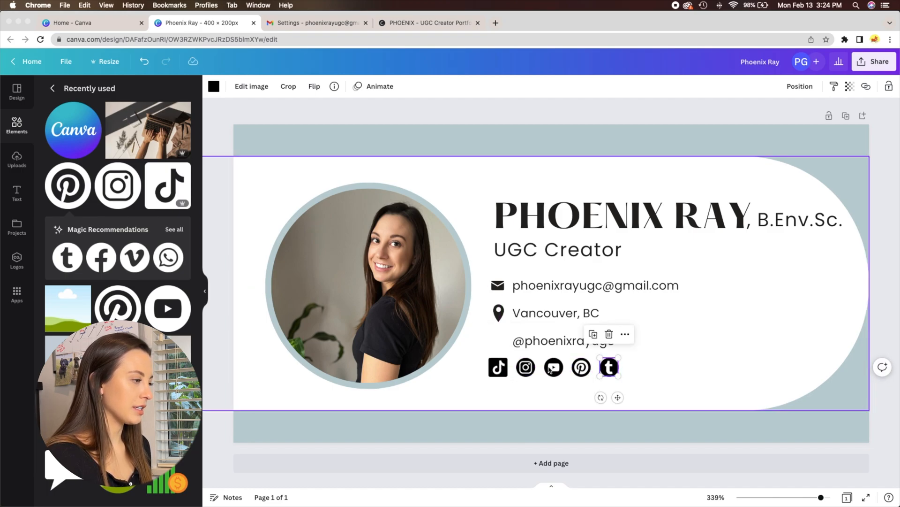
click(553, 366)
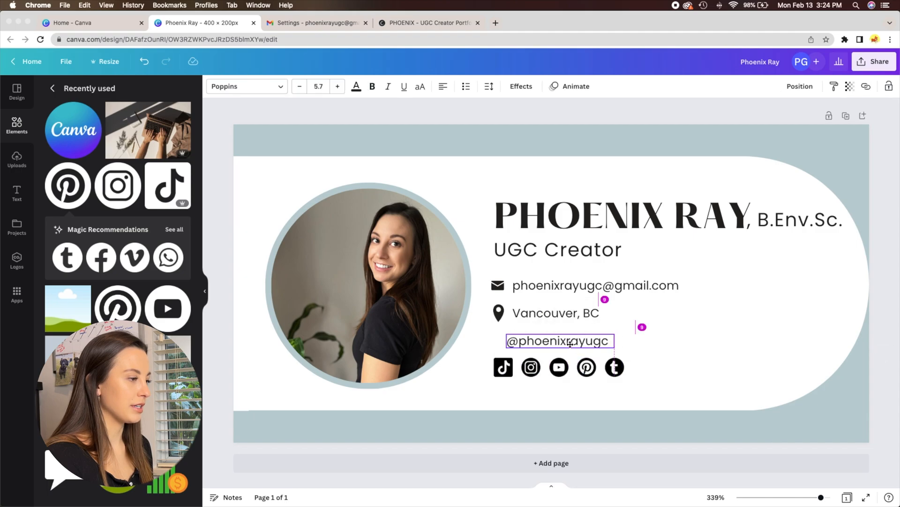
- Recolour the five social icons slate blue from the document colours
click(613, 366)
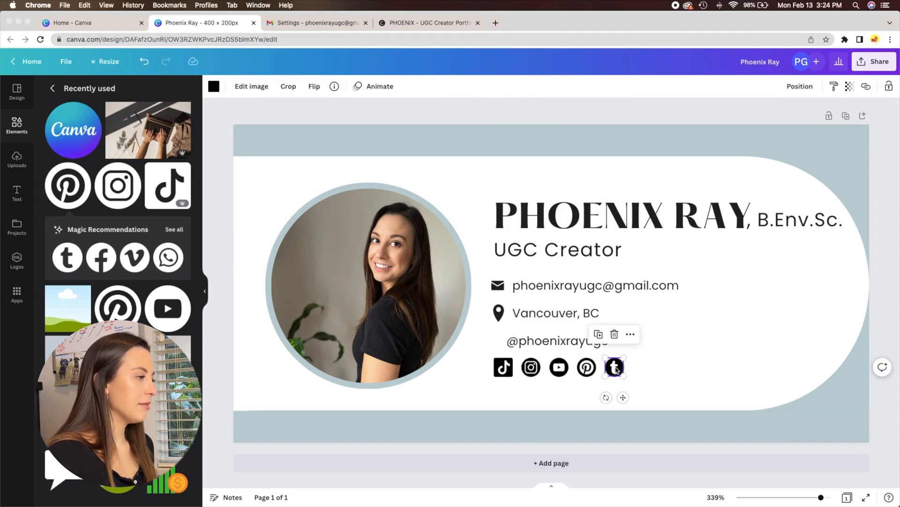
click(214, 86)
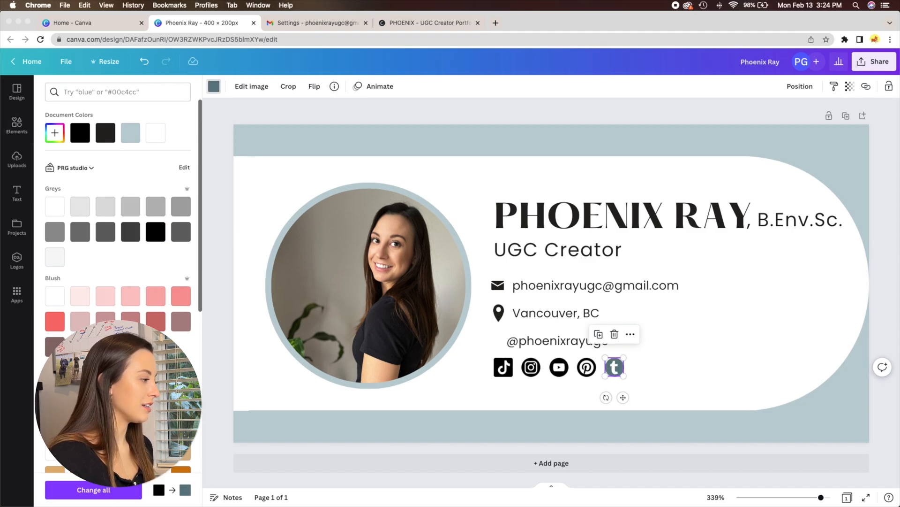
click(670, 345)
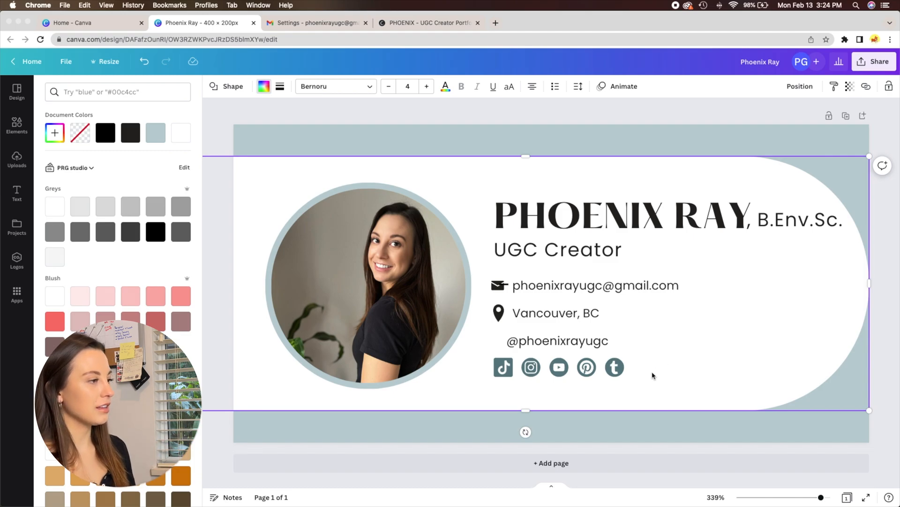
mouse_move(653, 303)
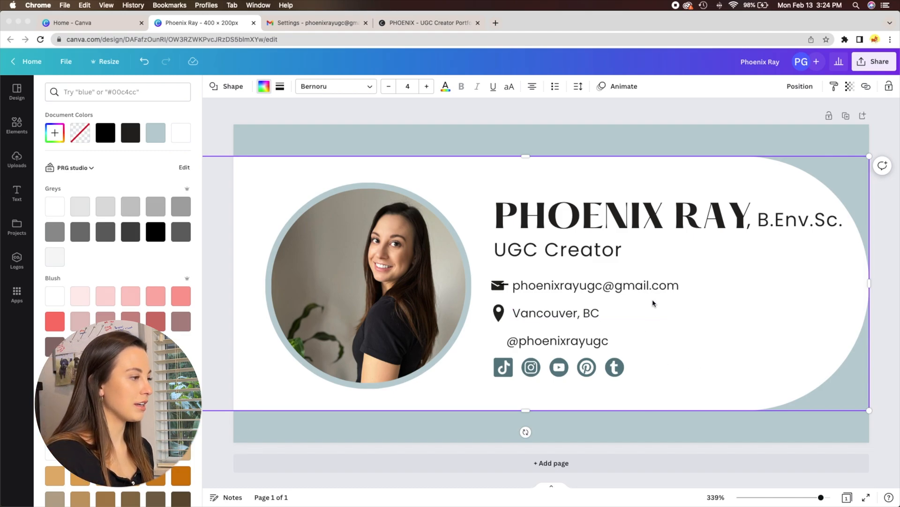
click(367, 285)
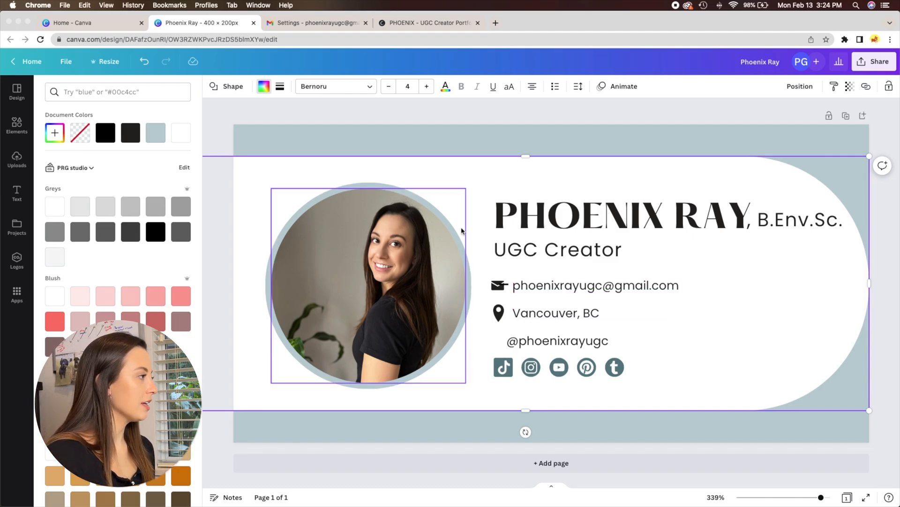
click(17, 124)
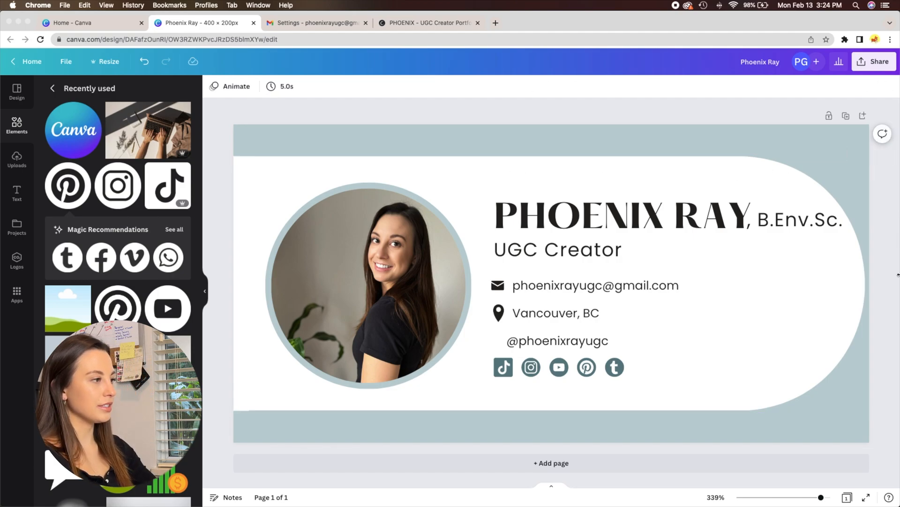
mouse_move(878, 289)
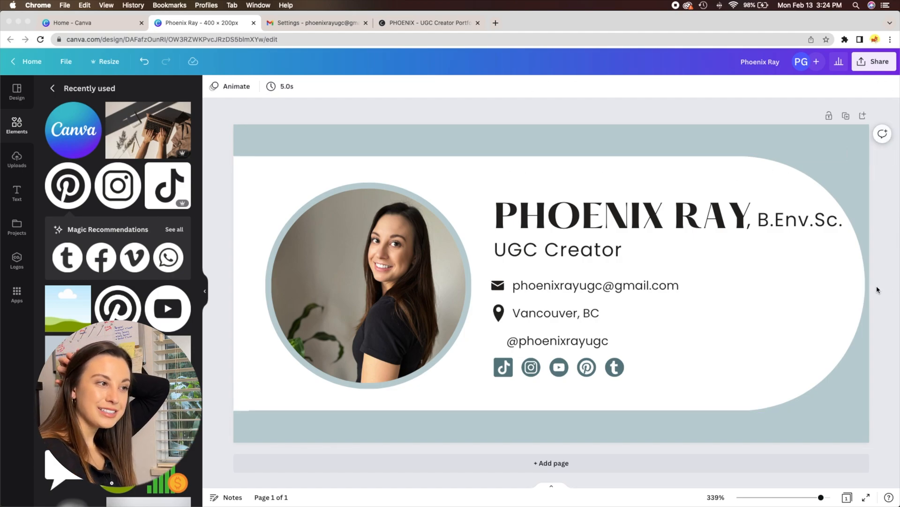
- Shrink PHOENIX RAY, move UGC Creator closer beneath it, and place ', B.Env.Sc.' beside it
click(620, 216)
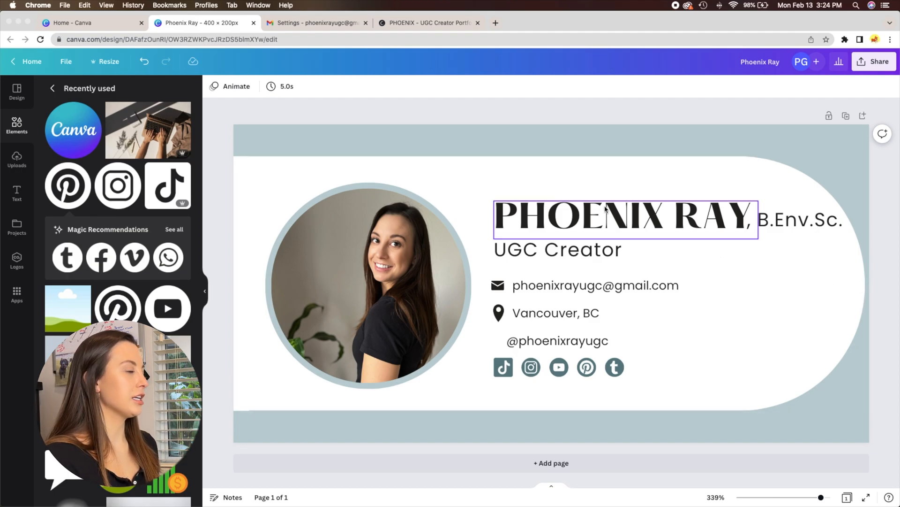
click(624, 215)
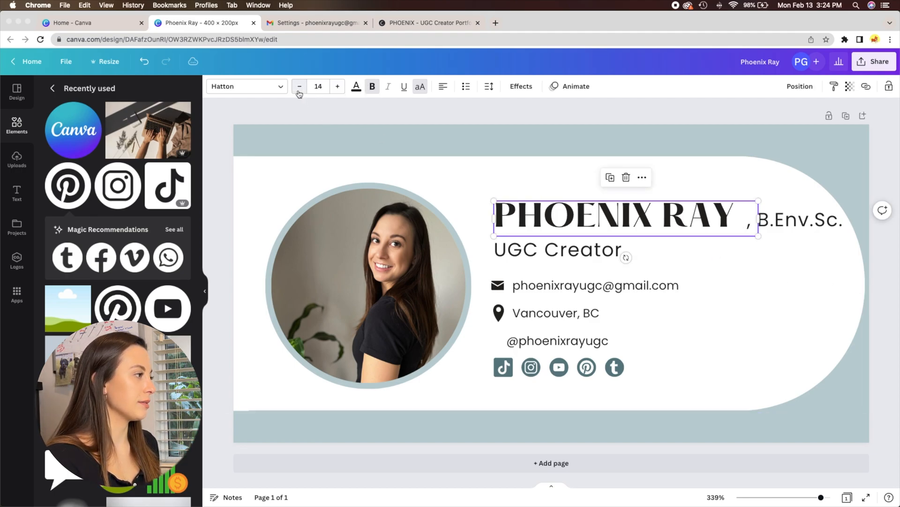
click(299, 86)
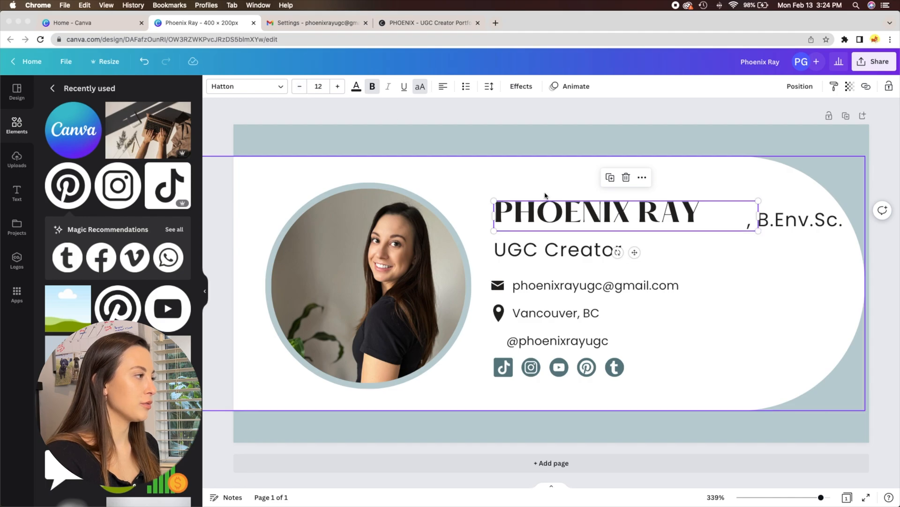
click(554, 248)
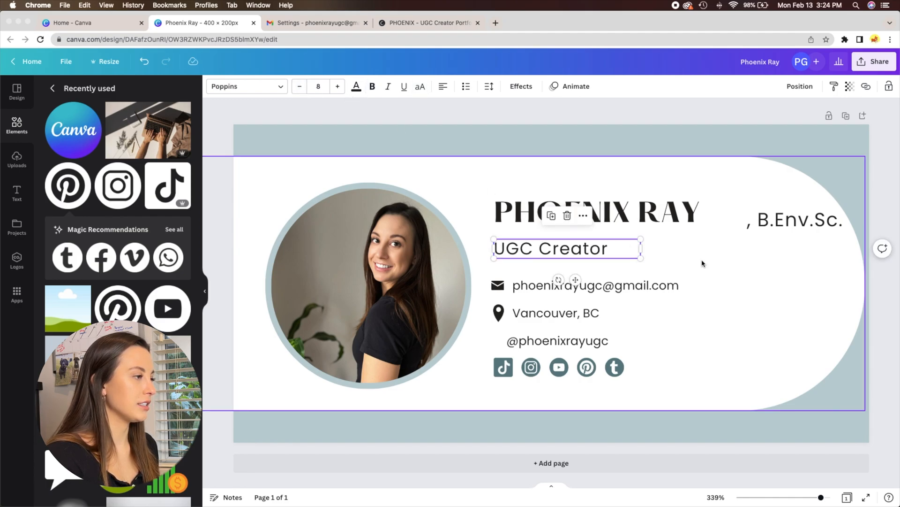
click(596, 213)
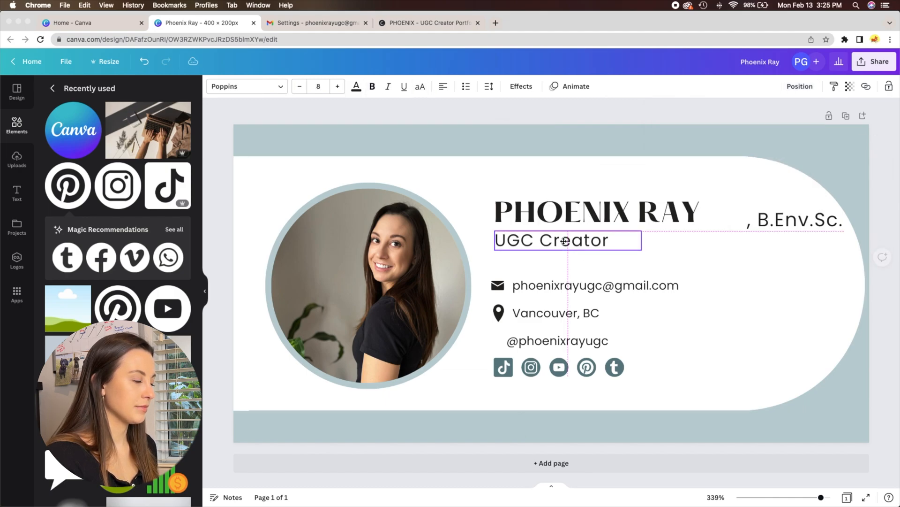
click(596, 211)
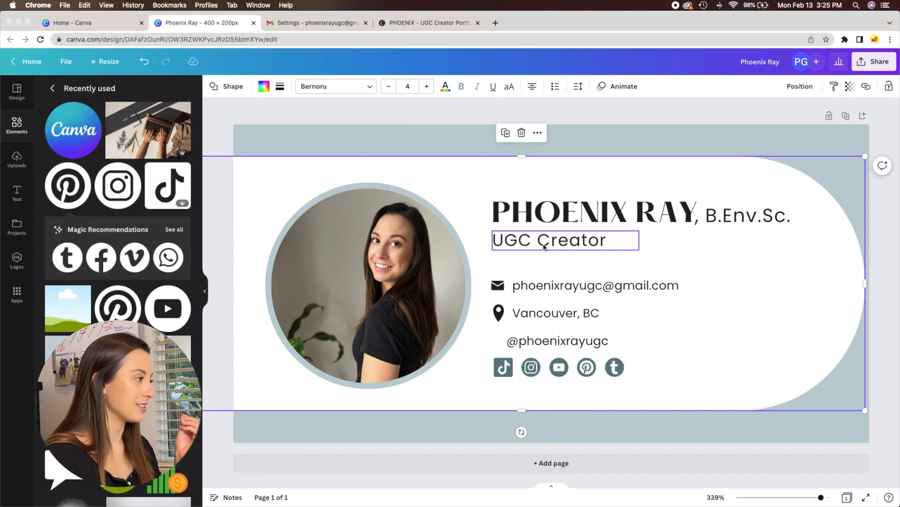
click(643, 250)
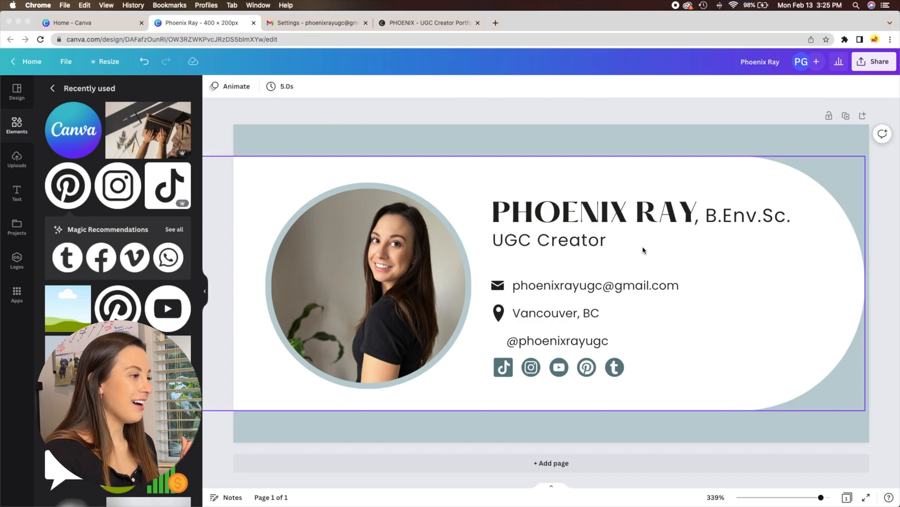
mouse_move(636, 360)
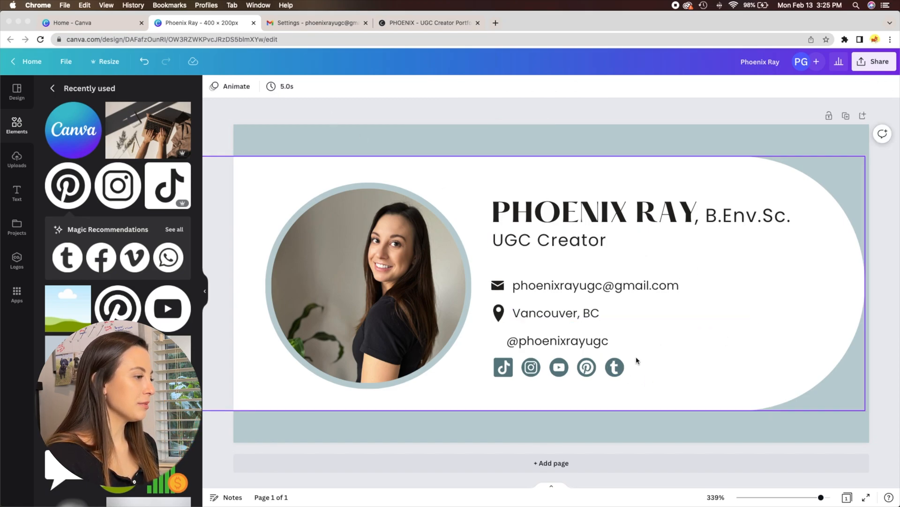
mouse_move(634, 373)
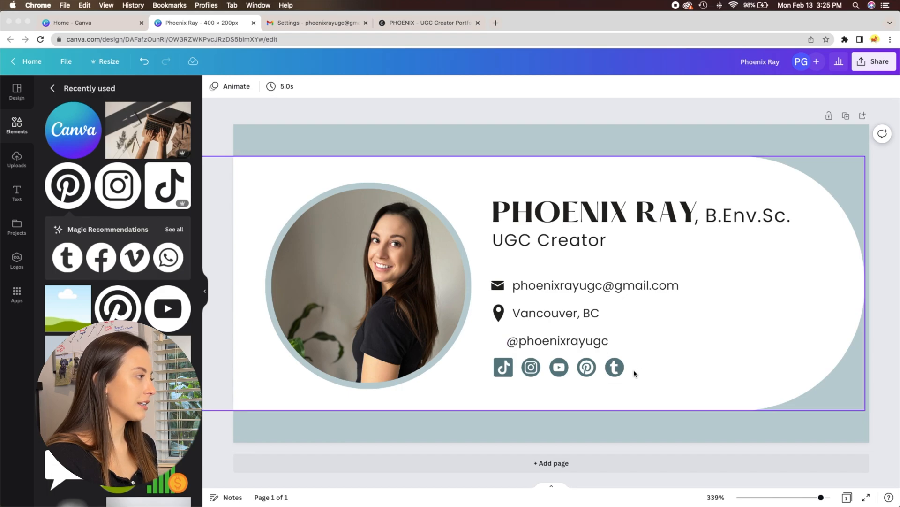
- Search Elements for arrows and add a curly arrow graphic to the signature
click(17, 126)
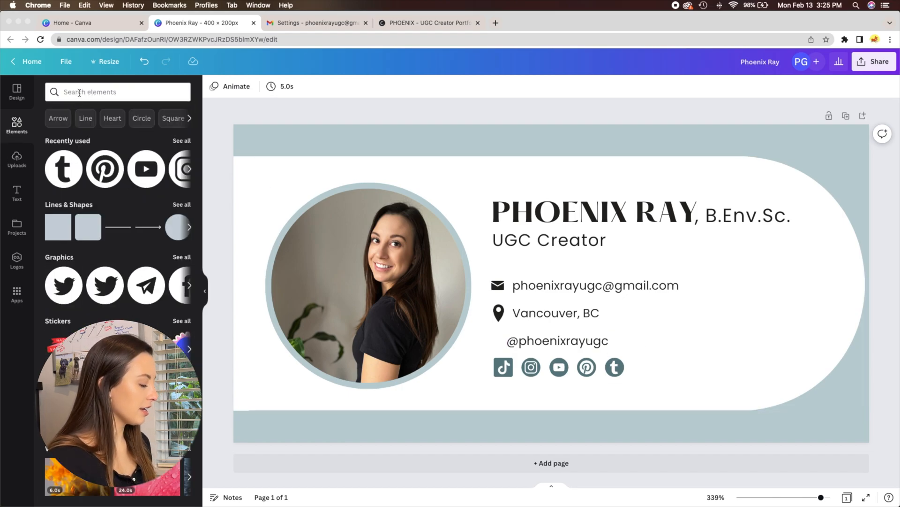
text(arrows)
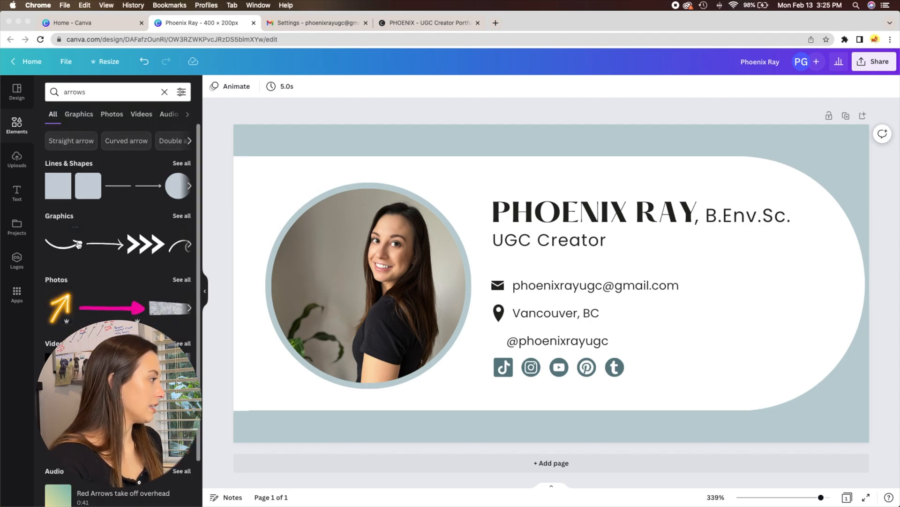
click(79, 114)
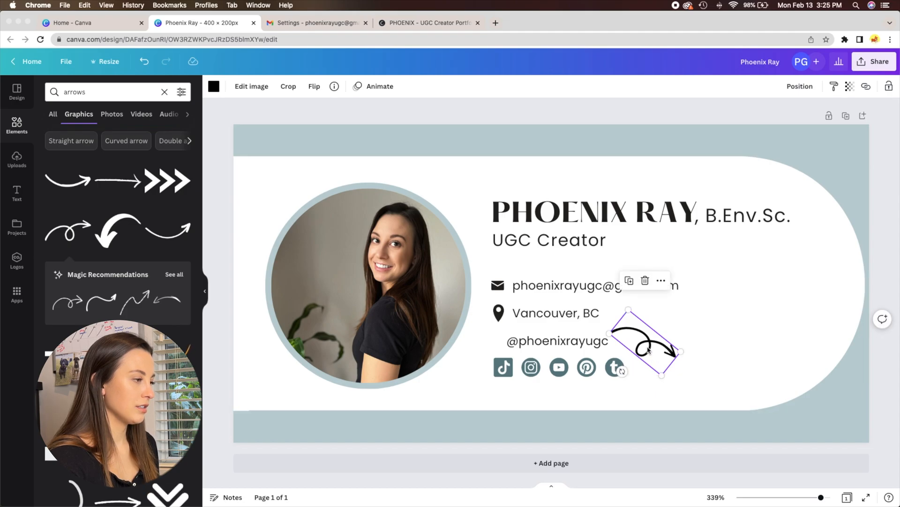
click(503, 366)
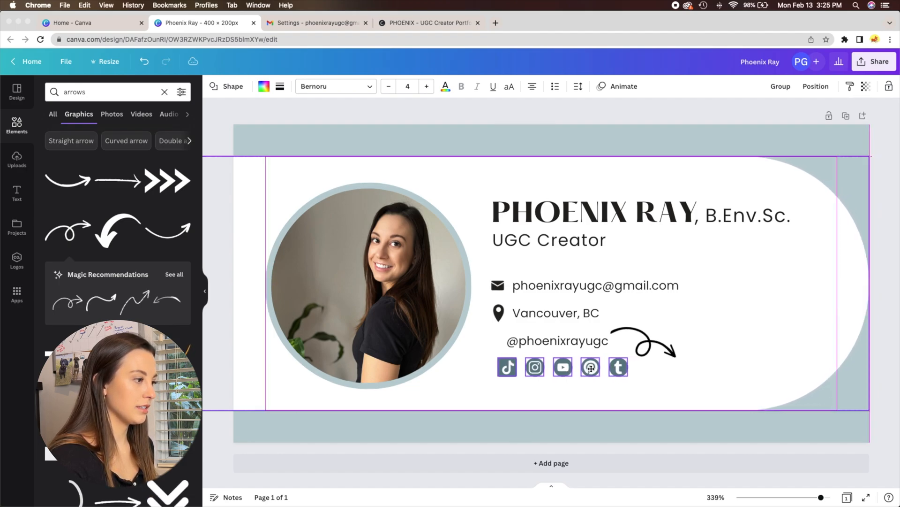
- Rotate and place the curly arrow beside the social icons, nudging the icons right
click(590, 367)
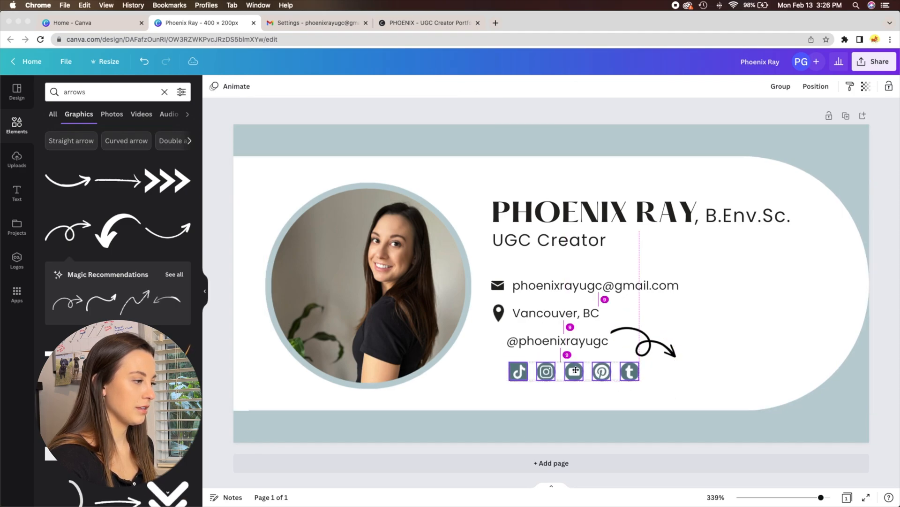
click(626, 345)
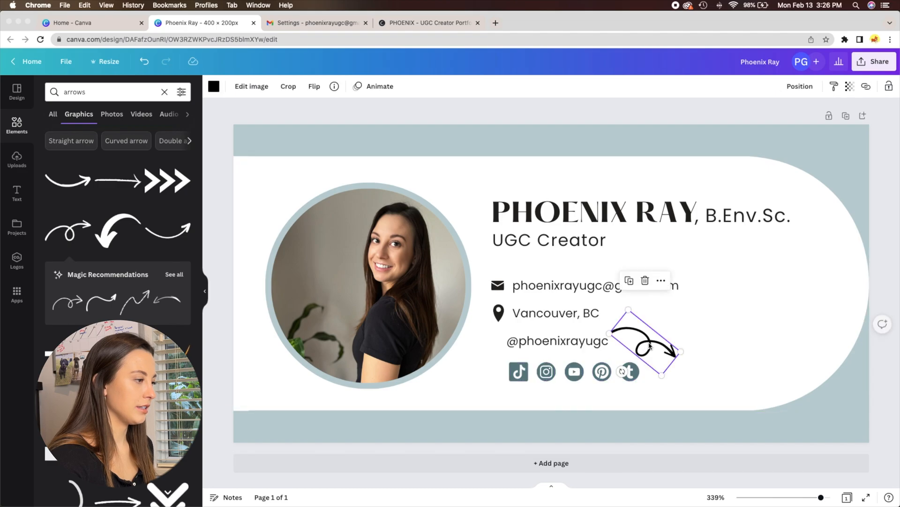
click(314, 86)
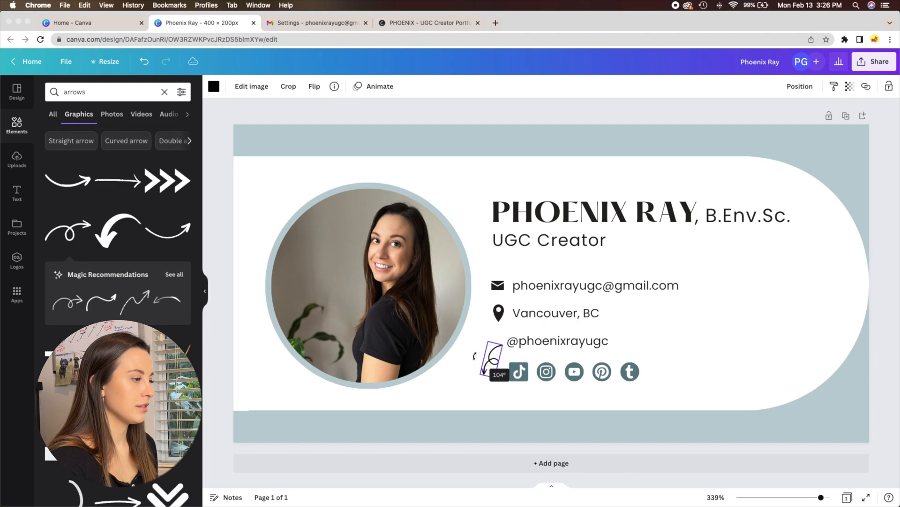
click(493, 358)
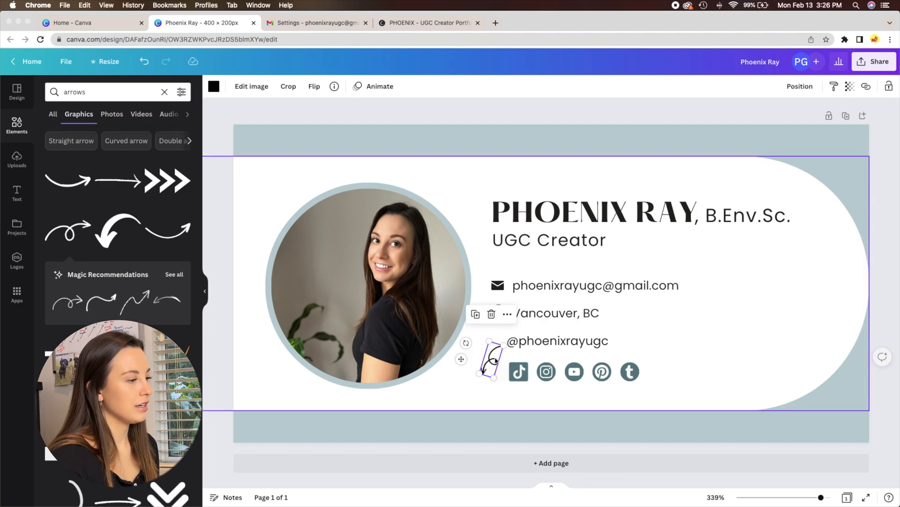
click(546, 371)
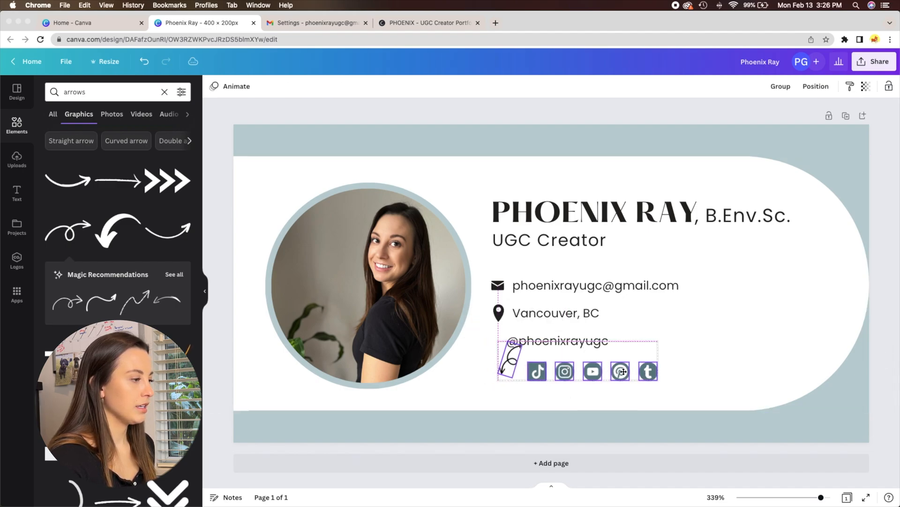
click(509, 368)
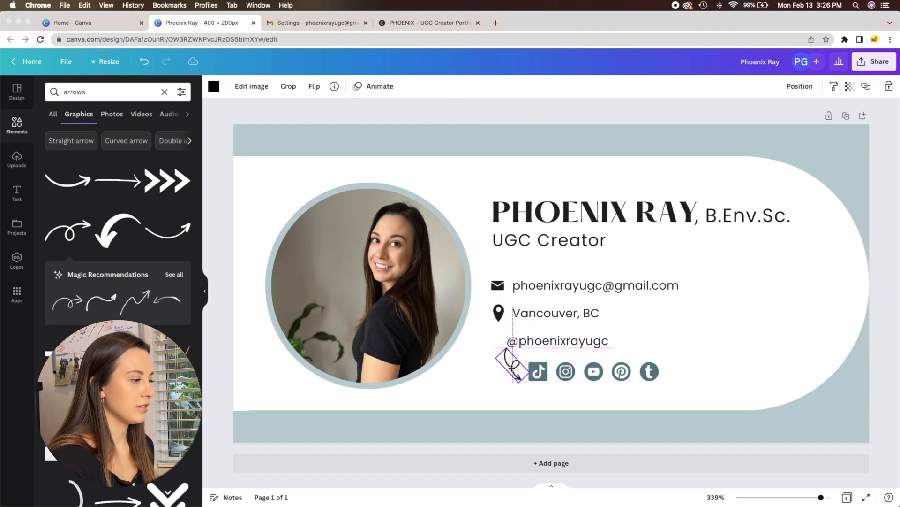
click(514, 368)
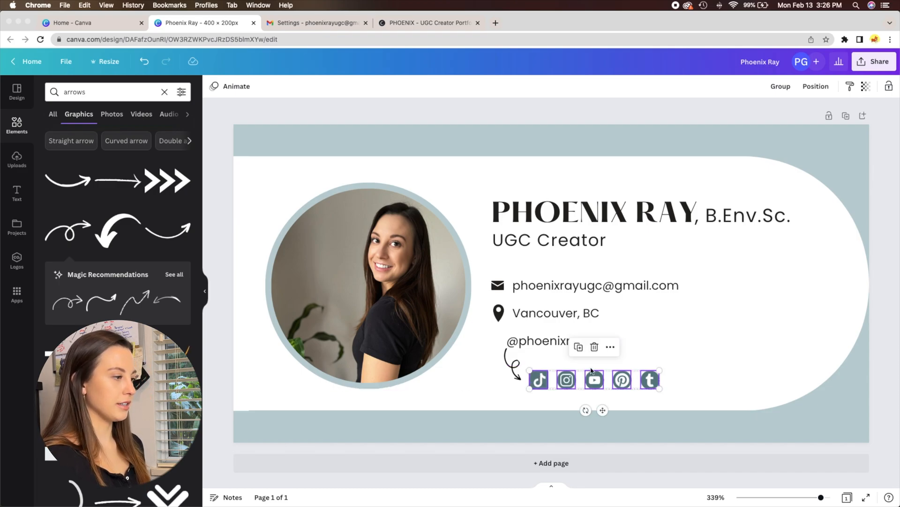
click(515, 365)
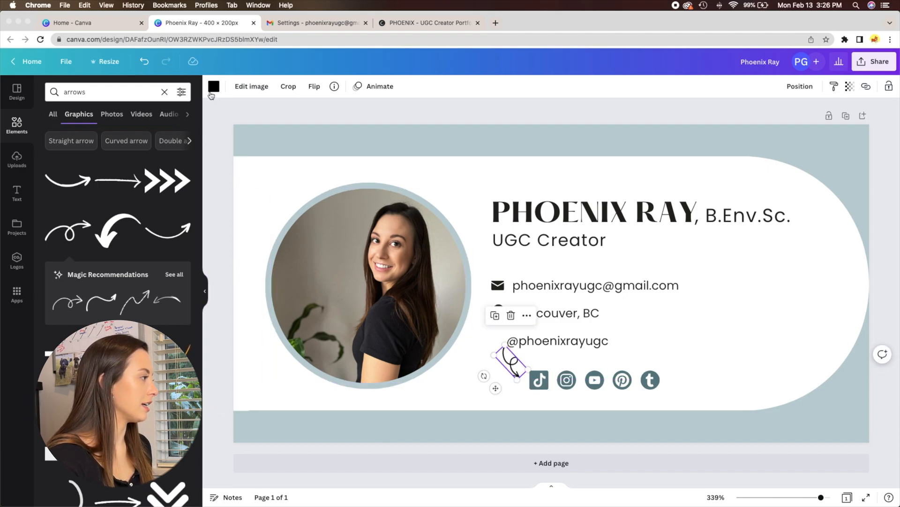
click(213, 86)
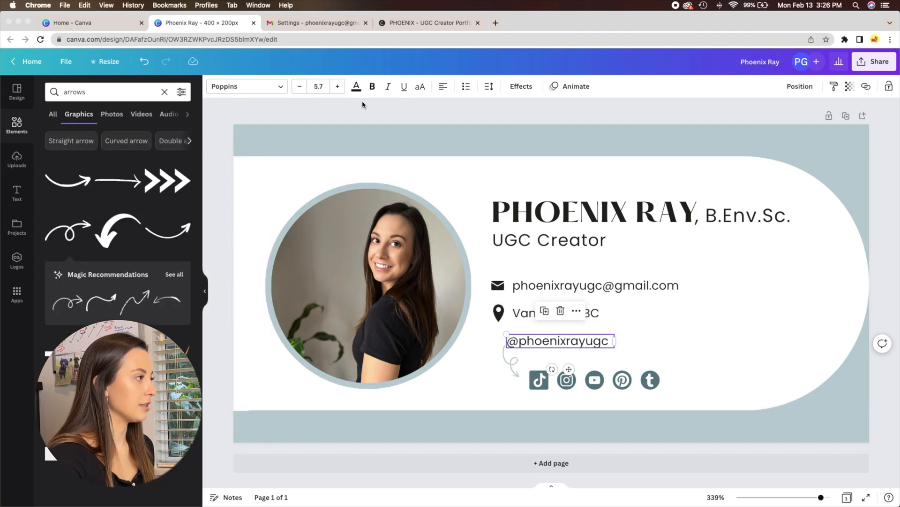
click(355, 86)
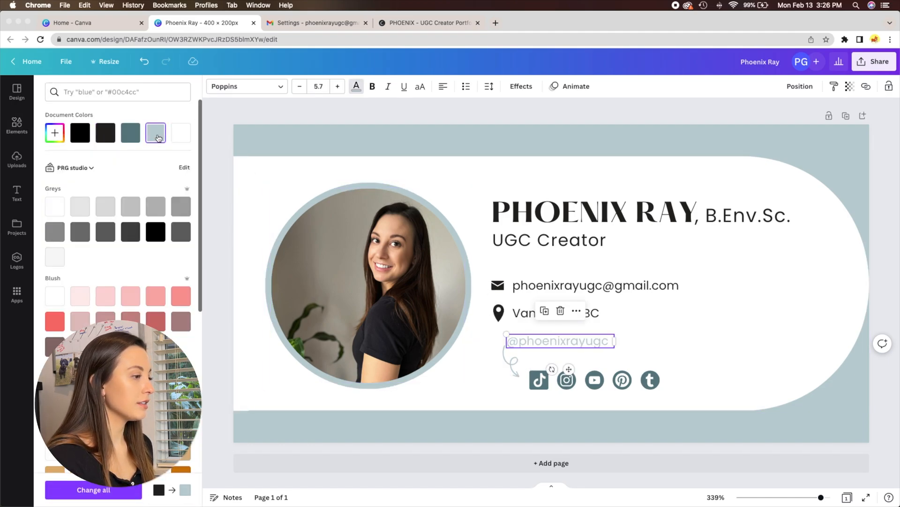
click(130, 133)
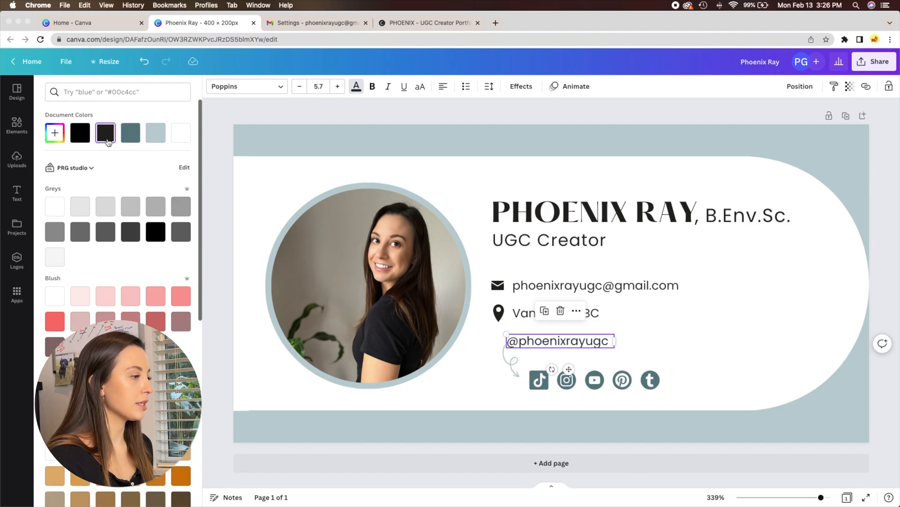
click(422, 163)
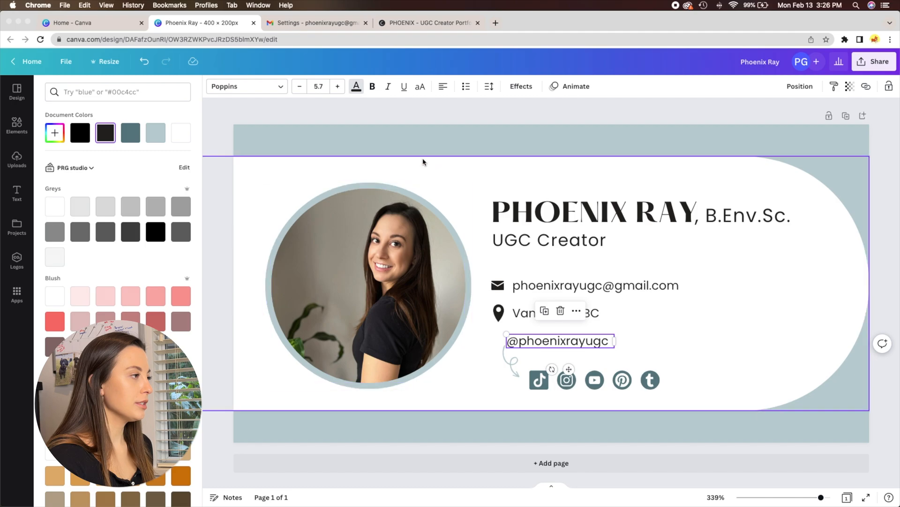
click(17, 125)
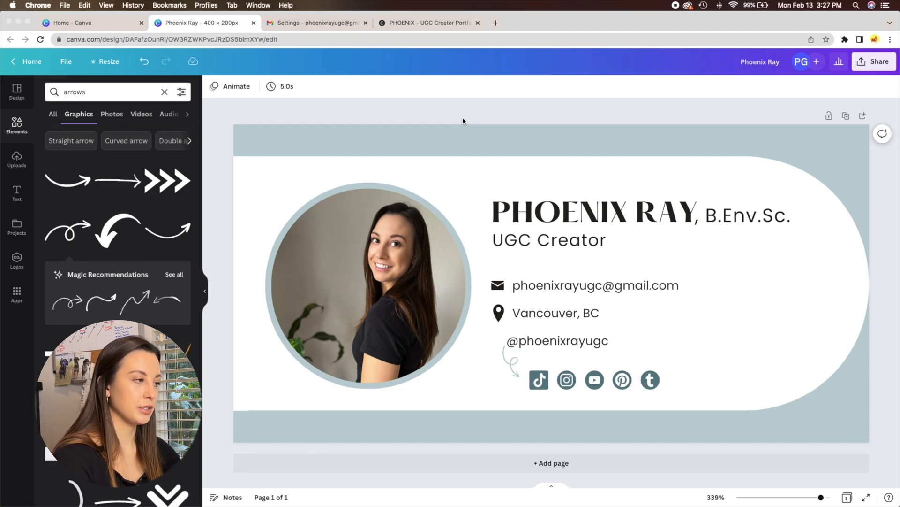
mouse_move(463, 123)
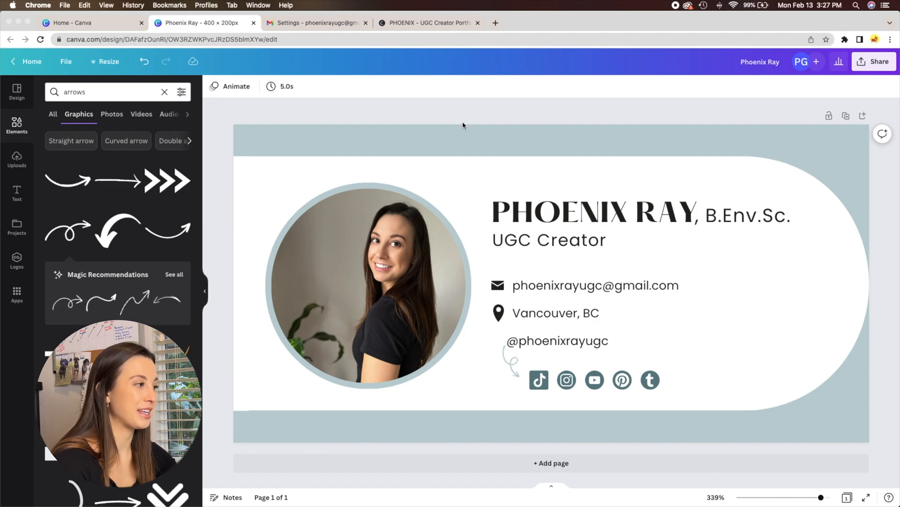
click(627, 266)
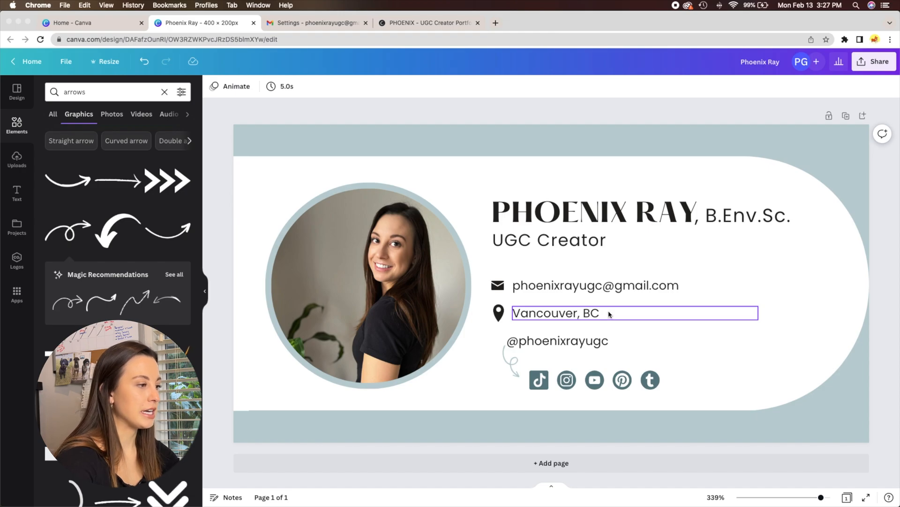
click(557, 340)
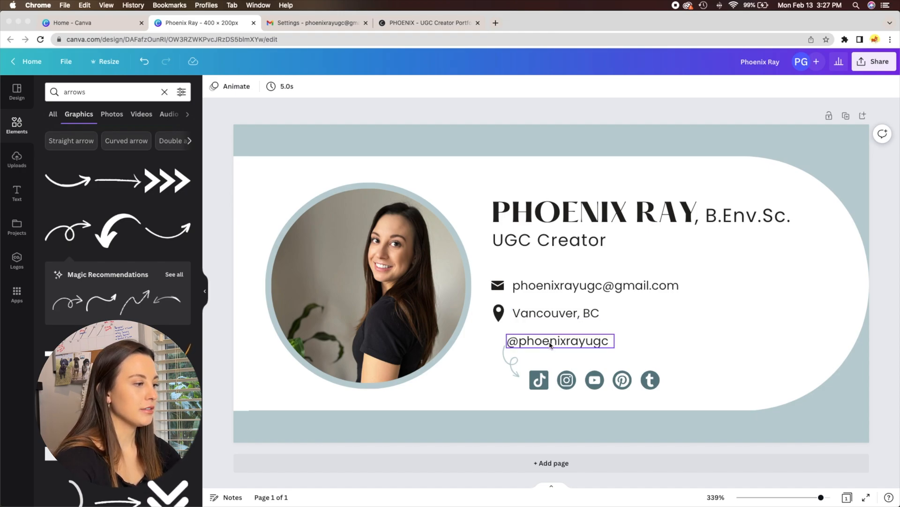
click(738, 361)
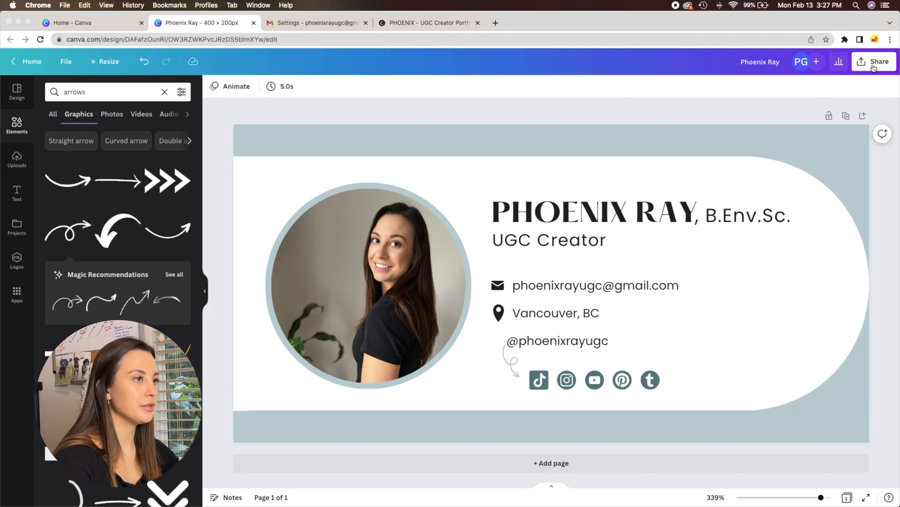
- Download the Canva signature design as a PNG, Phoenix Ray (3).png
click(873, 61)
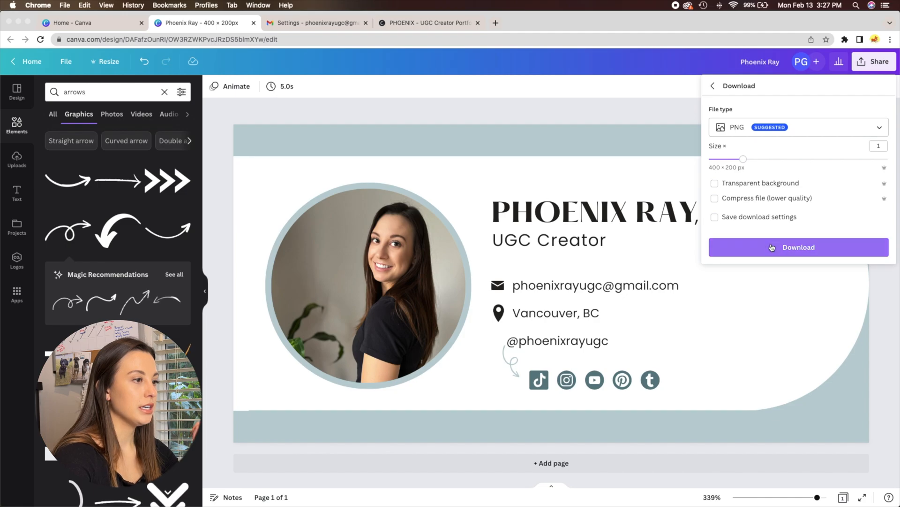
click(798, 247)
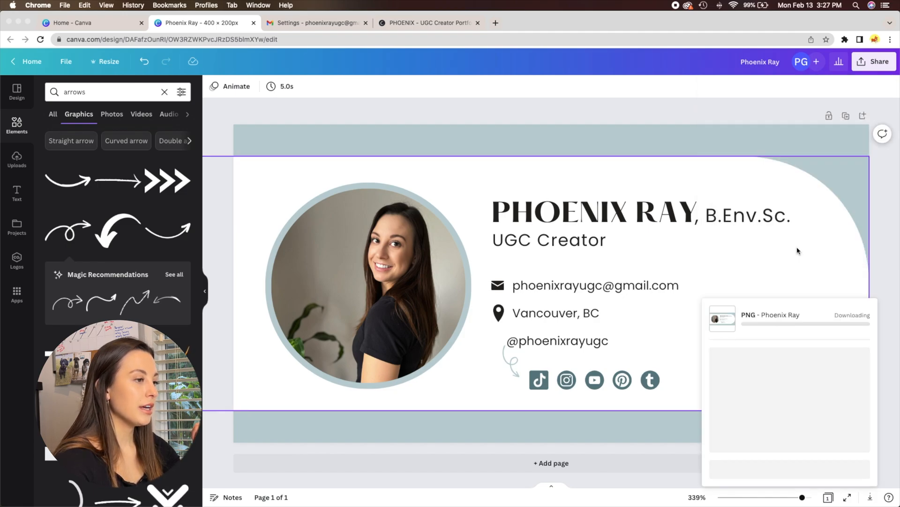
click(743, 215)
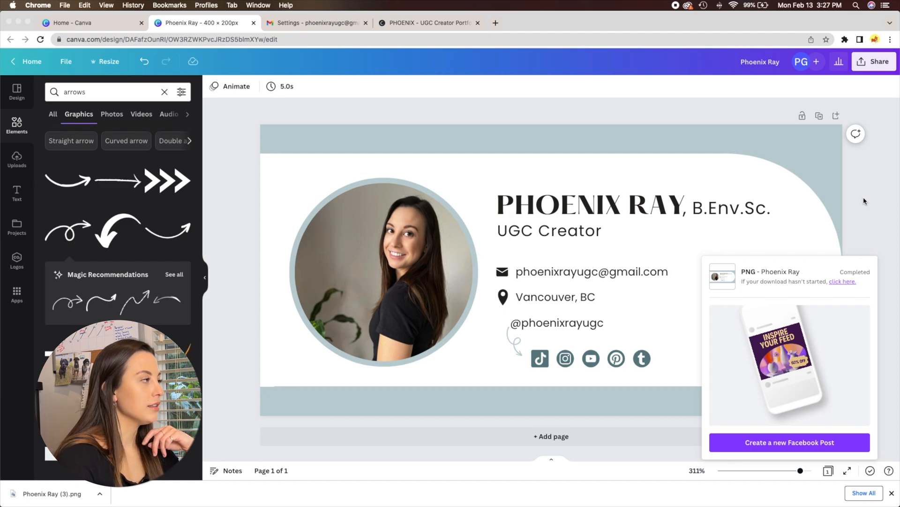
mouse_move(316, 22)
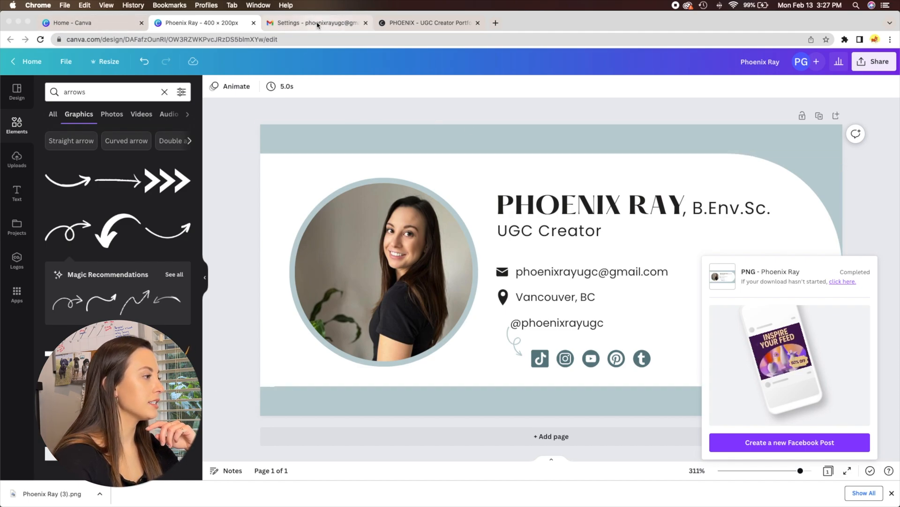
- Upload Phoenix Ray (3).png into Gmail's Phoenix signature above the phoenixrayugc.com link
click(316, 23)
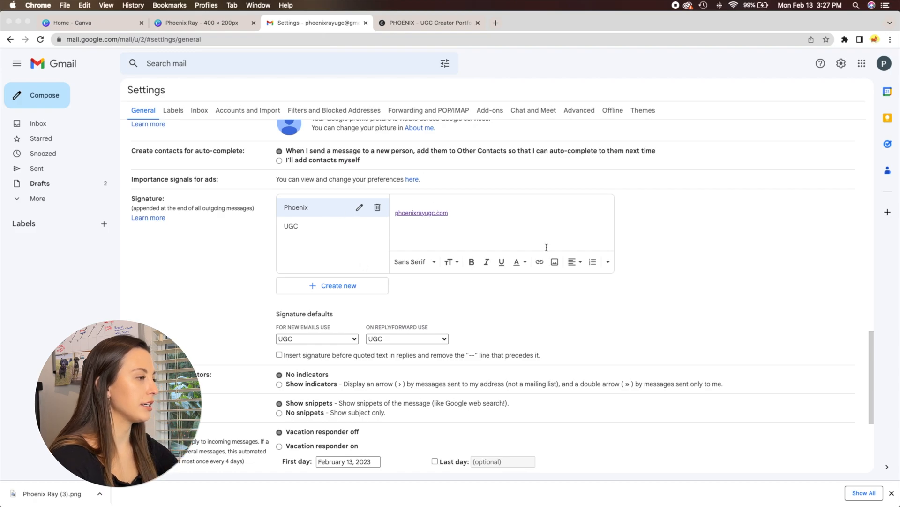
mouse_move(554, 262)
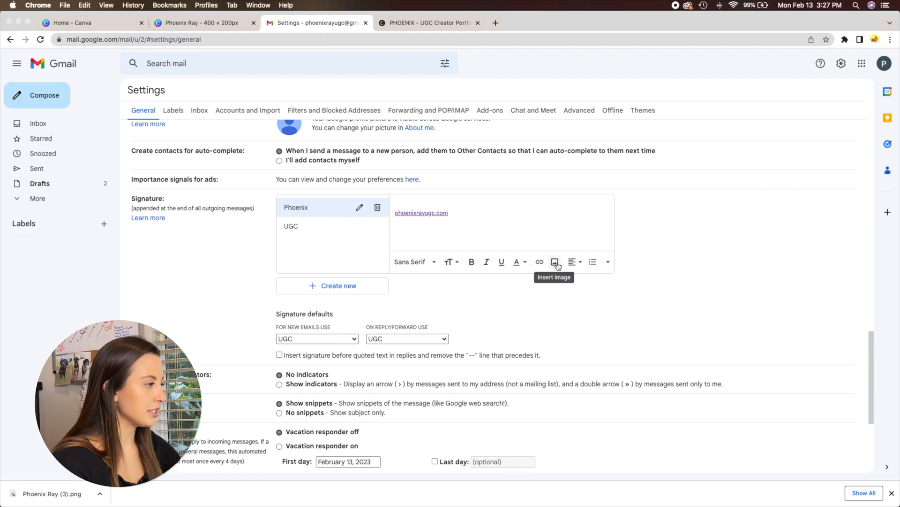
click(555, 261)
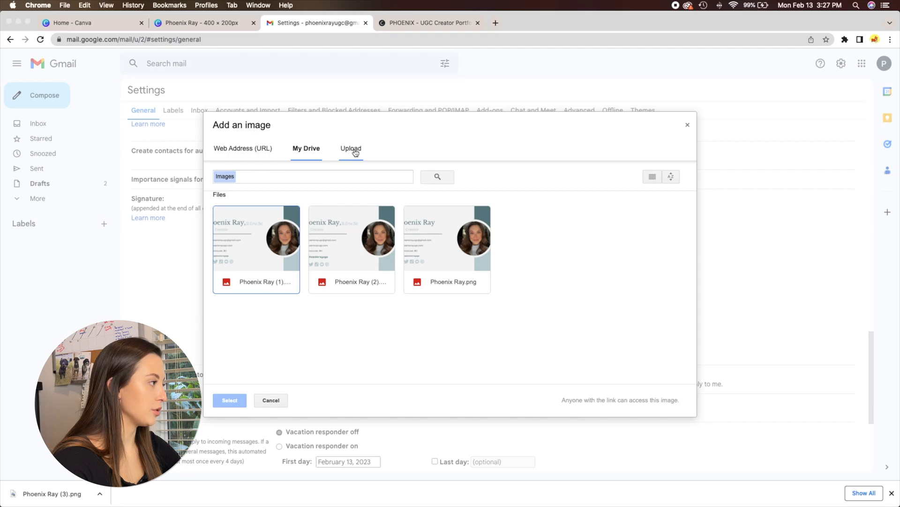
click(349, 148)
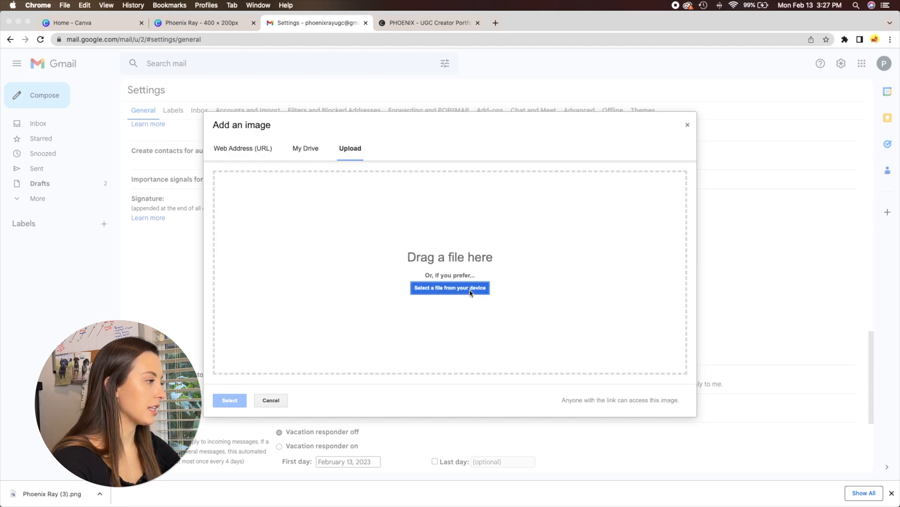
click(450, 287)
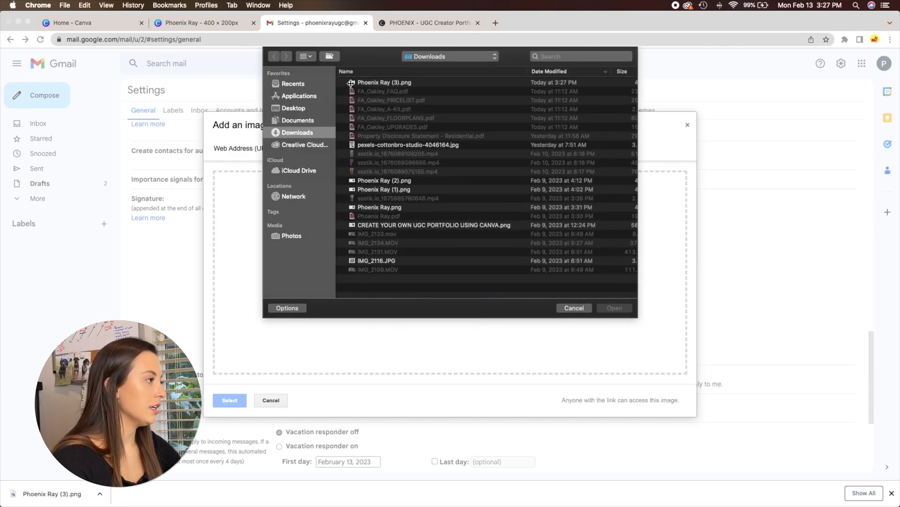
click(384, 82)
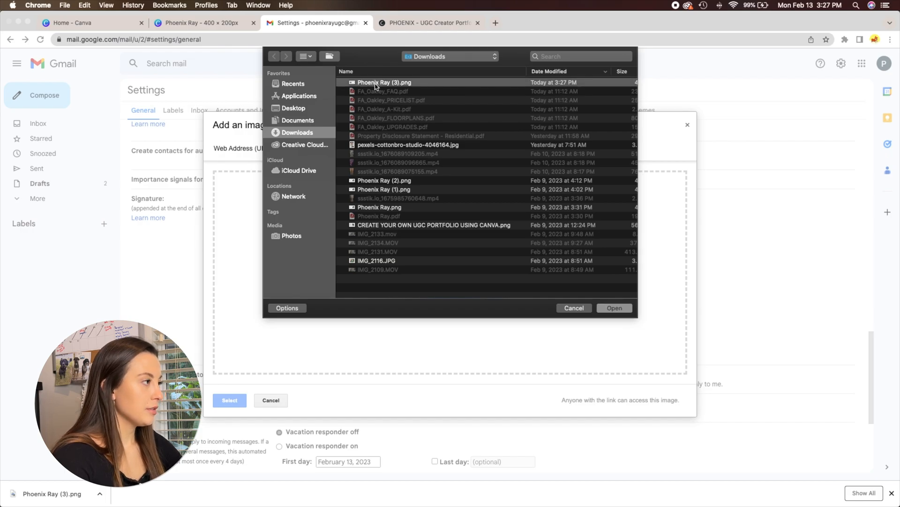
click(613, 308)
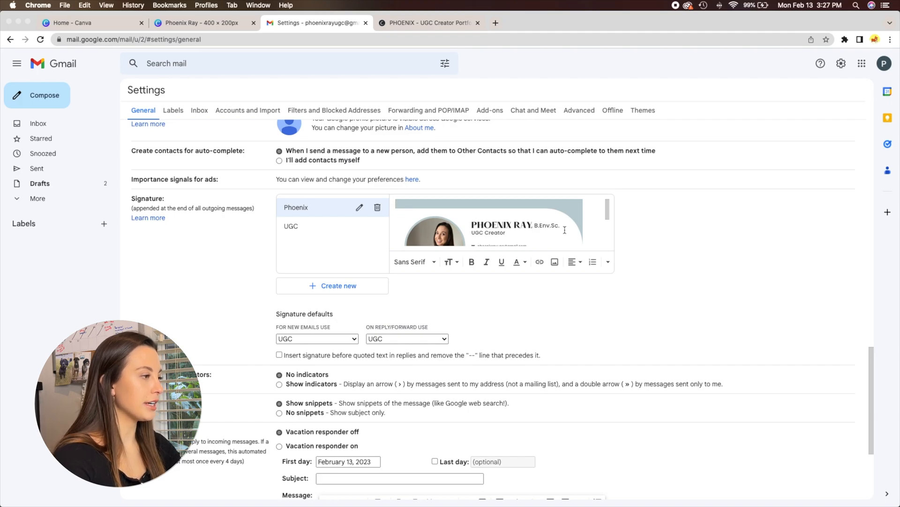
scroll(down, 3)
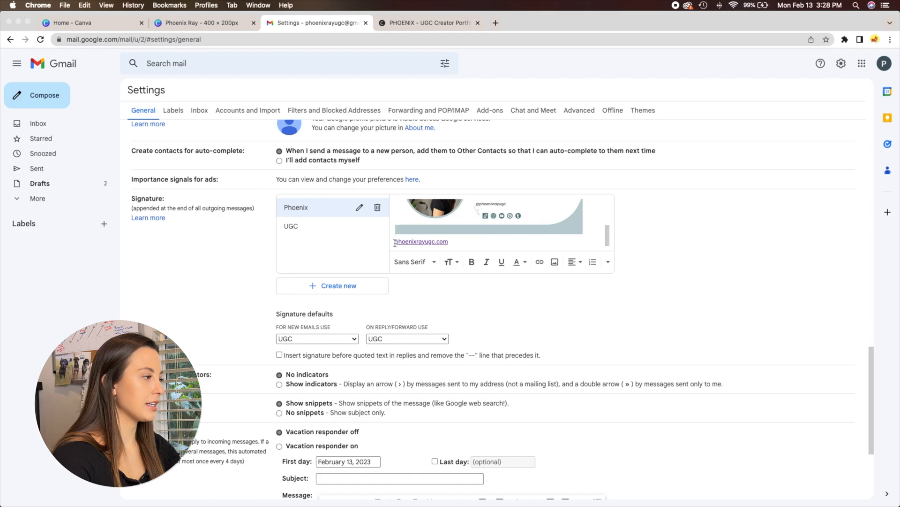
- Change the signature link's display text to 'Click Here To View My Portfolio!'
click(420, 241)
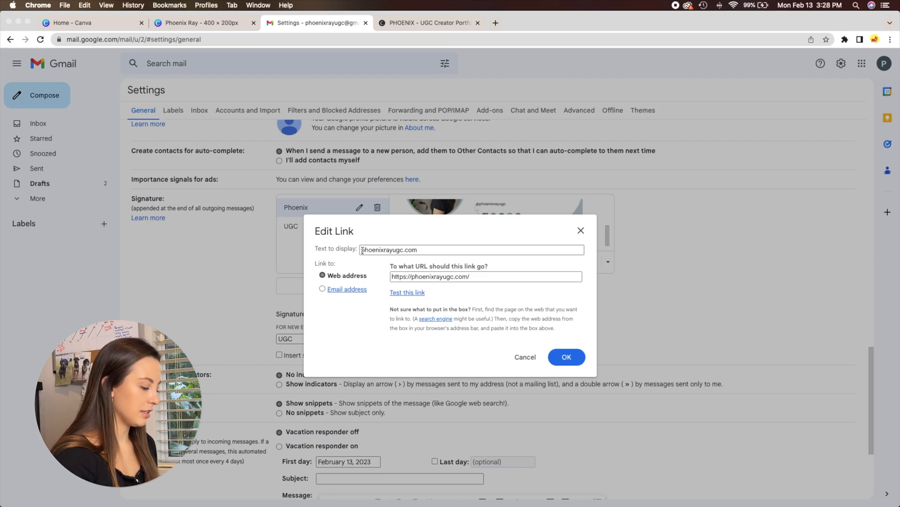
text(Click He)
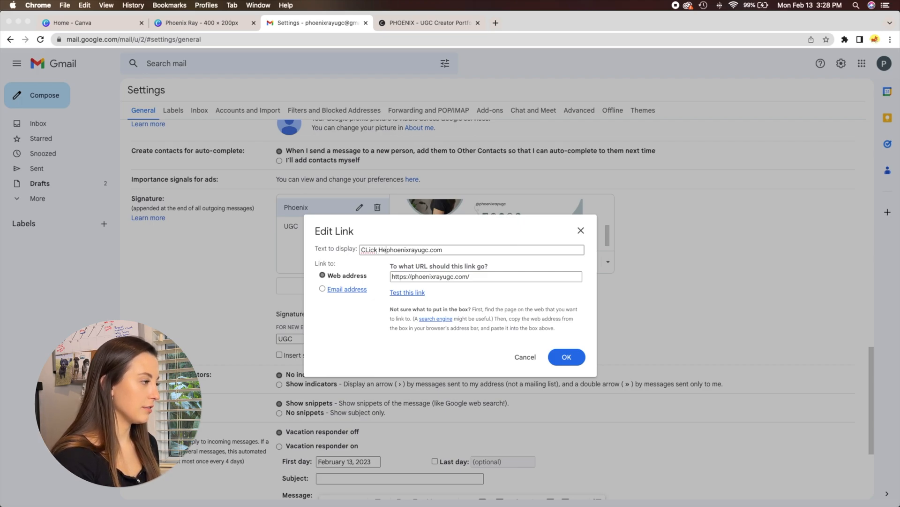
key(Backspace)
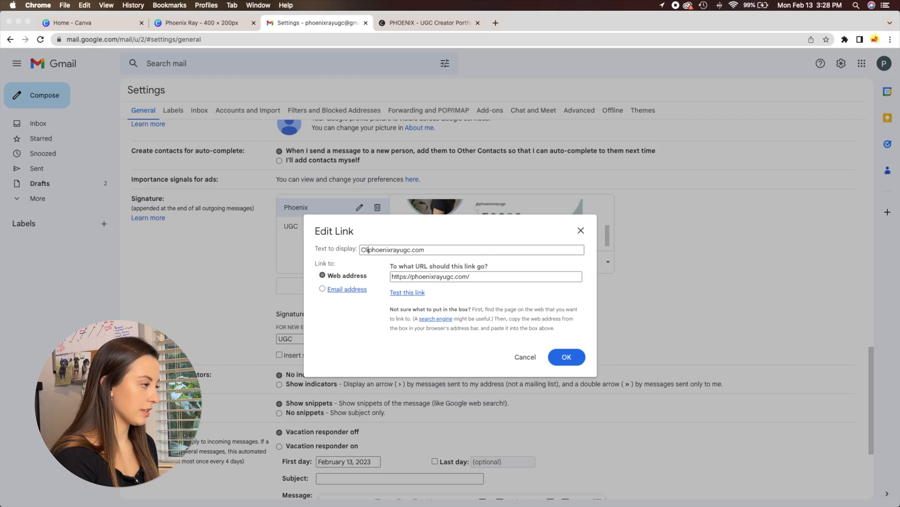
text(Click Here To View My Portfo)
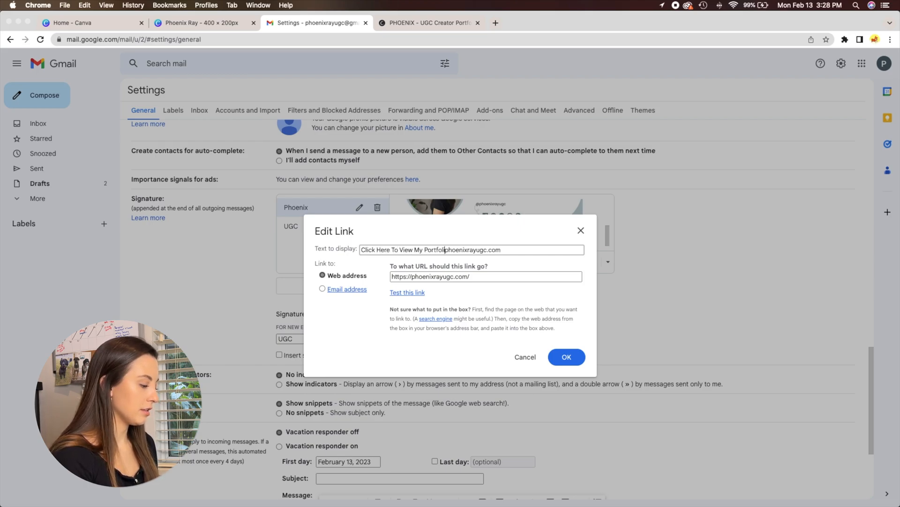
text(!)
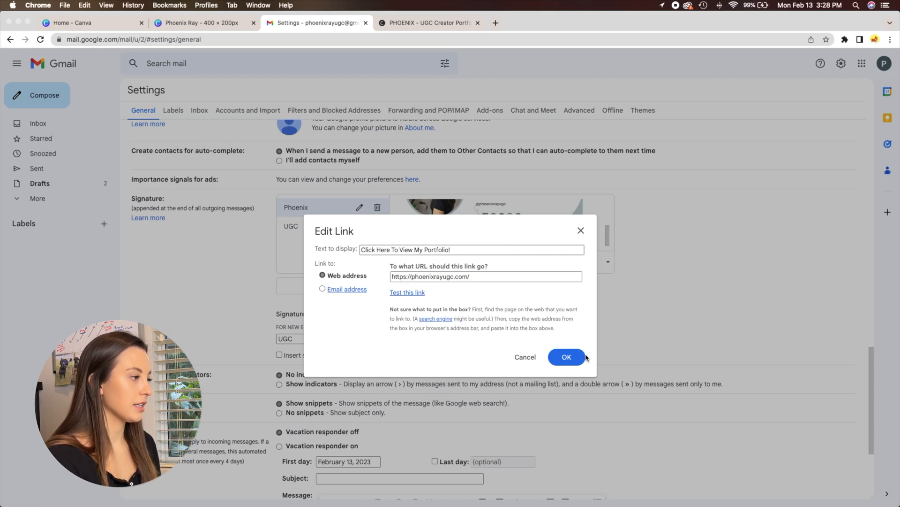
click(565, 356)
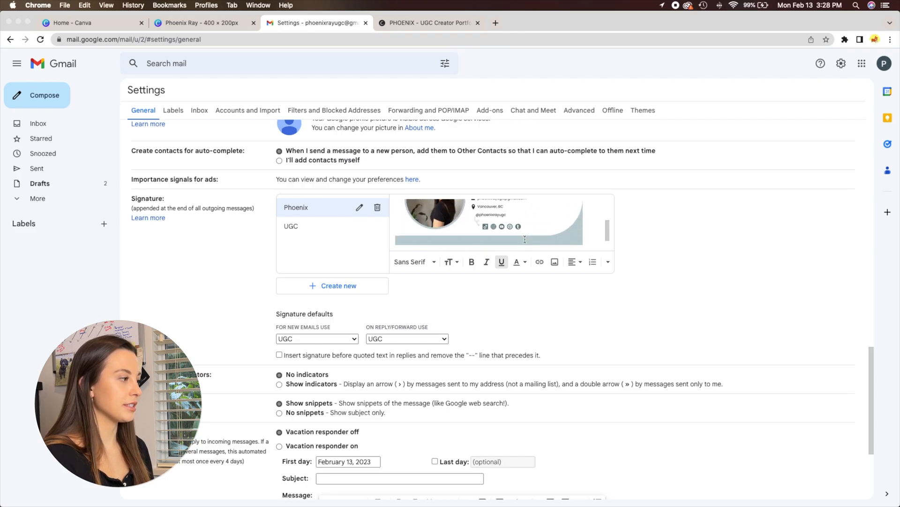
- Make Phoenix the default signature for new emails and replies/forwards
click(316, 338)
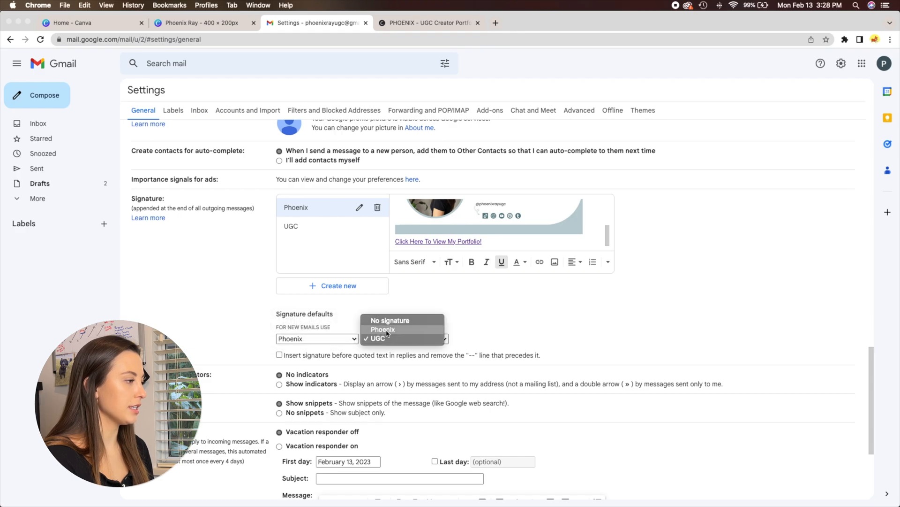
click(382, 329)
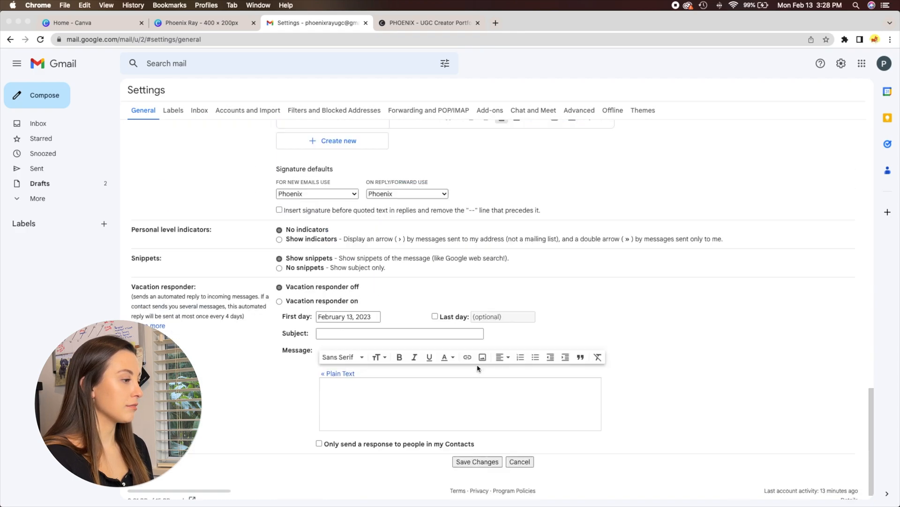
scroll(down, 3)
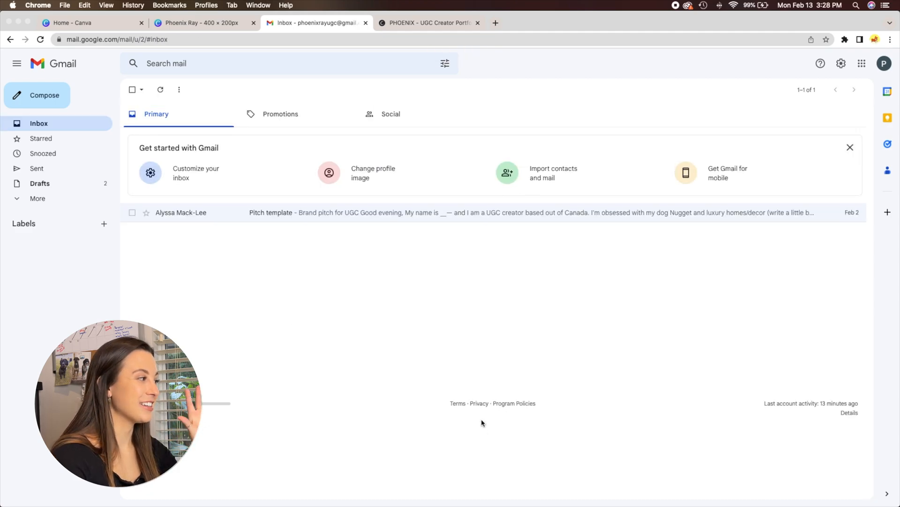
- Compose a new email and test the signature's portfolio link to phoenixrayugc.com
click(37, 95)
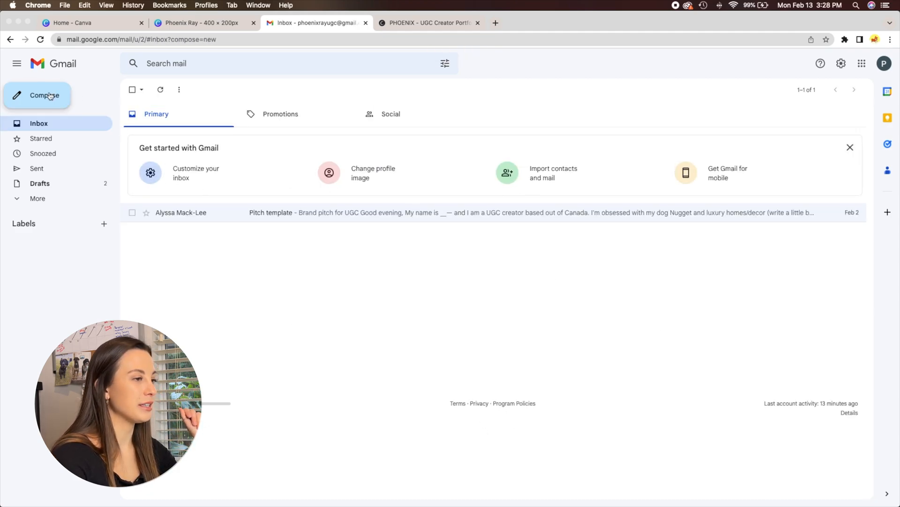
click(44, 95)
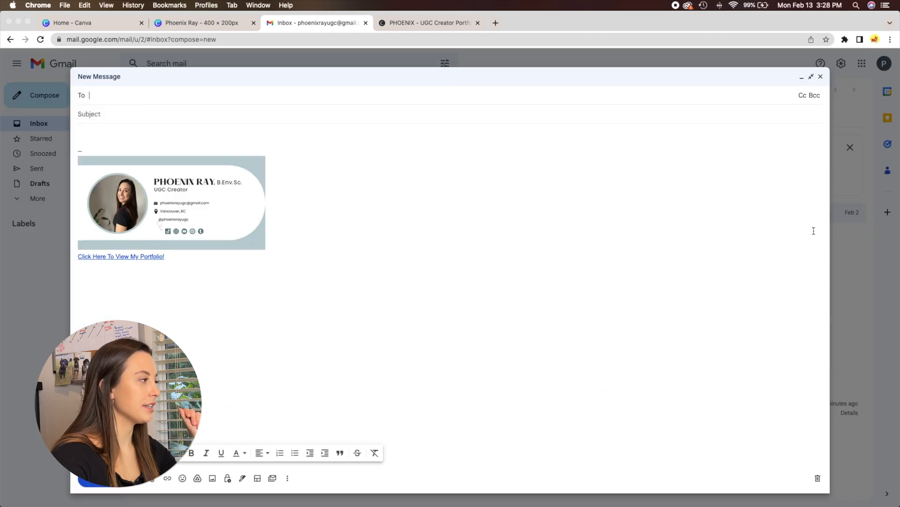
mouse_move(267, 217)
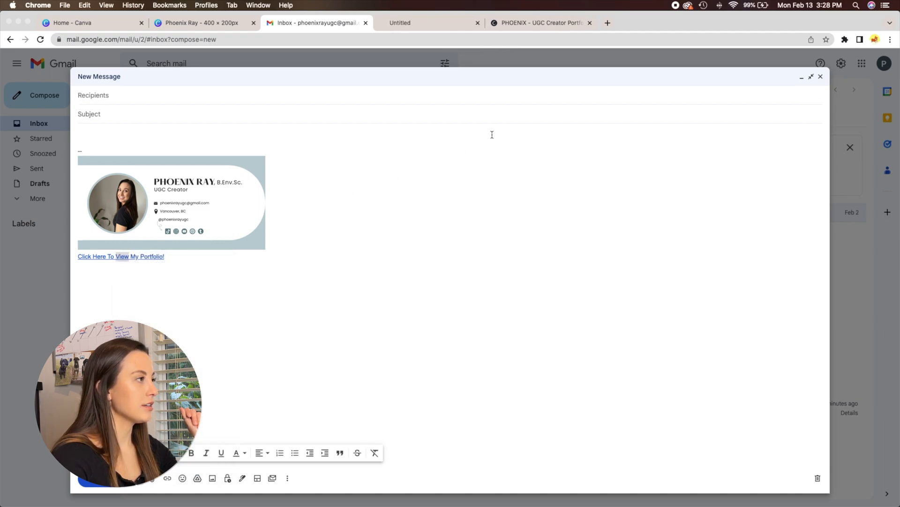
click(121, 256)
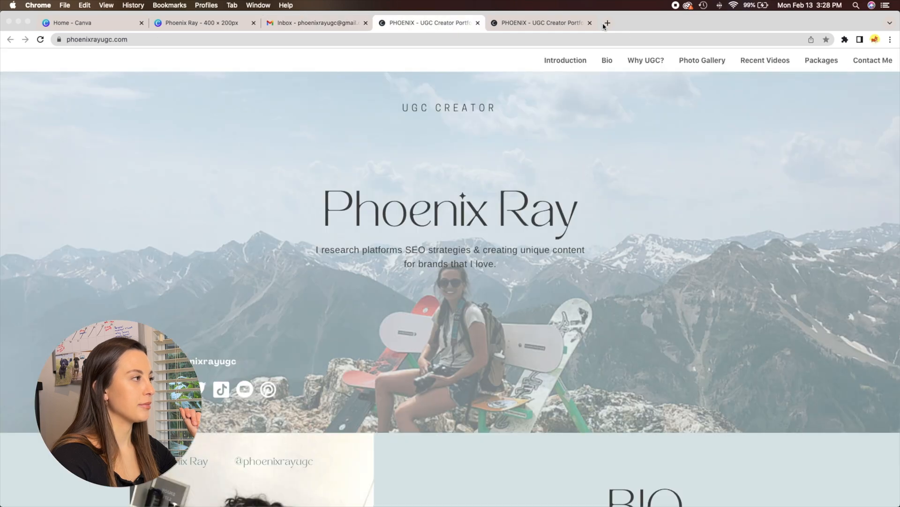
mouse_move(317, 23)
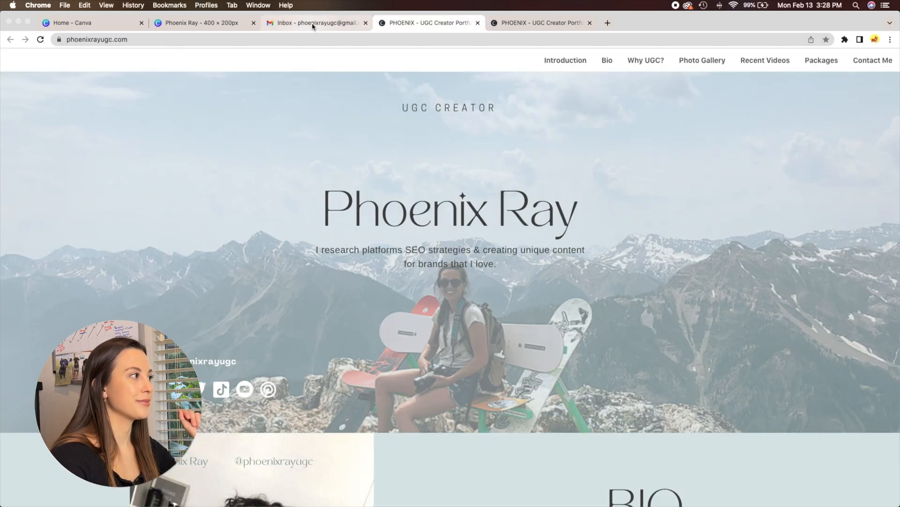